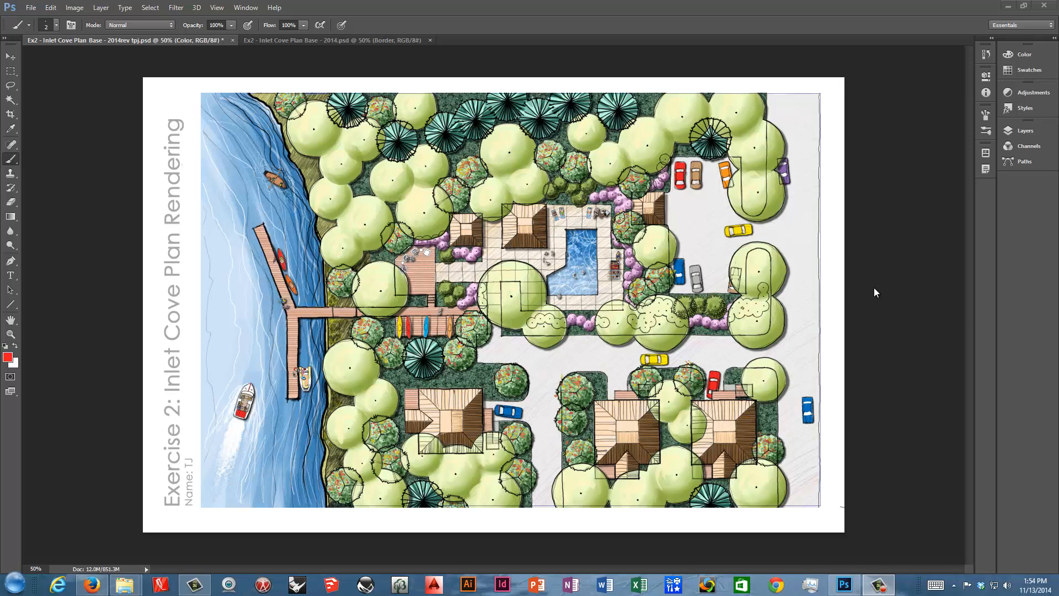
mouse_move(809, 275)
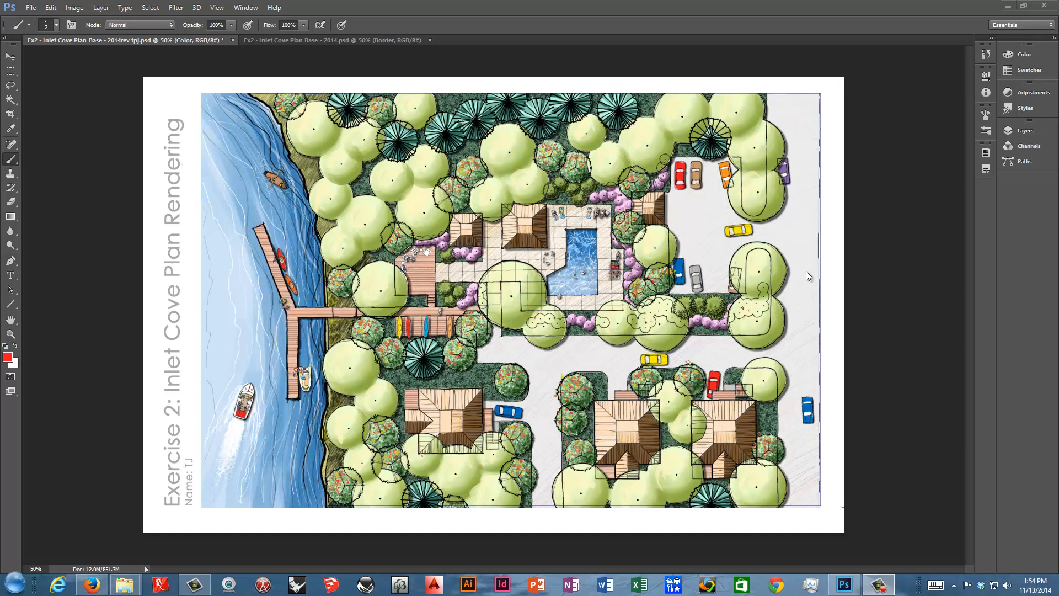
mouse_move(718, 280)
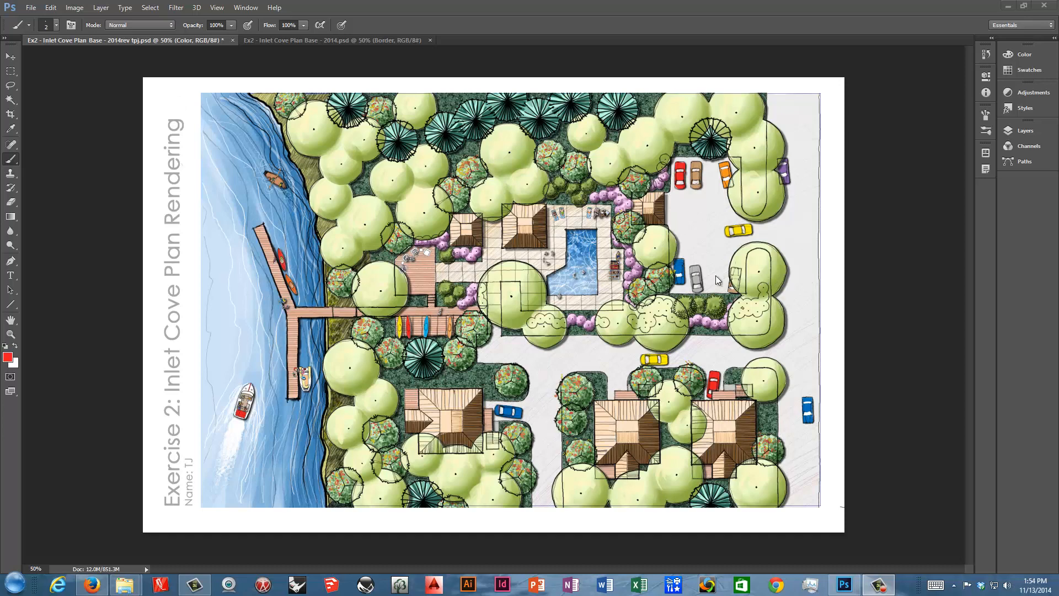
mouse_move(676, 281)
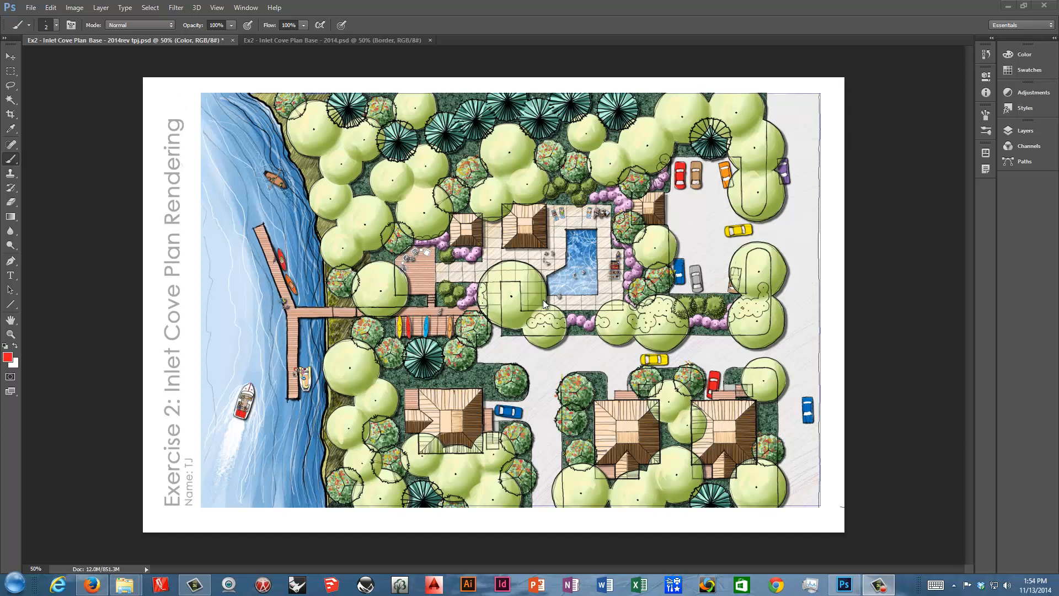
mouse_move(527, 268)
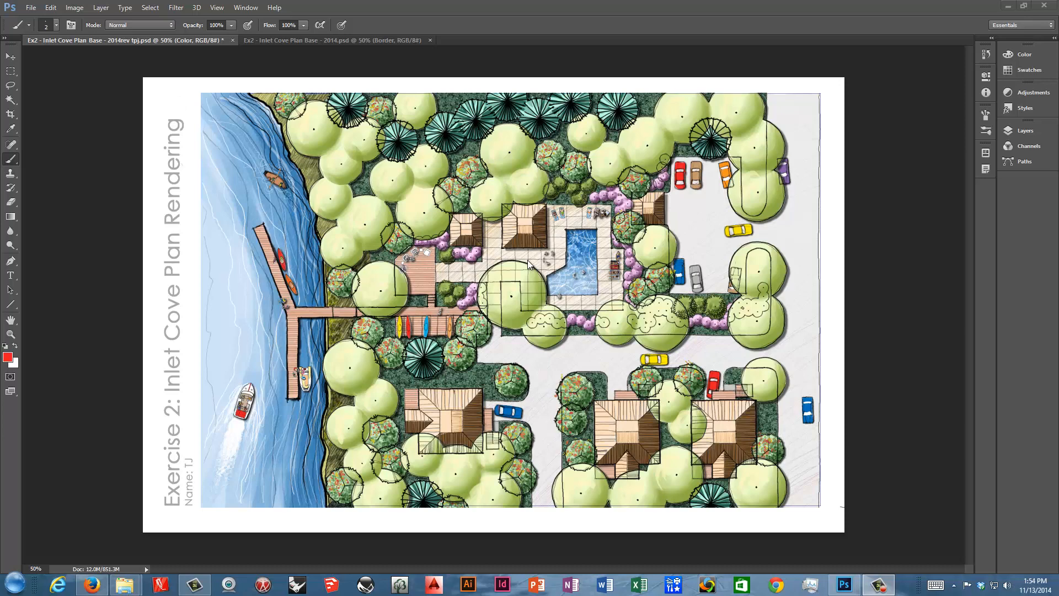
mouse_move(669, 239)
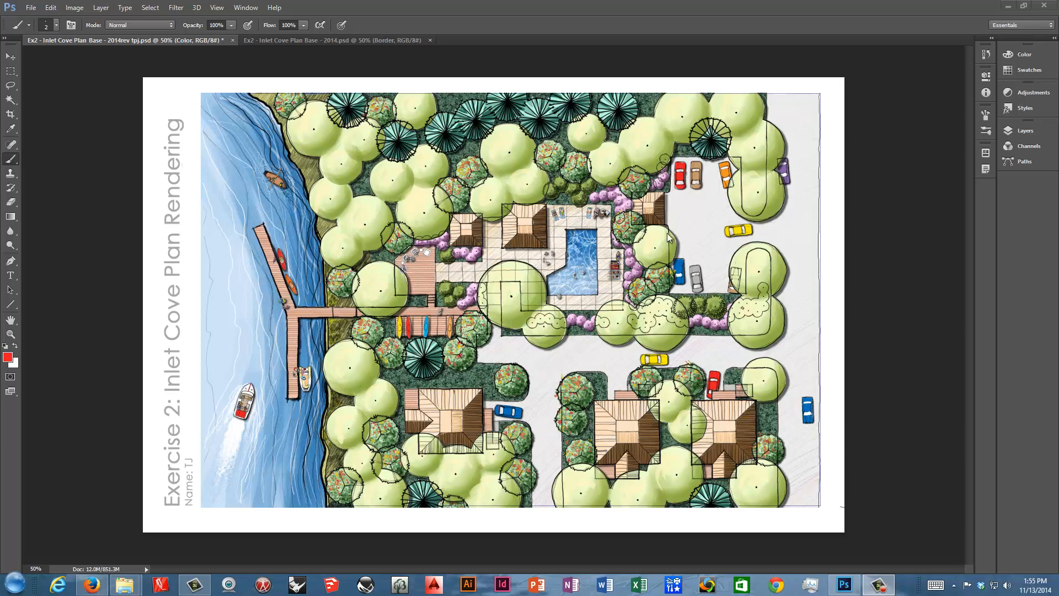
Step: In the Layers panel, swap visibility so the Color Scheme group shows instead of the detailed Color group
left_click(1025, 130)
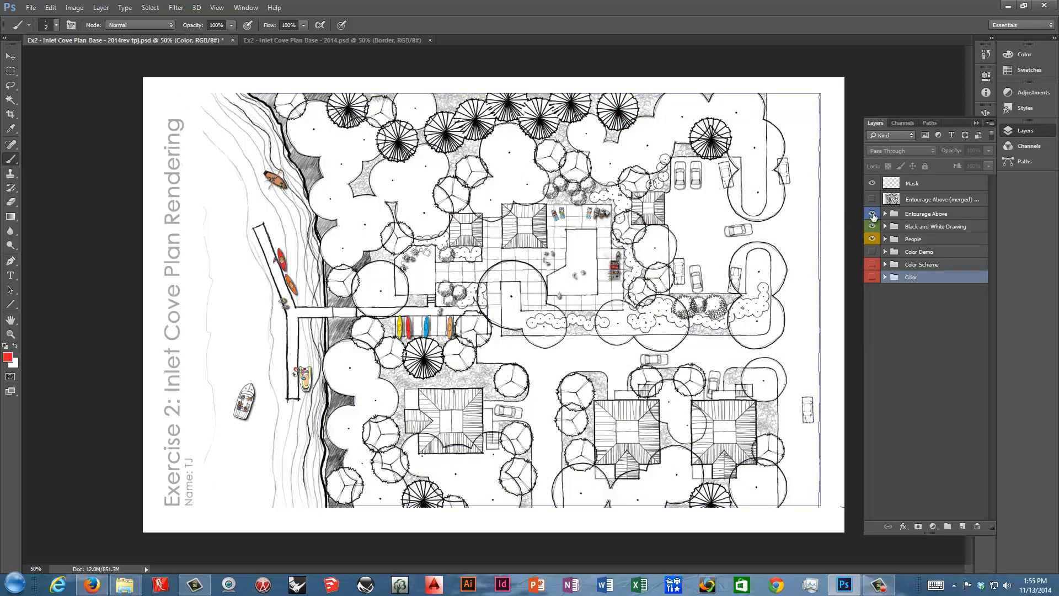
left_click(872, 264)
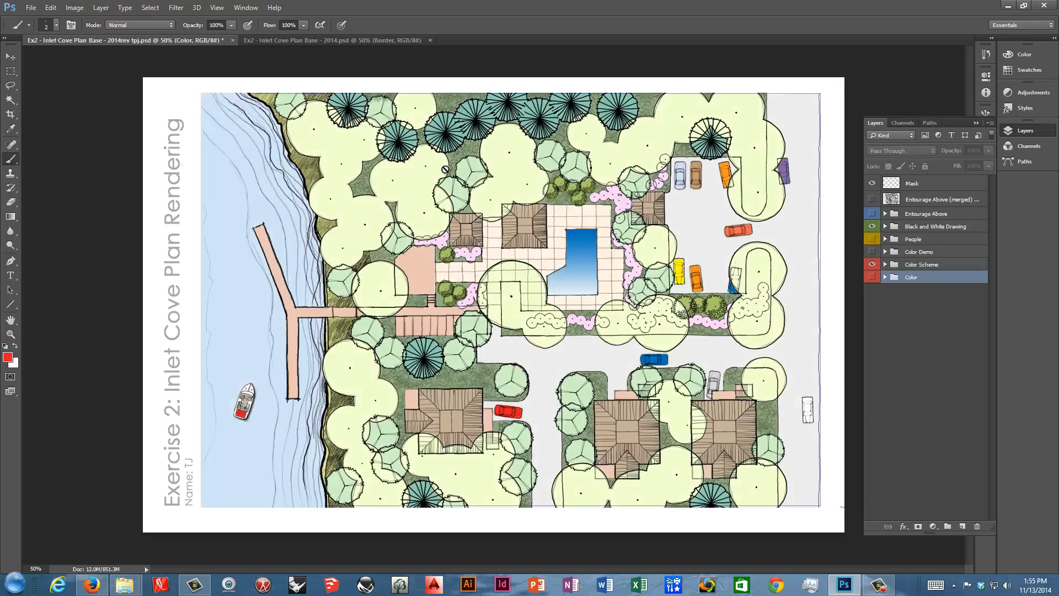
mouse_move(613, 118)
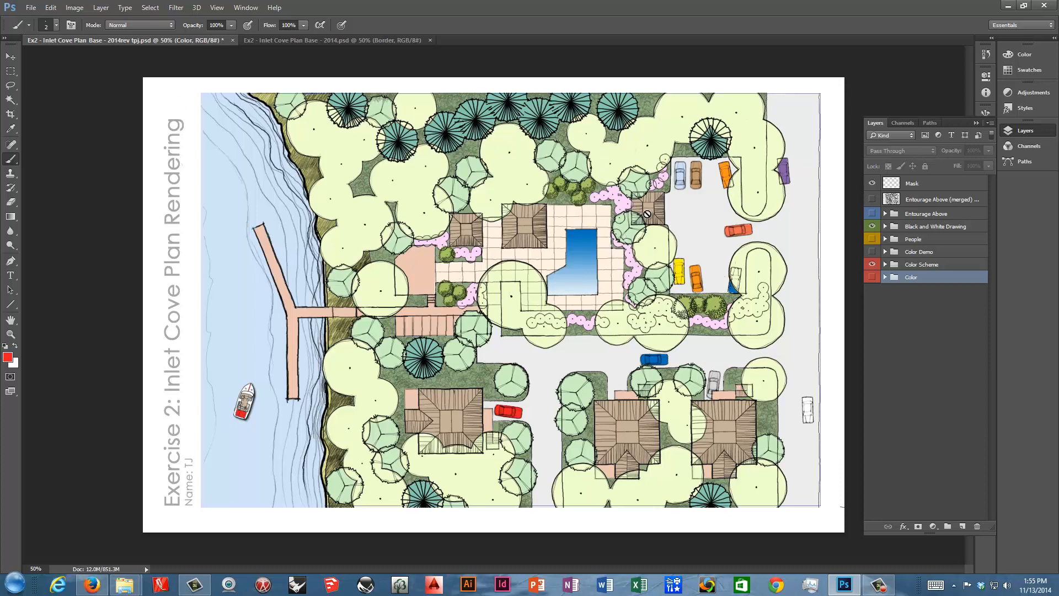
mouse_move(738, 424)
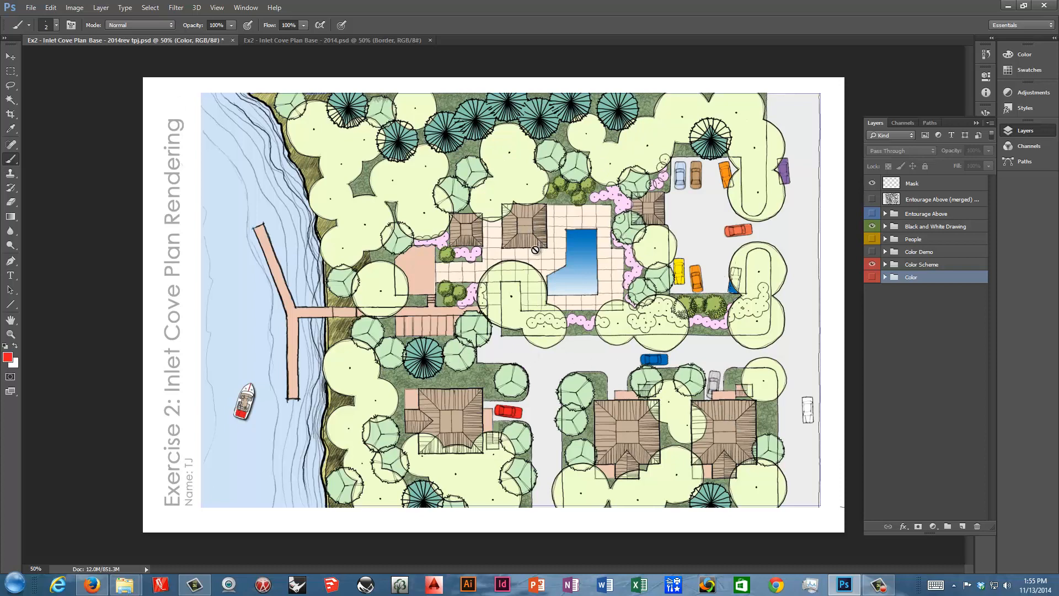
mouse_move(523, 231)
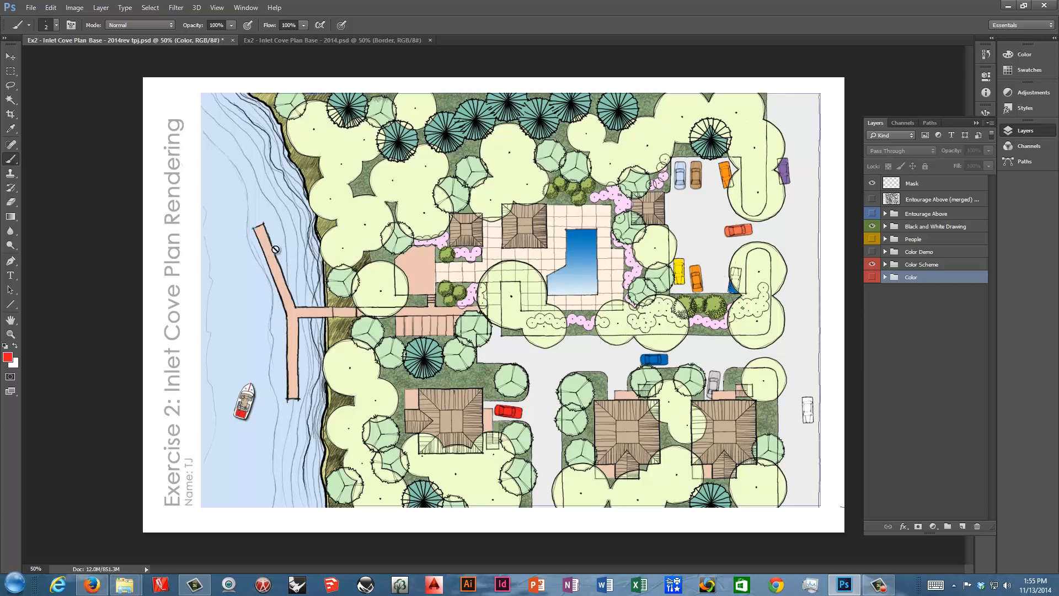
mouse_move(729, 280)
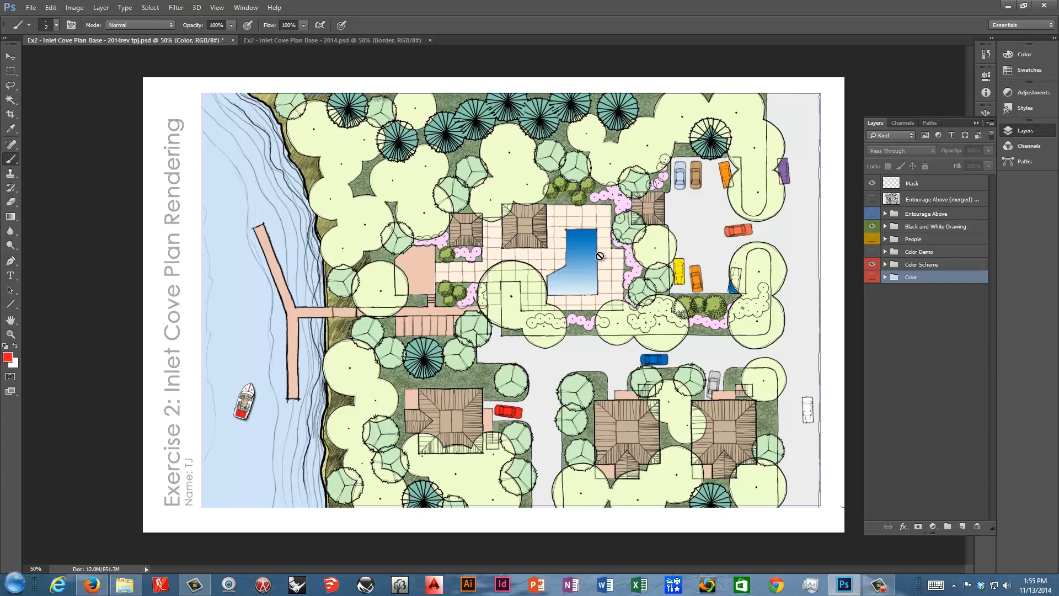
mouse_move(611, 245)
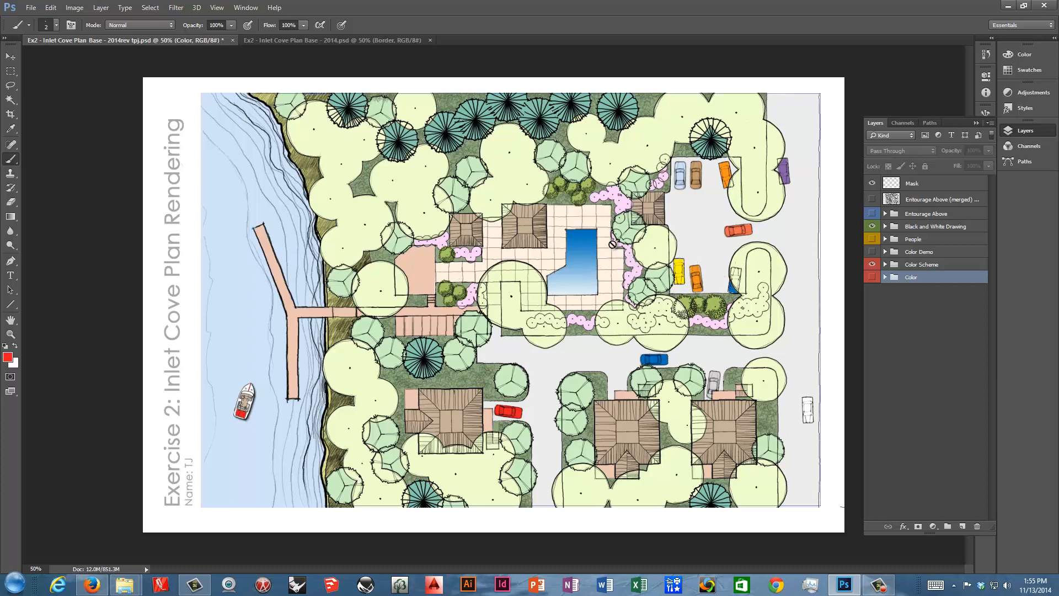
mouse_move(653, 252)
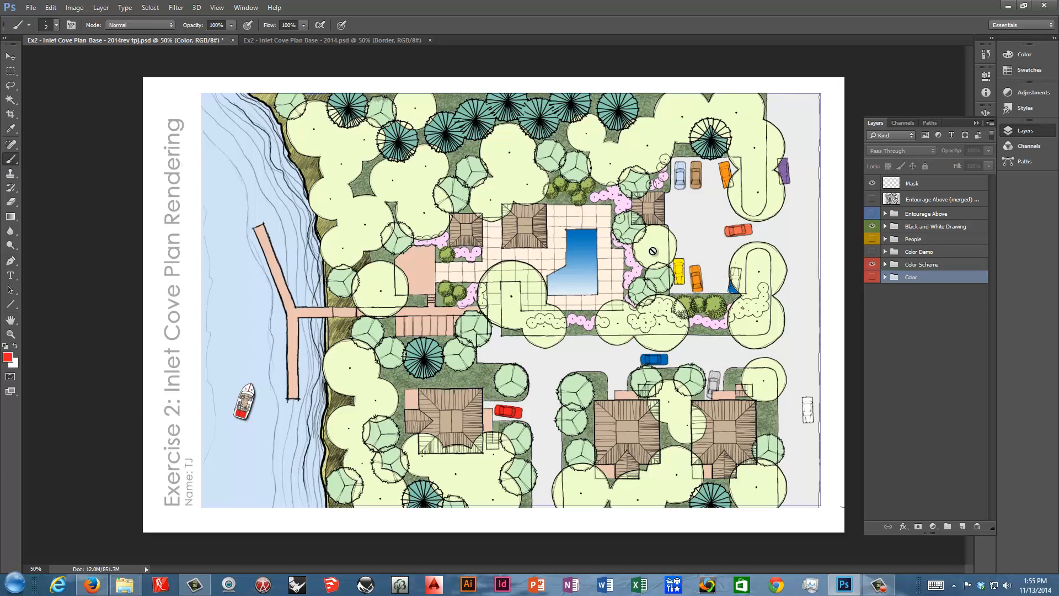
mouse_move(561, 272)
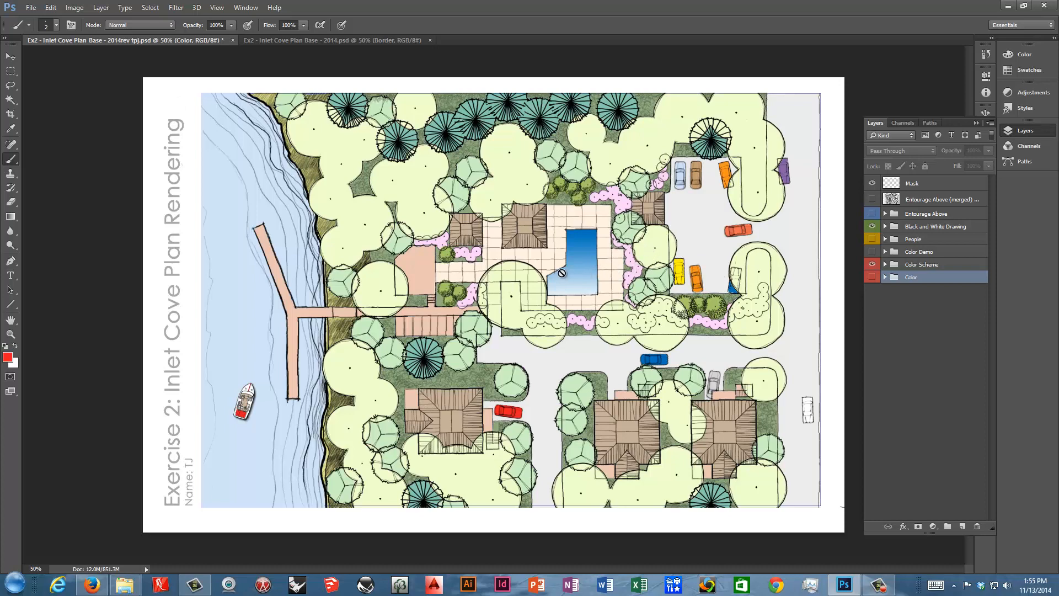
mouse_move(579, 251)
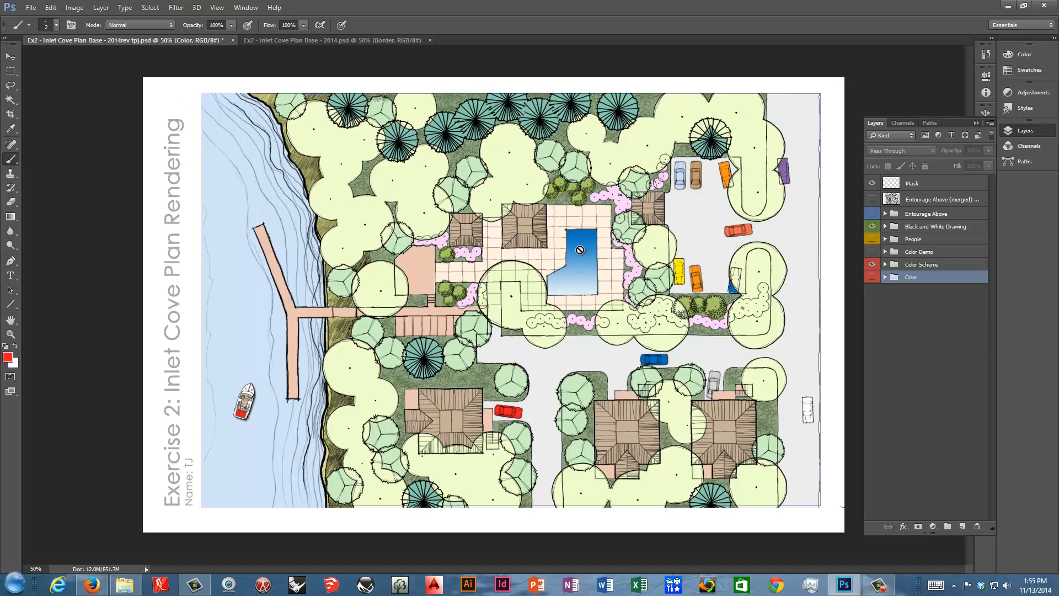
mouse_move(606, 268)
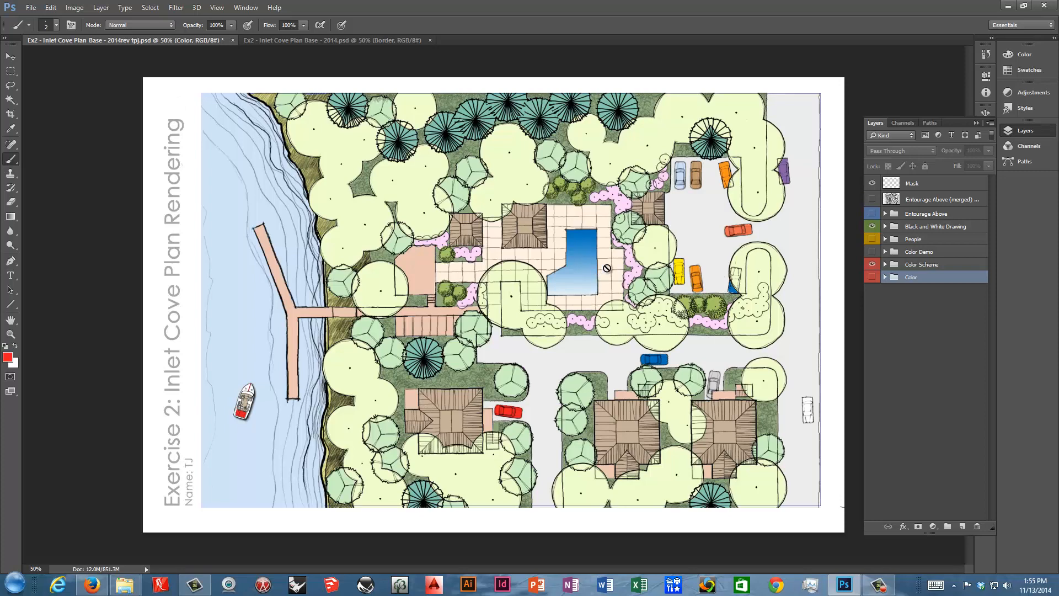
mouse_move(614, 277)
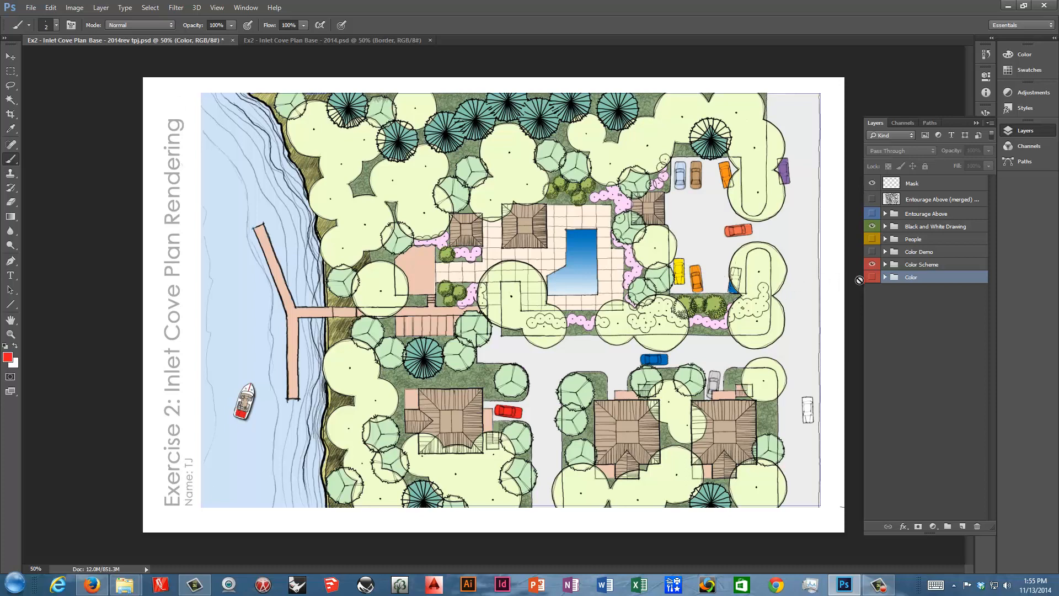
left_click(872, 264)
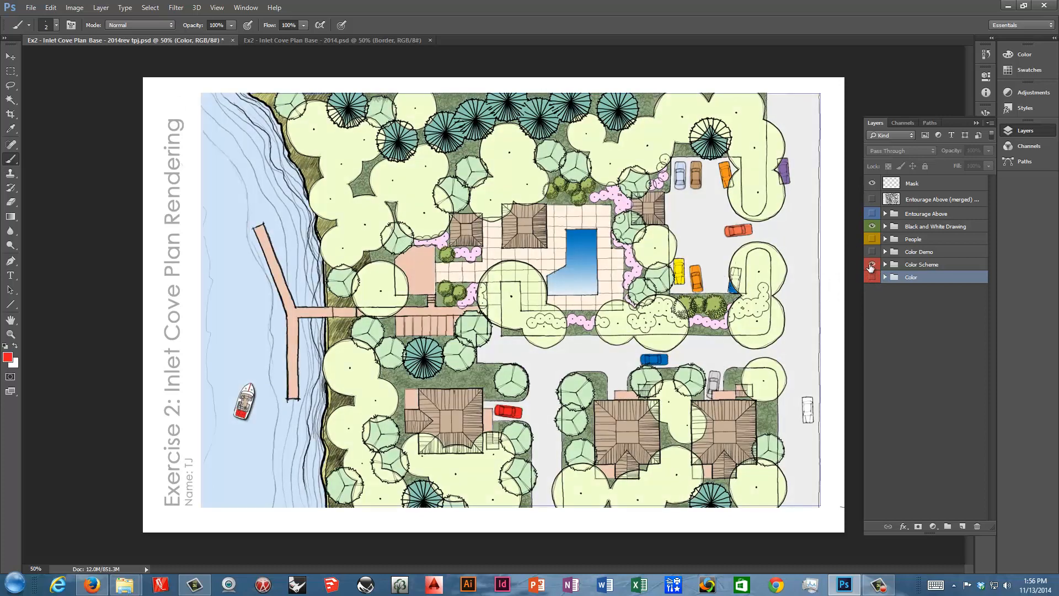
Step: Toggle the eye icons so the detailed Color group is visible and Color Scheme is hidden
left_click(871, 277)
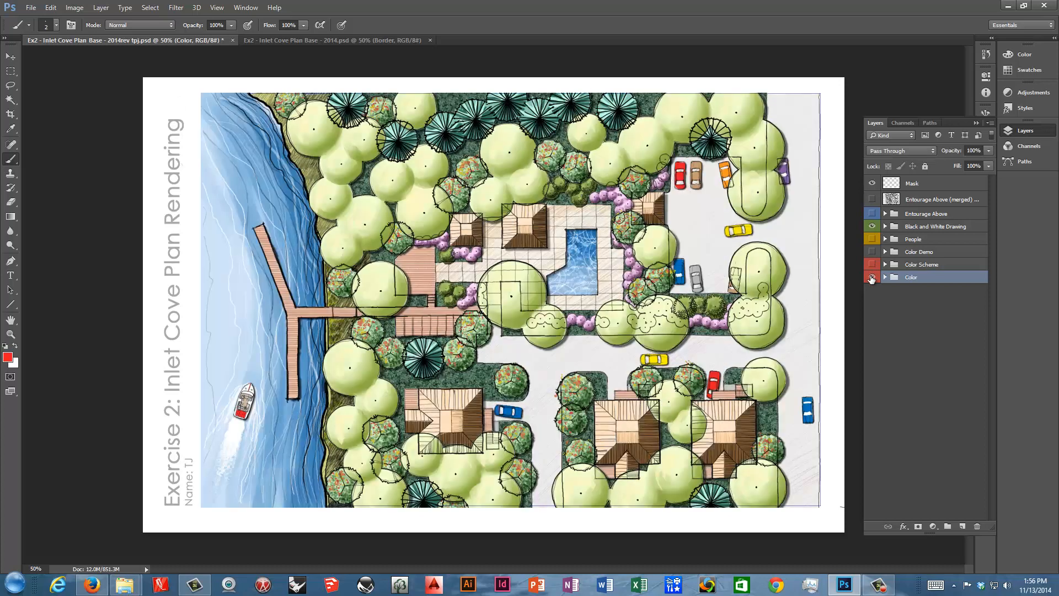
left_click(871, 276)
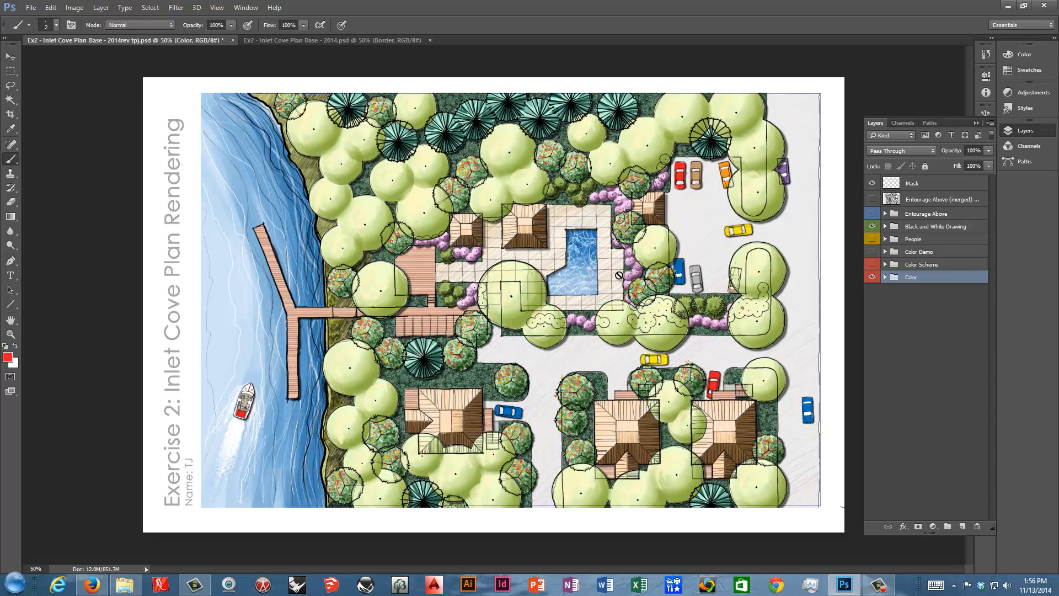
mouse_move(429, 239)
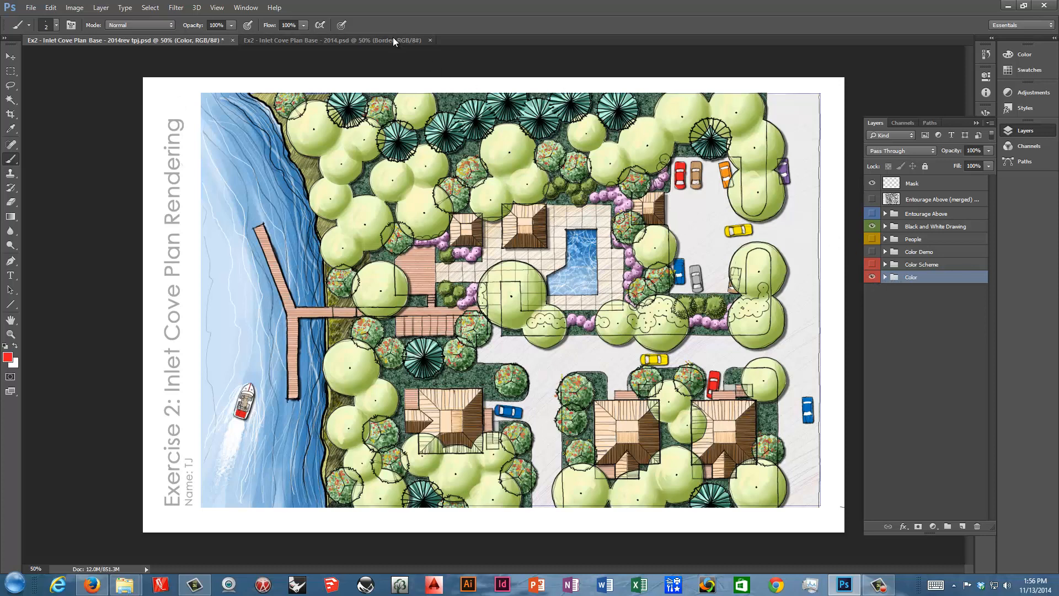
Step: Switch to the Inlet Cove base document and inspect the Black and White Drawing group's sublayers
left_click(331, 40)
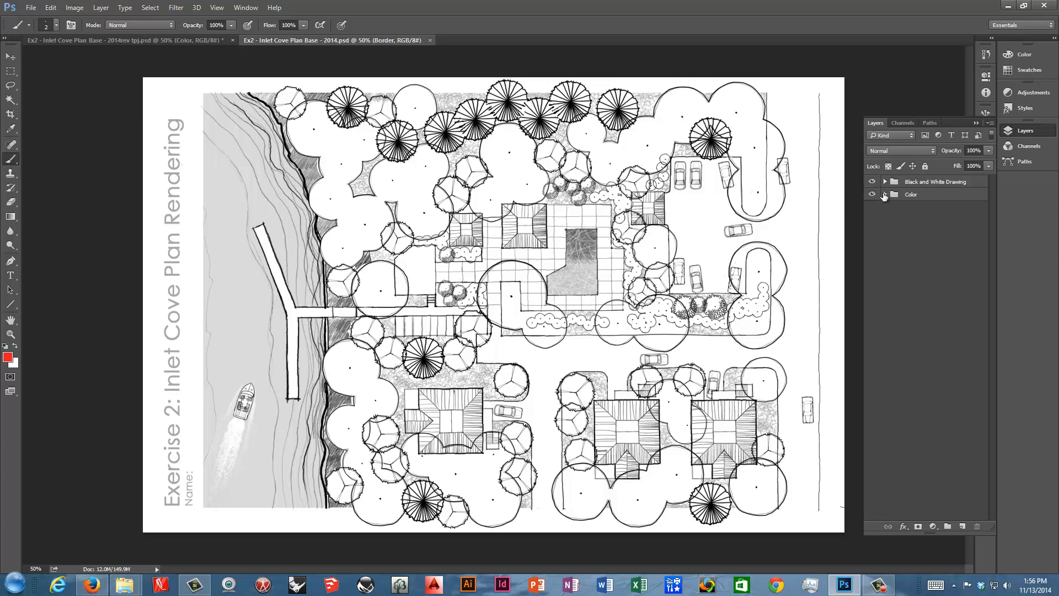
left_click(935, 181)
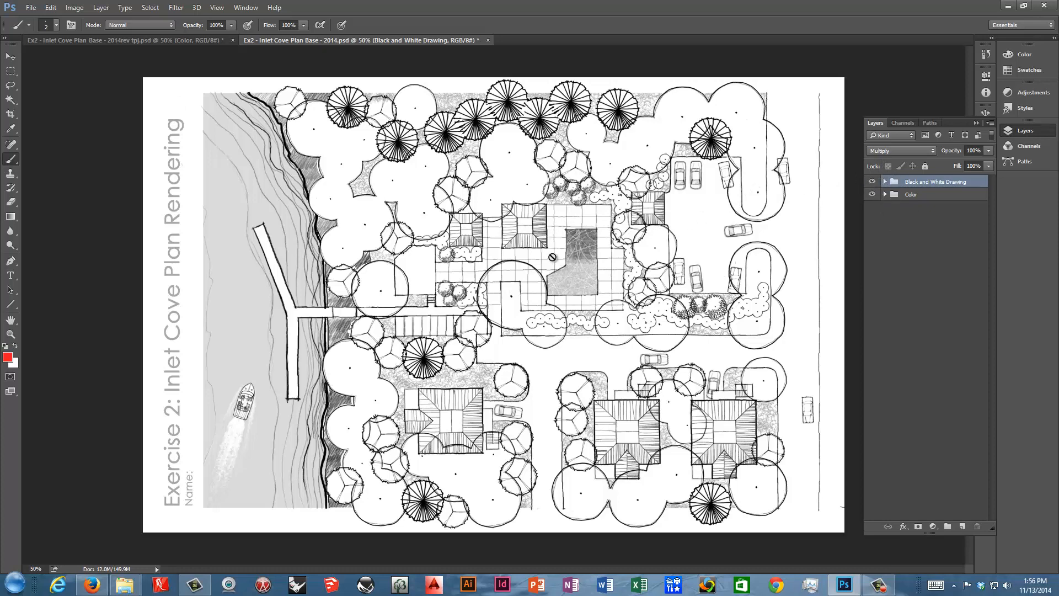
mouse_move(488, 241)
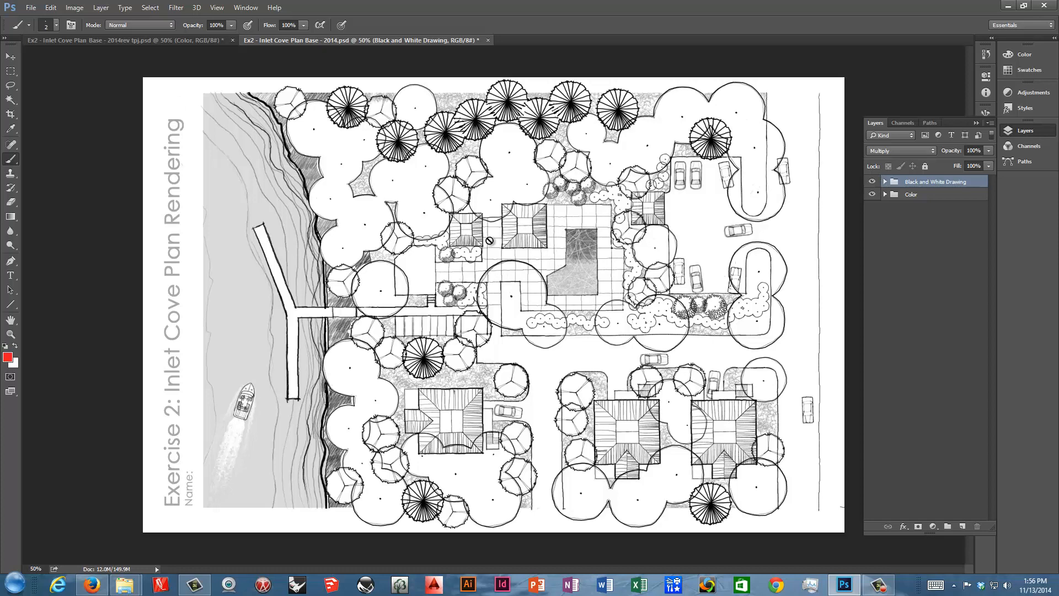
mouse_move(568, 231)
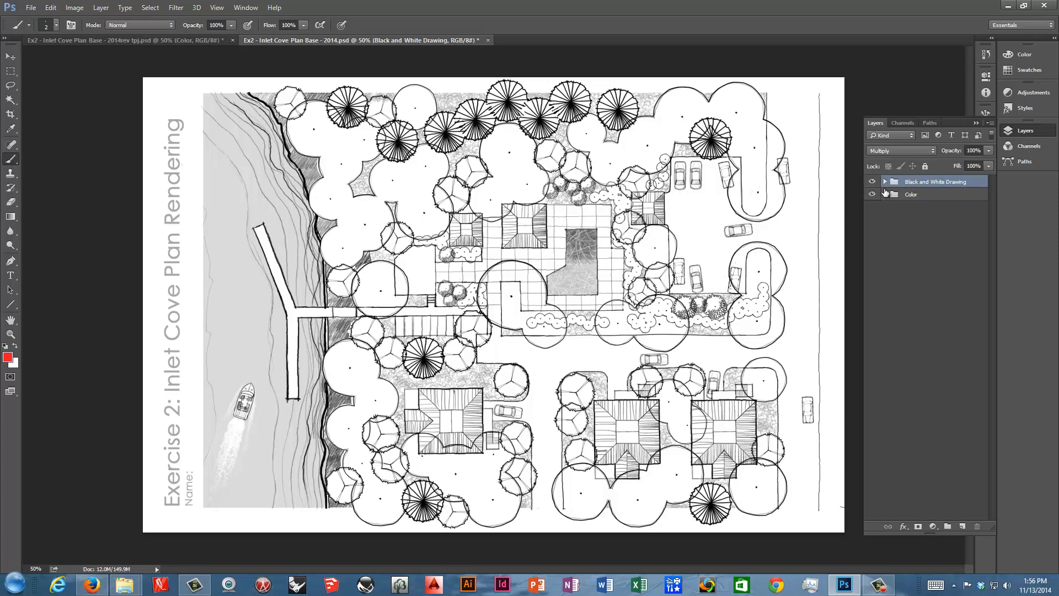
left_click(884, 181)
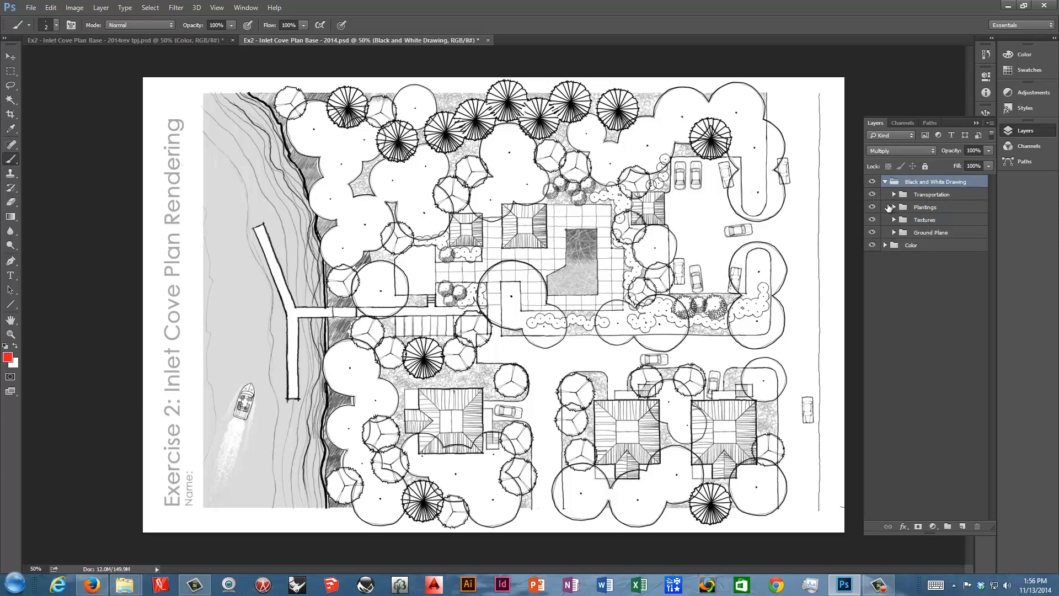
mouse_move(913, 194)
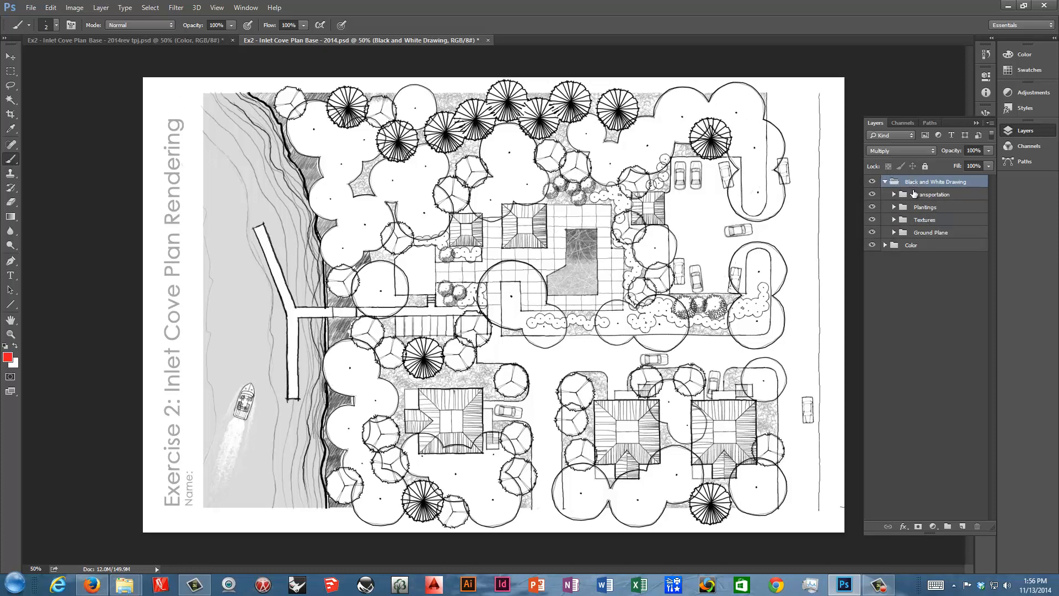
left_click(885, 181)
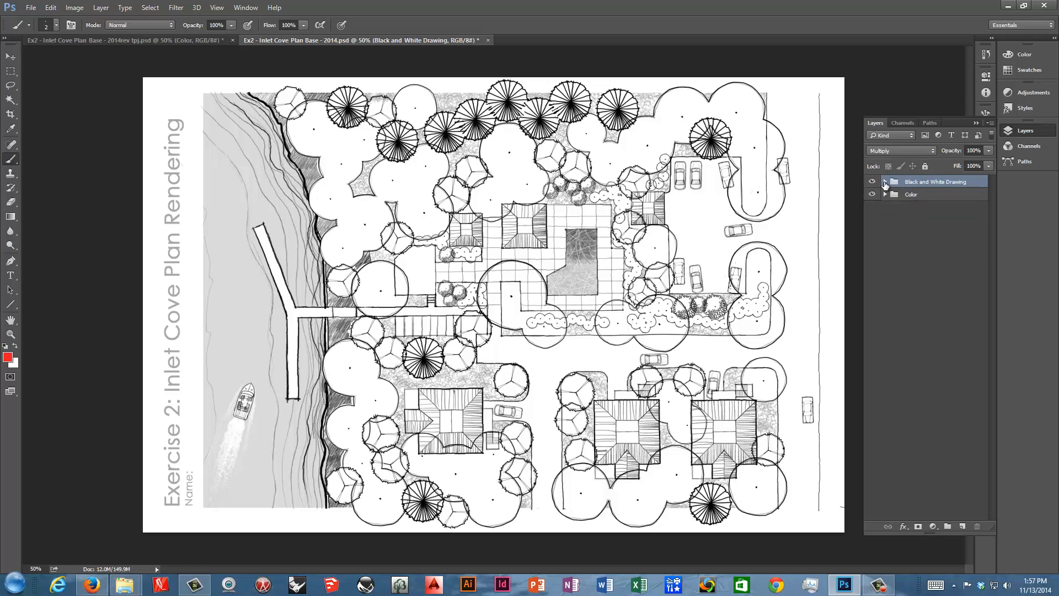
left_click(884, 181)
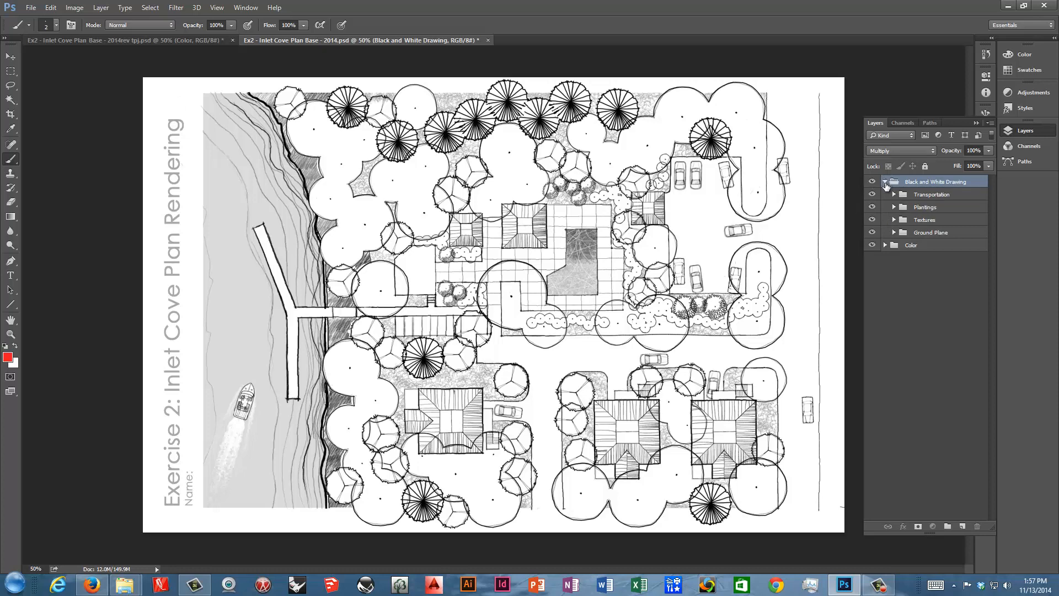
left_click(885, 181)
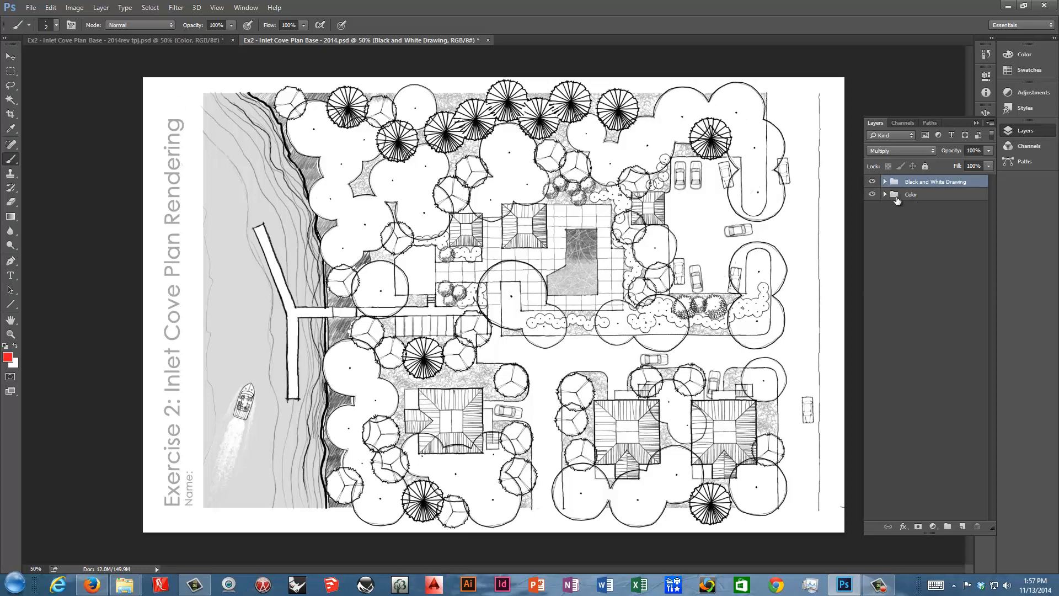
mouse_move(893, 199)
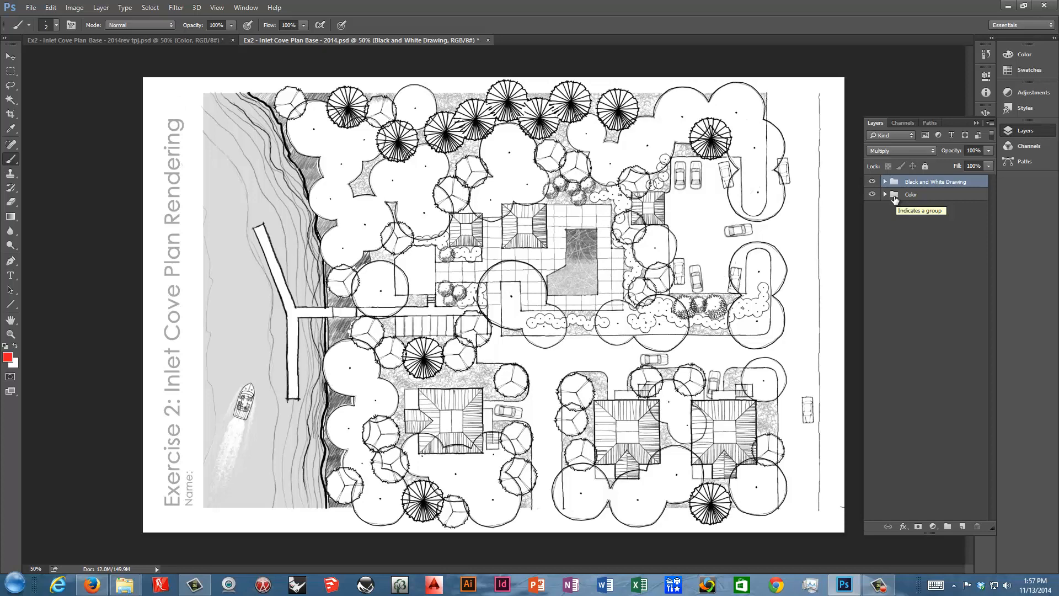
mouse_move(890, 198)
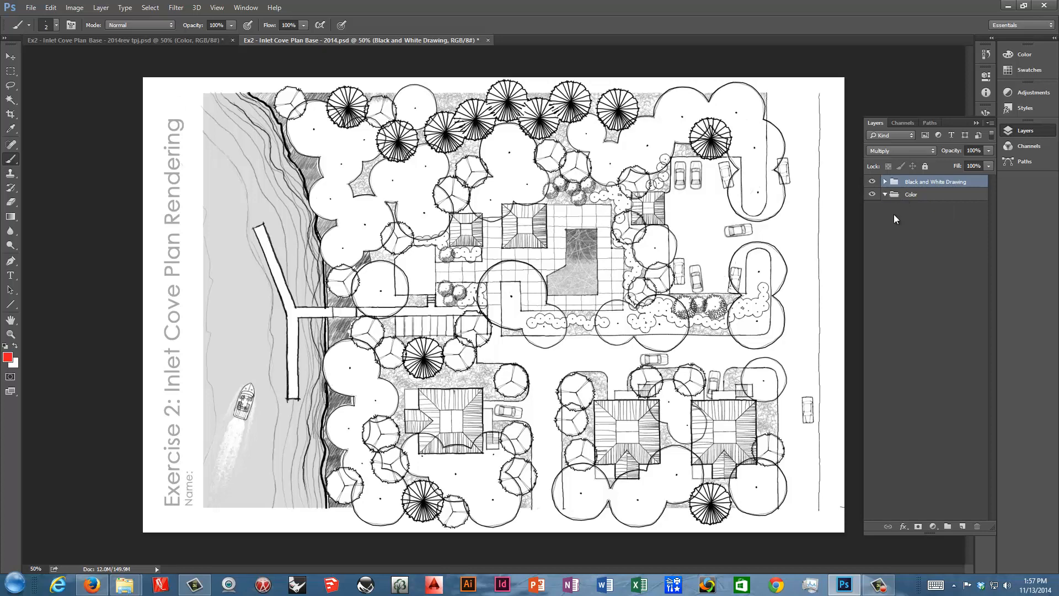
Step: Add two empty layers in the Color group and rename them Base and Texture
left_click(961, 527)
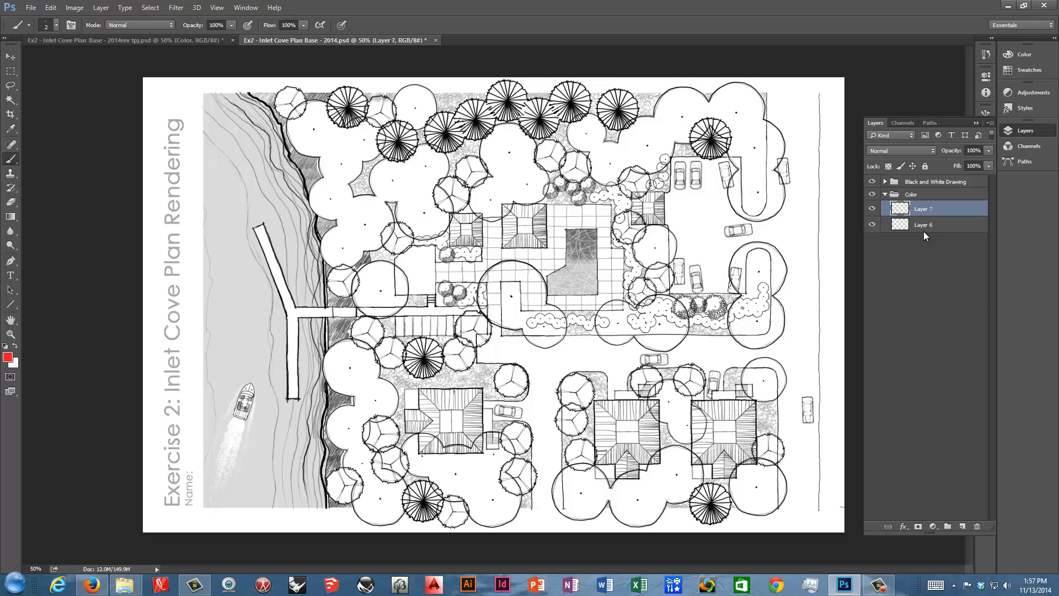
double_click(923, 224)
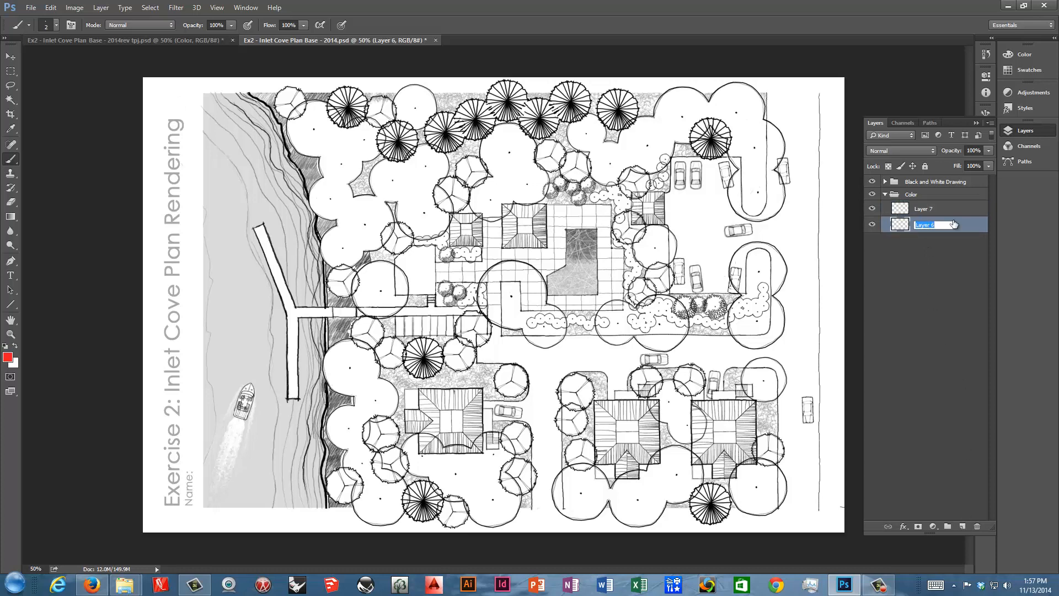
type("Base")
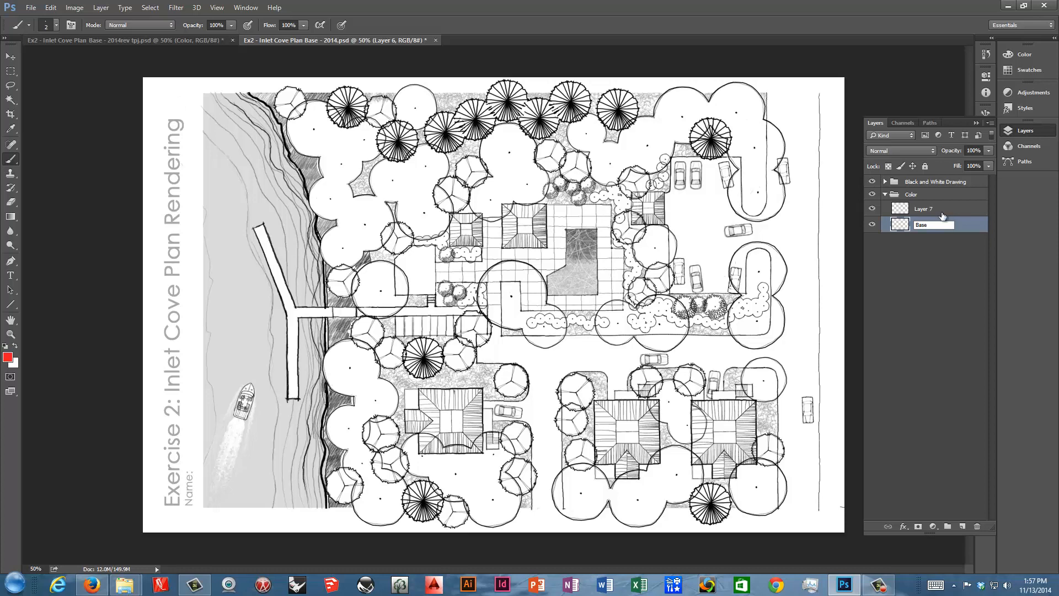
double_click(923, 208)
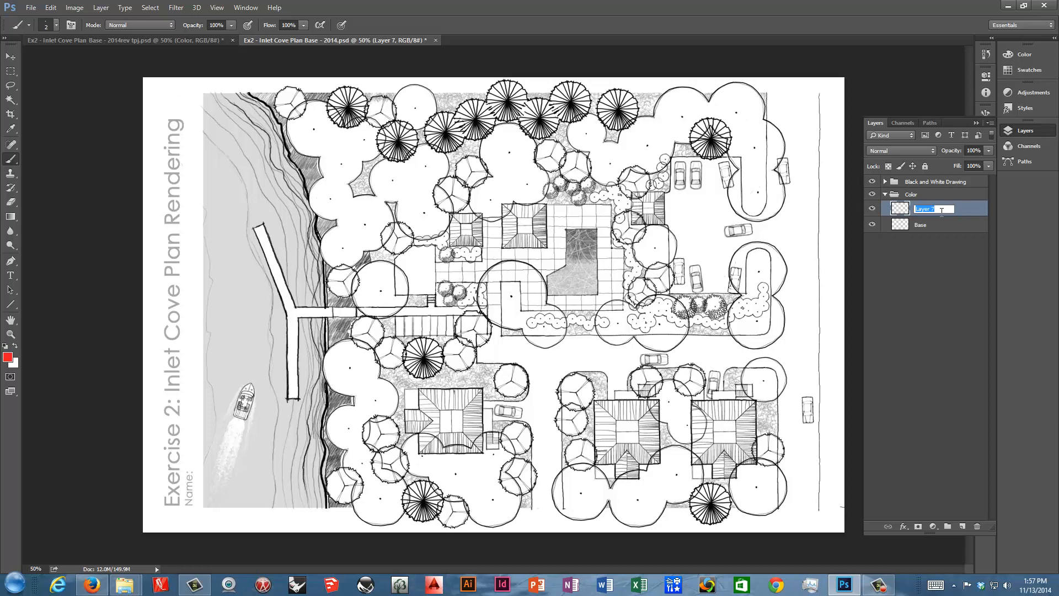
type("Textur")
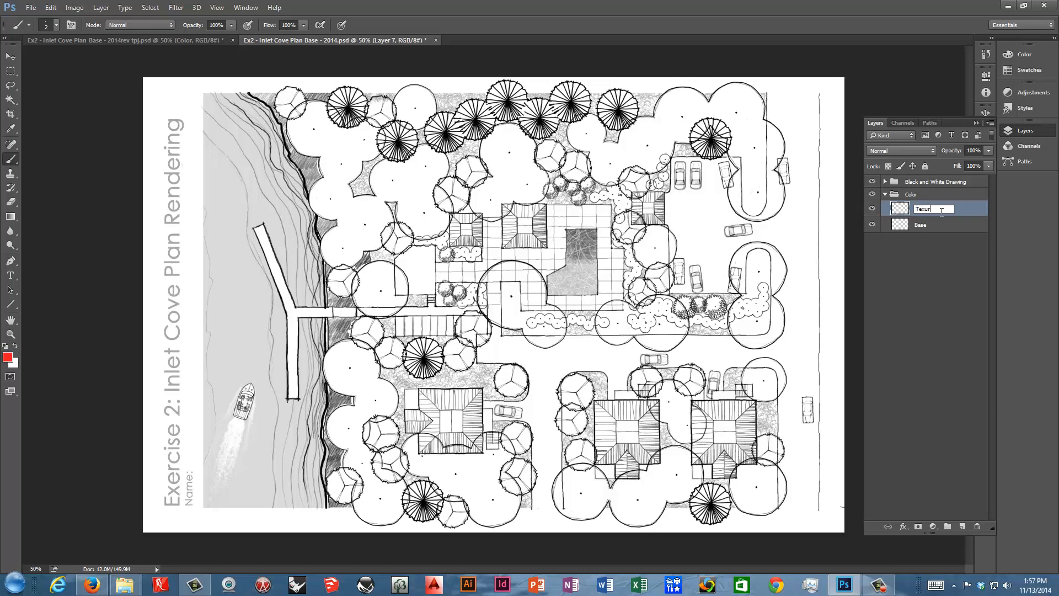
key("Return")
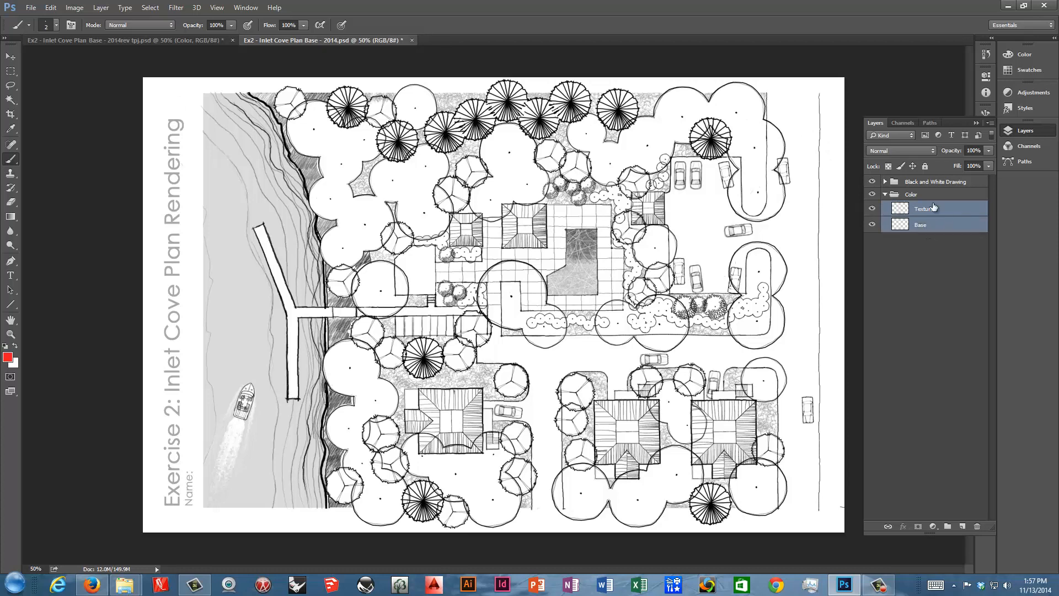
Step: Group the Base and Texture layers into a new Large Trees group via New Group from Layers
left_click(986, 123)
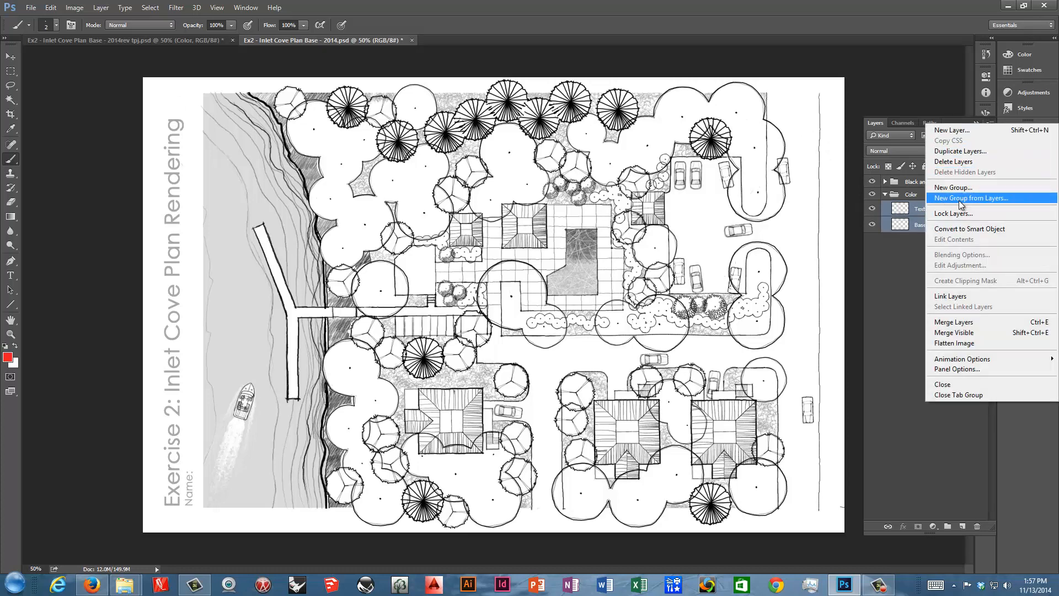
left_click(971, 198)
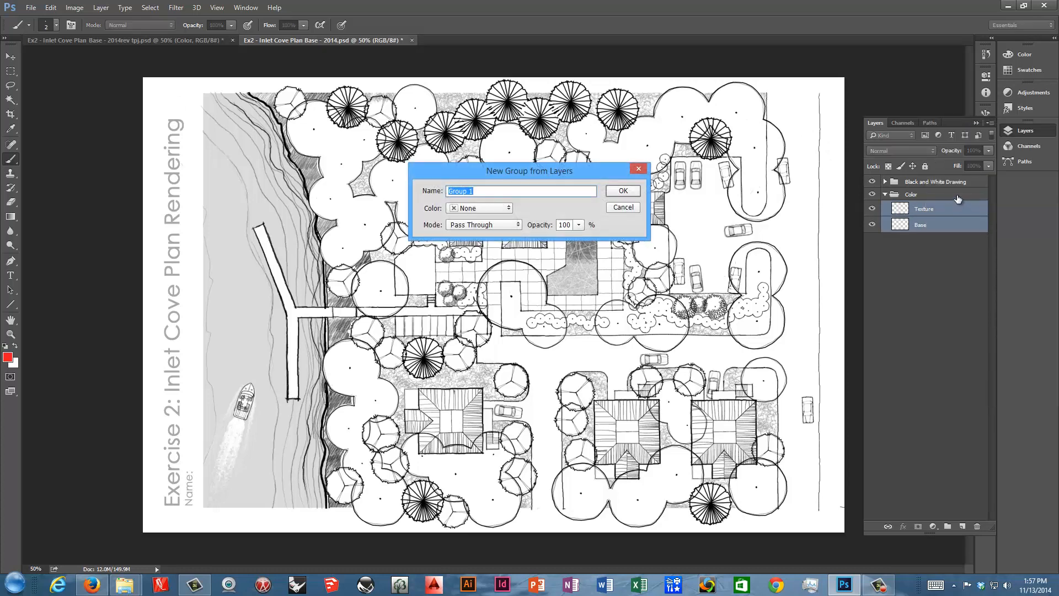
type("Large")
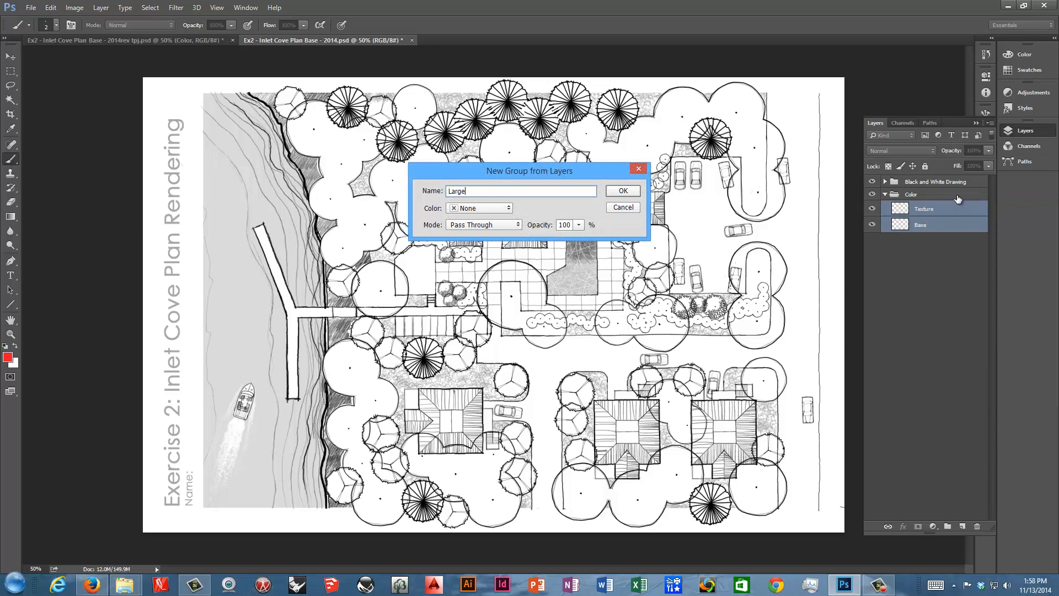
left_click(621, 191)
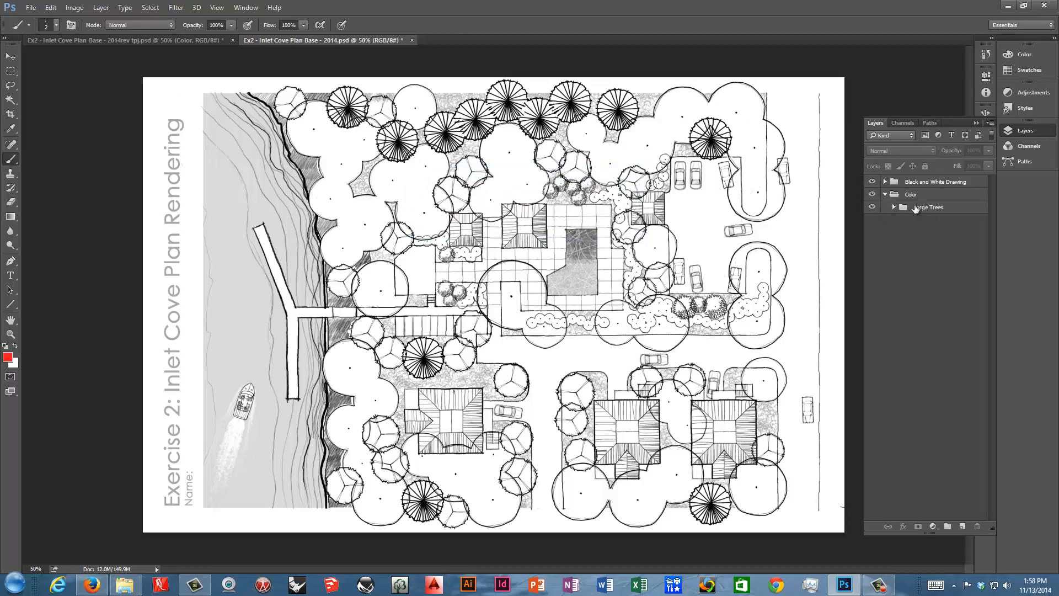
left_click(894, 206)
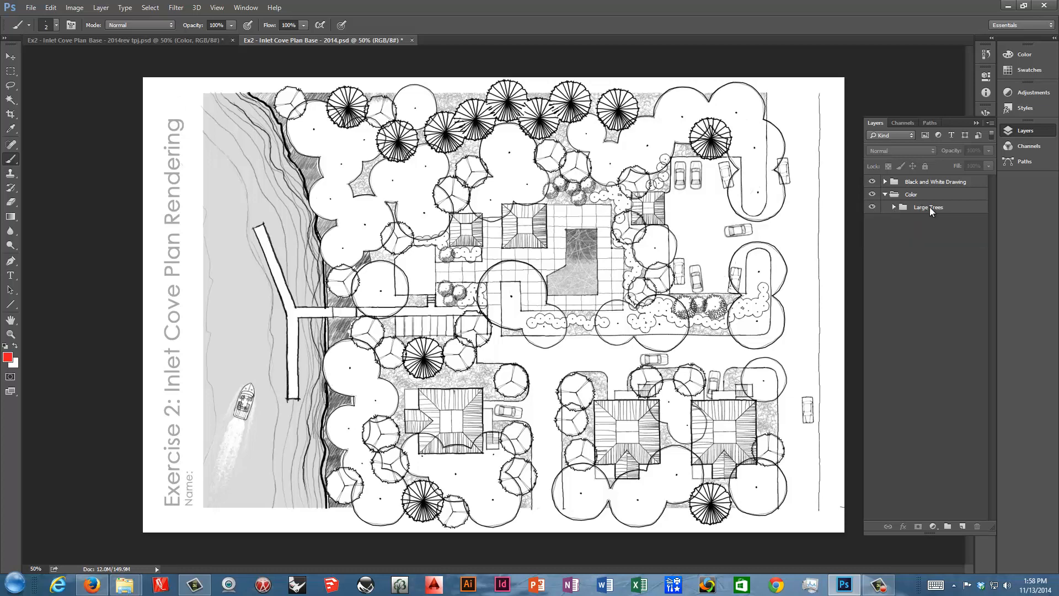
right_click(928, 206)
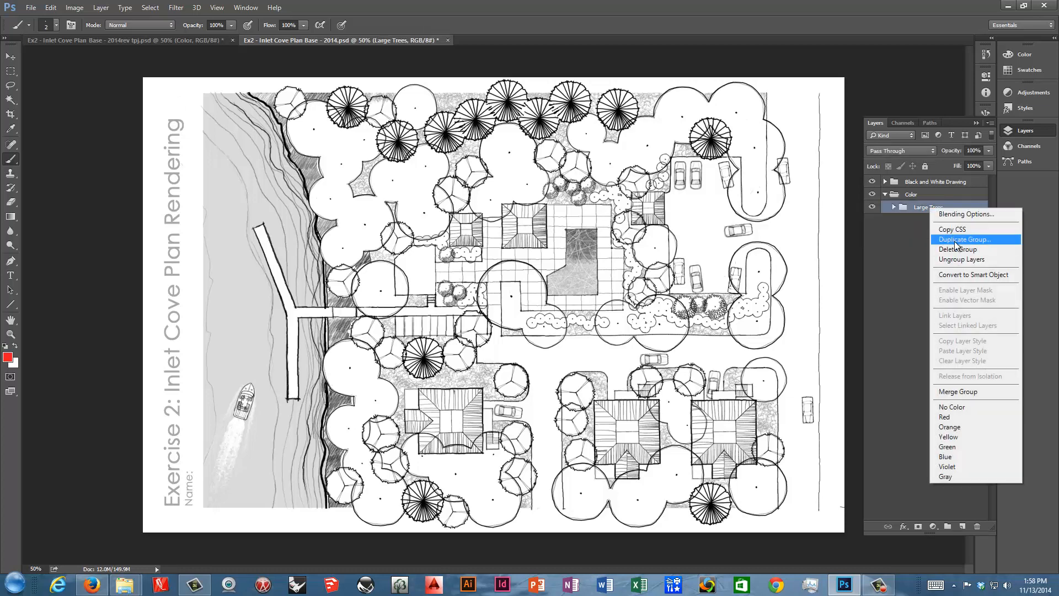
Step: Duplicate Large Trees as Medium Trees, then verify Large Trees still holds Base and Texture
left_click(963, 239)
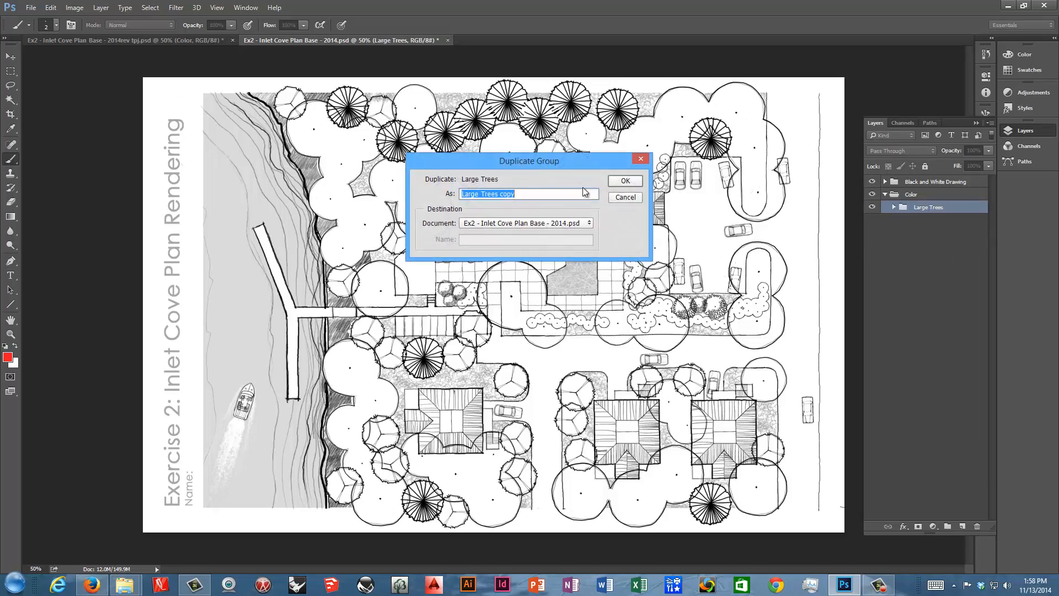
type("Med")
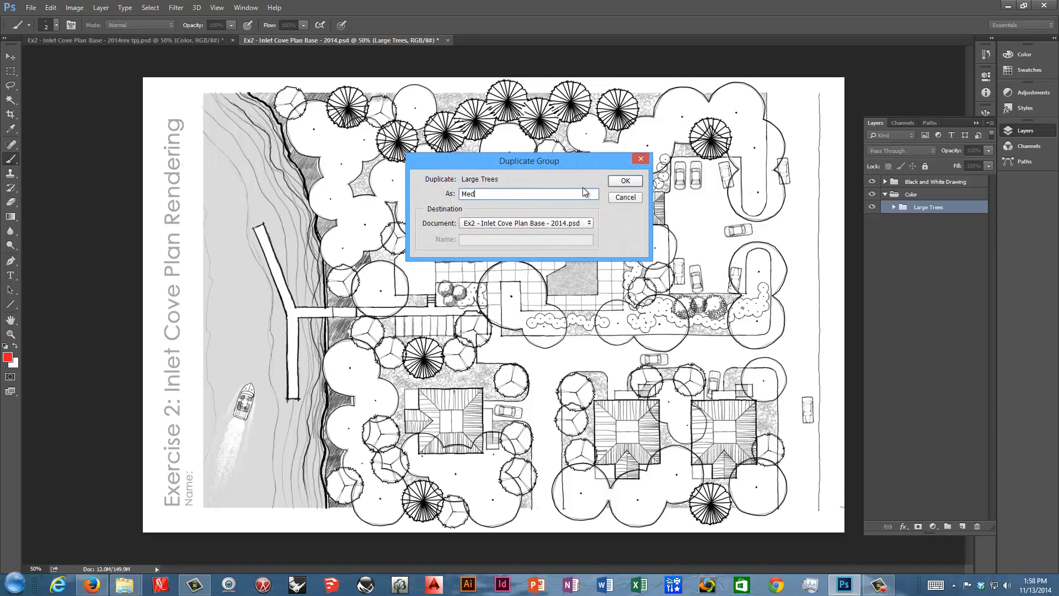
type("iu")
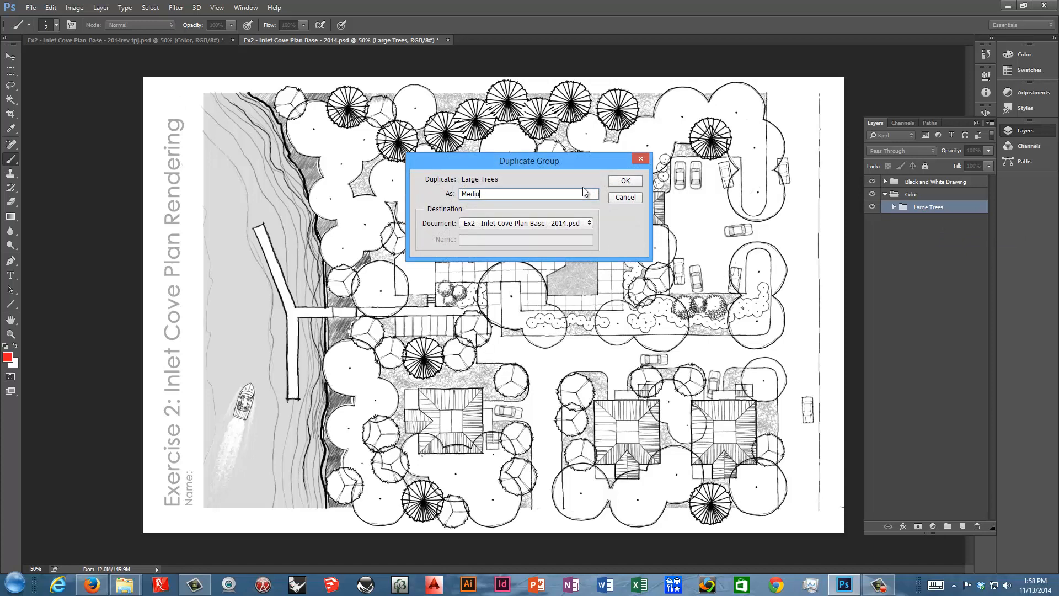
left_click(624, 179)
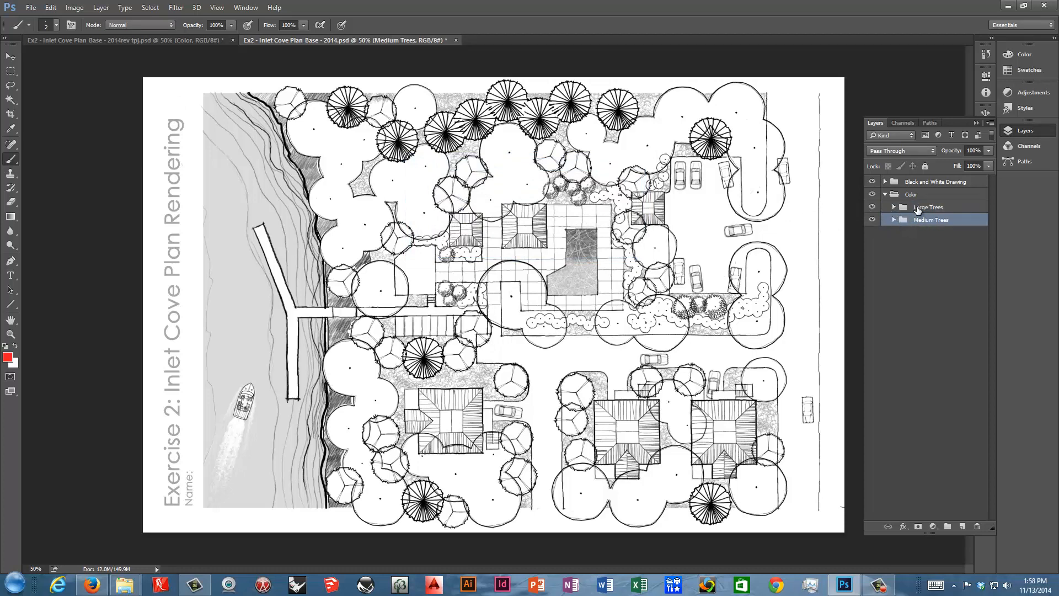
mouse_move(844, 258)
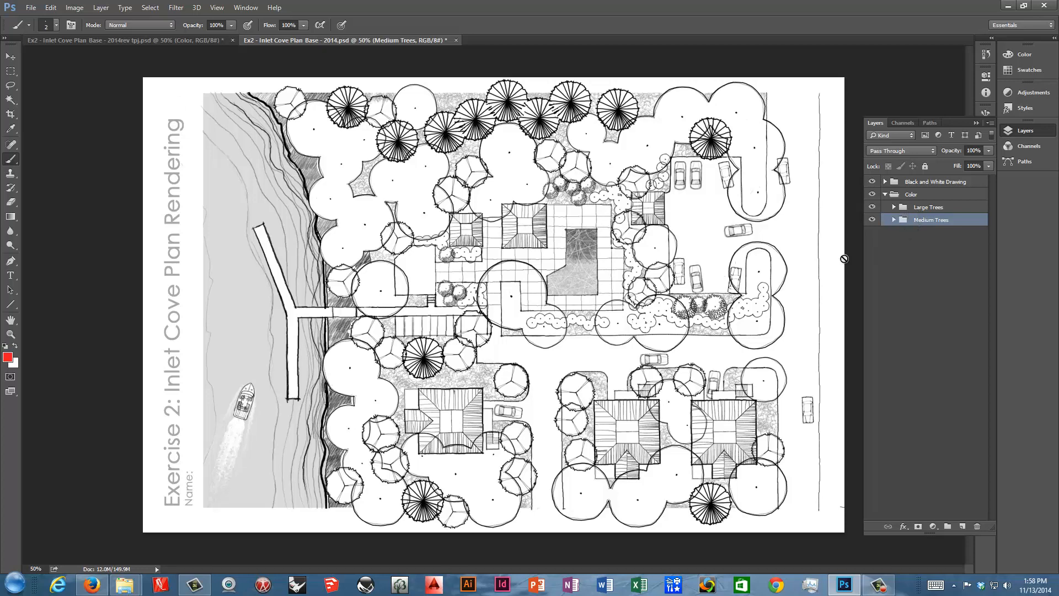
mouse_move(889, 317)
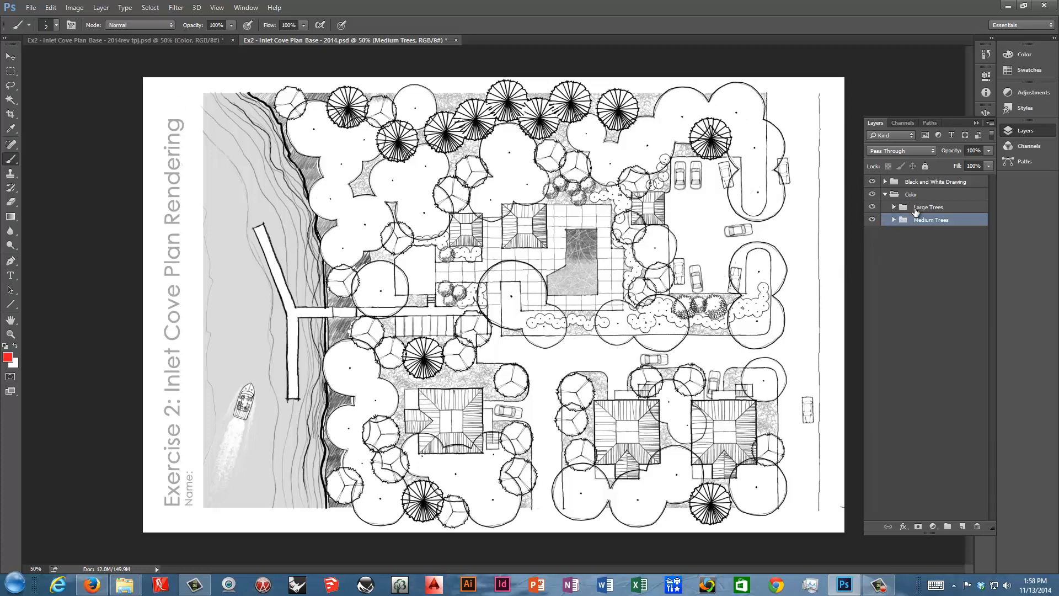
left_click(892, 206)
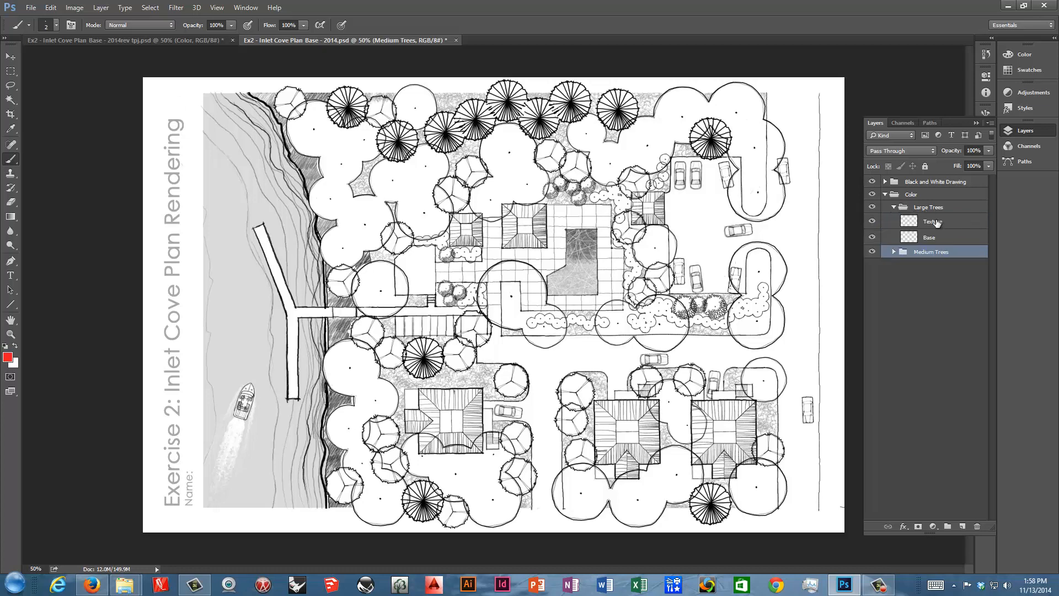
left_click(895, 207)
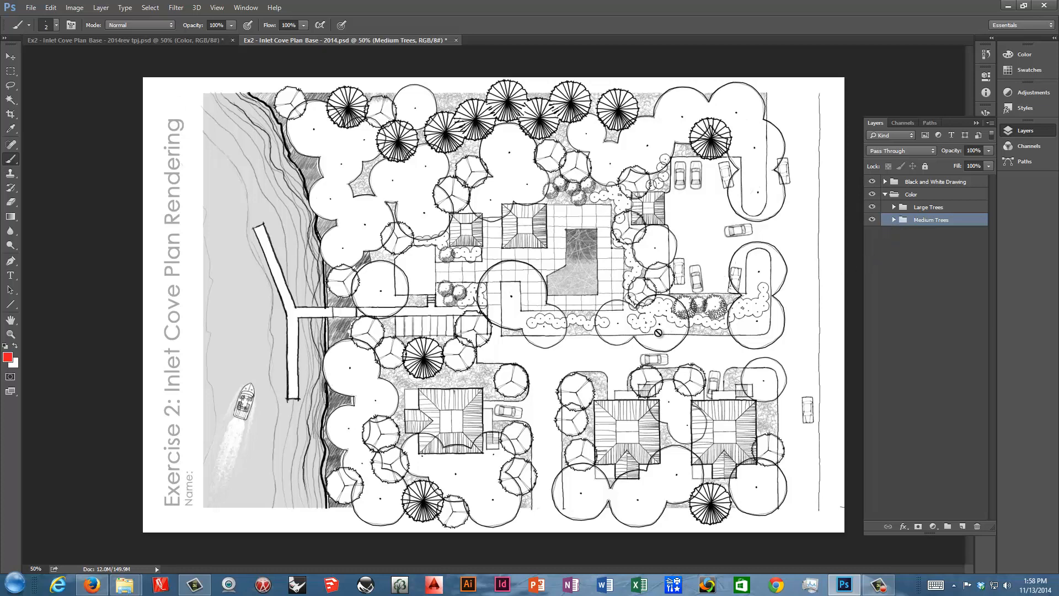
mouse_move(962, 162)
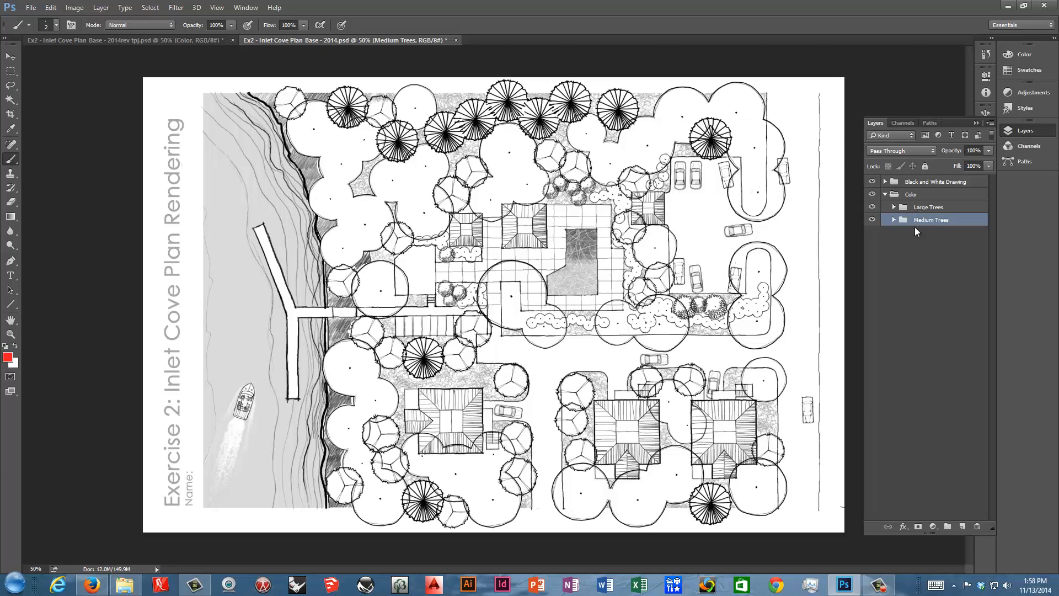
mouse_move(897, 218)
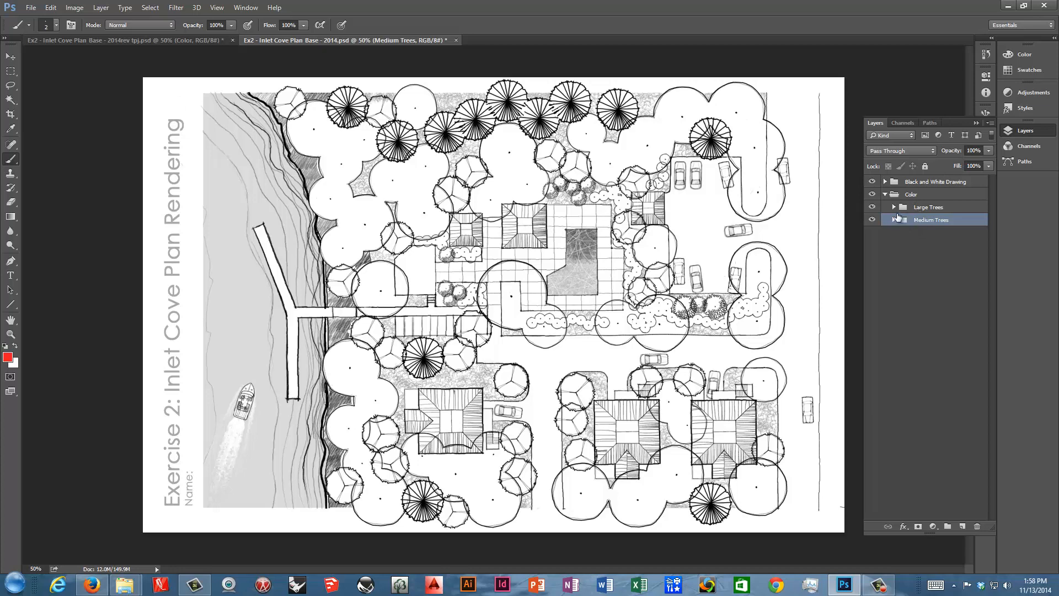
mouse_move(903, 222)
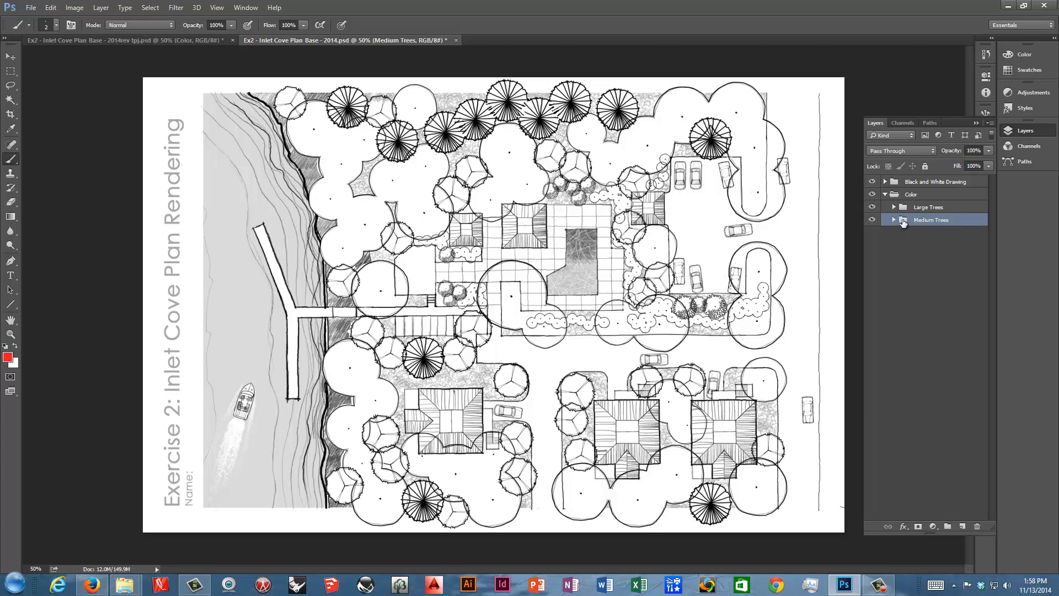
Step: Duplicate the Medium Trees group as Evergreen Trees
right_click(931, 220)
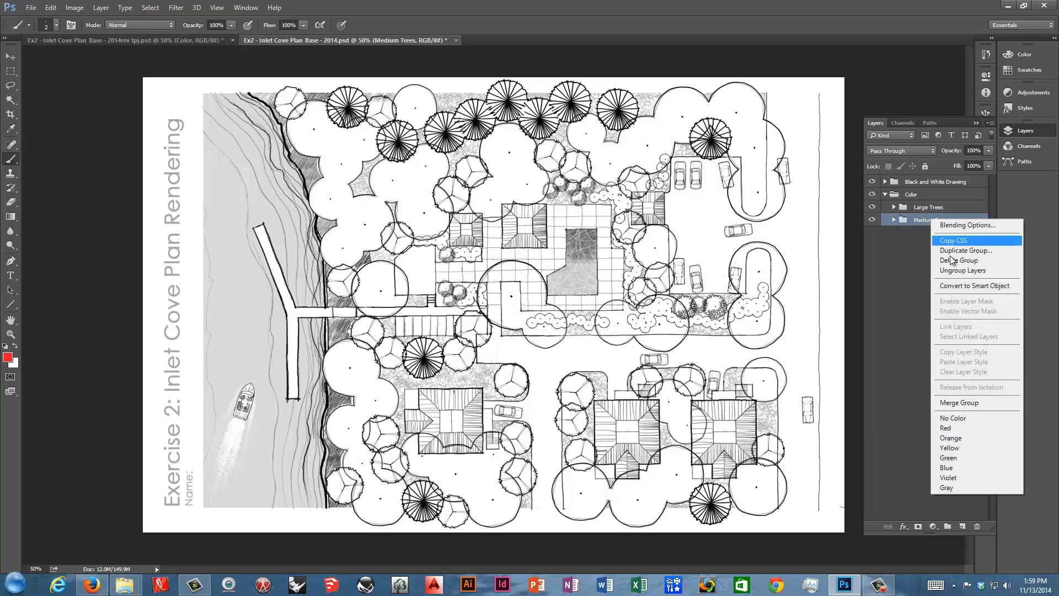
left_click(967, 250)
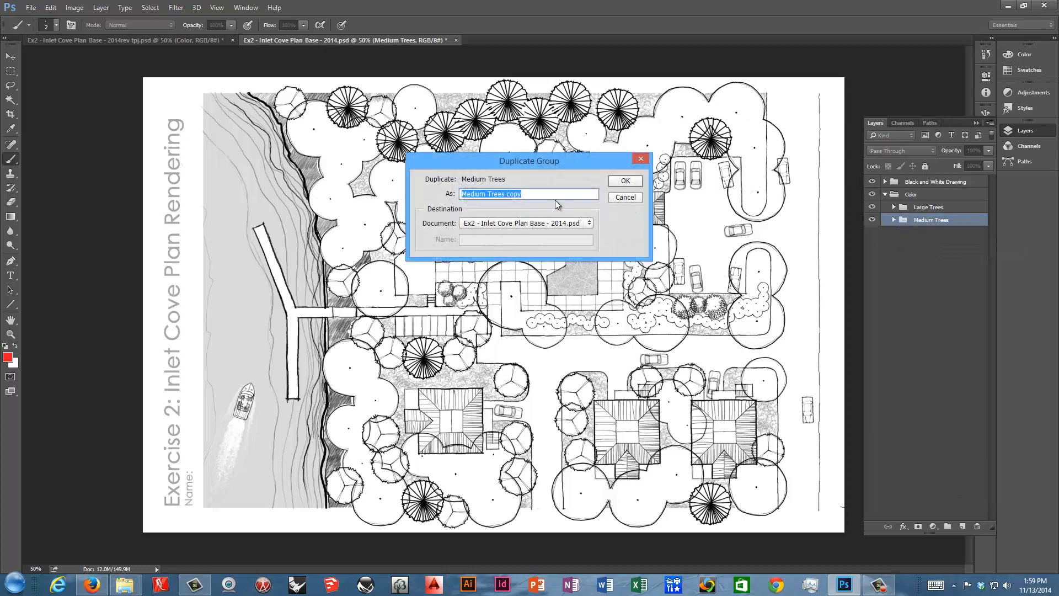
type("Evergreen Tree")
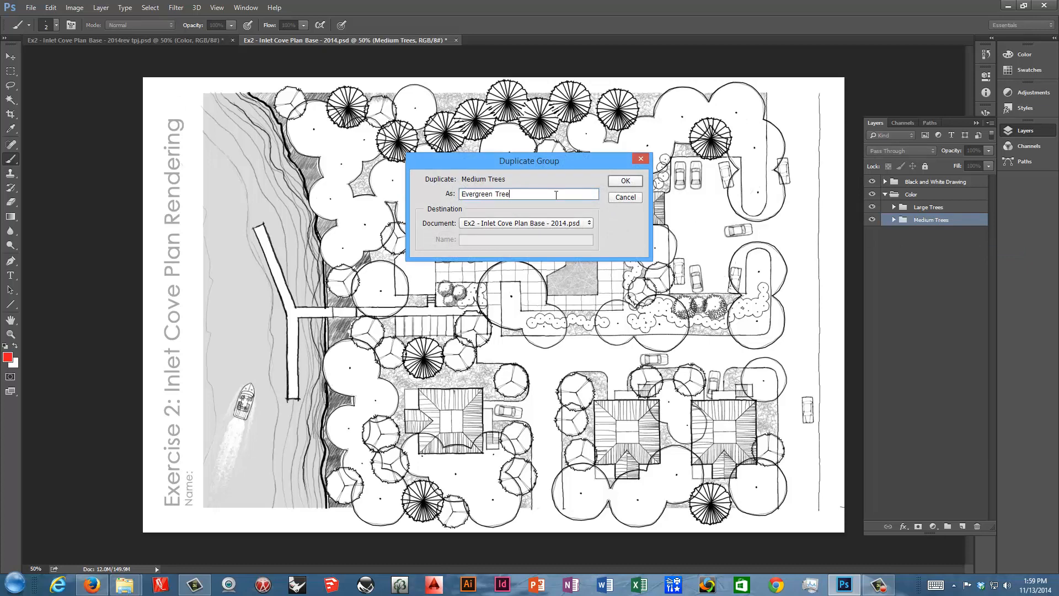
left_click(623, 180)
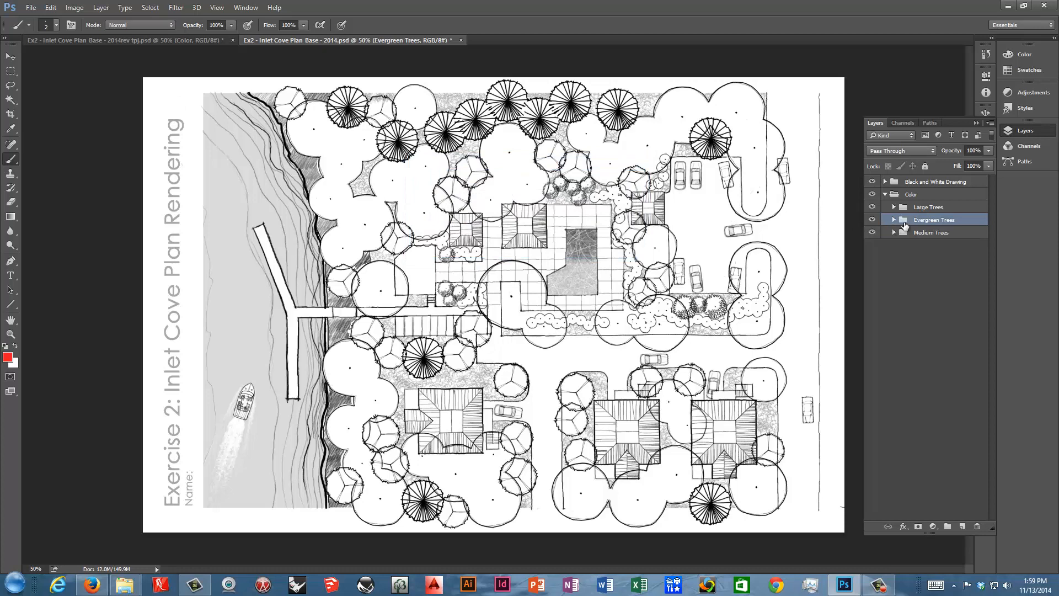
Step: Move Evergreen Trees out of Medium Trees so it sits inside Color directly below Medium Trees
left_click(932, 232)
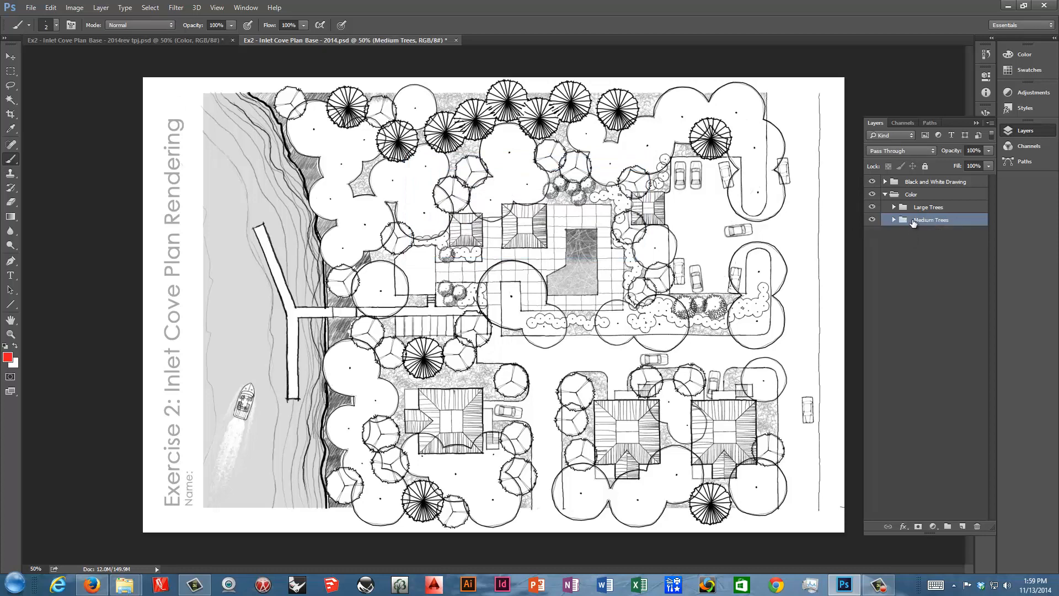
mouse_move(875, 234)
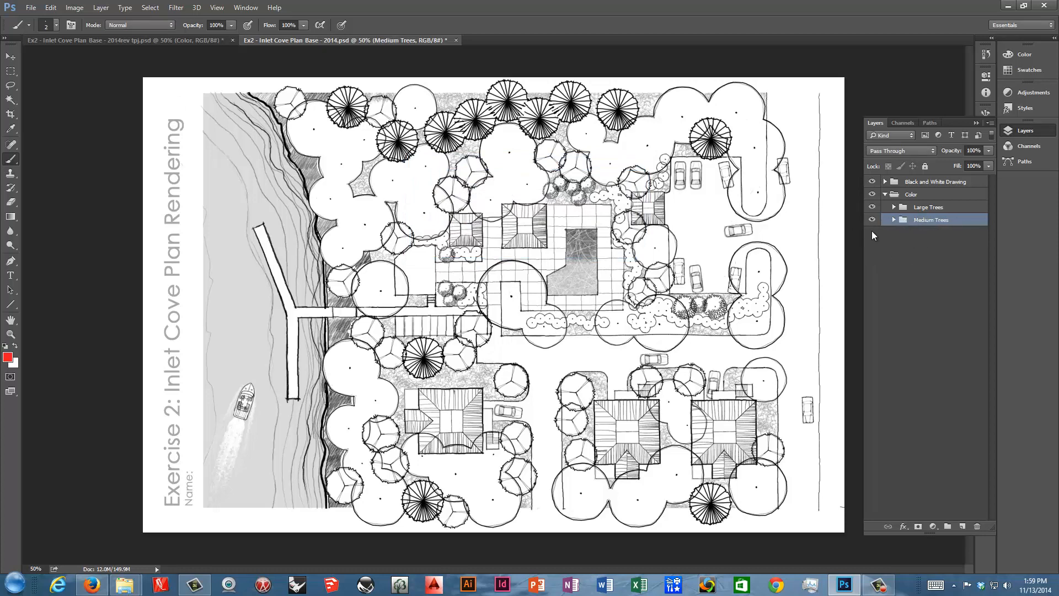
left_click(893, 220)
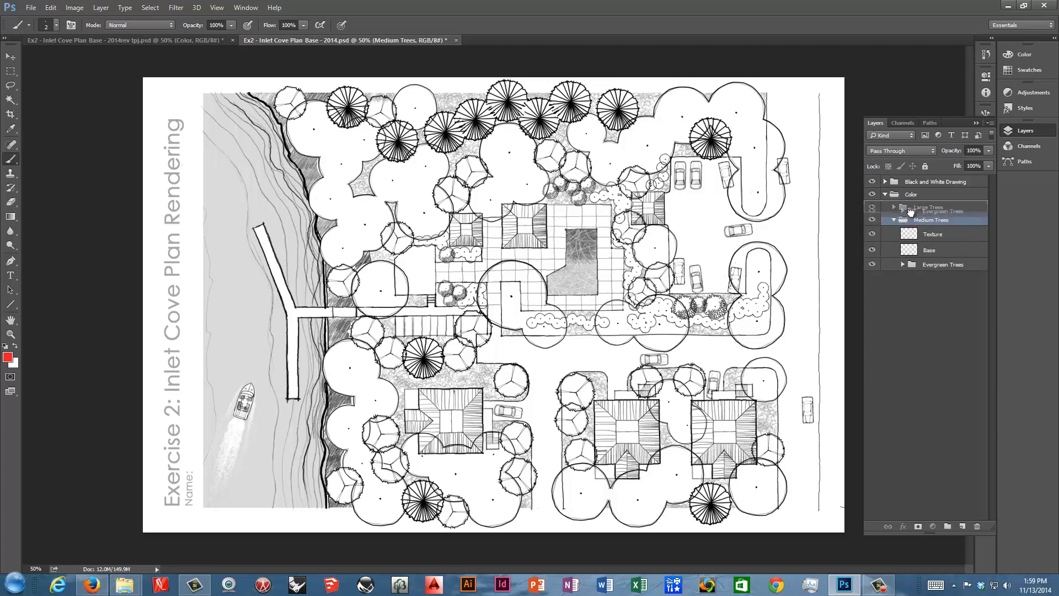
left_click(934, 219)
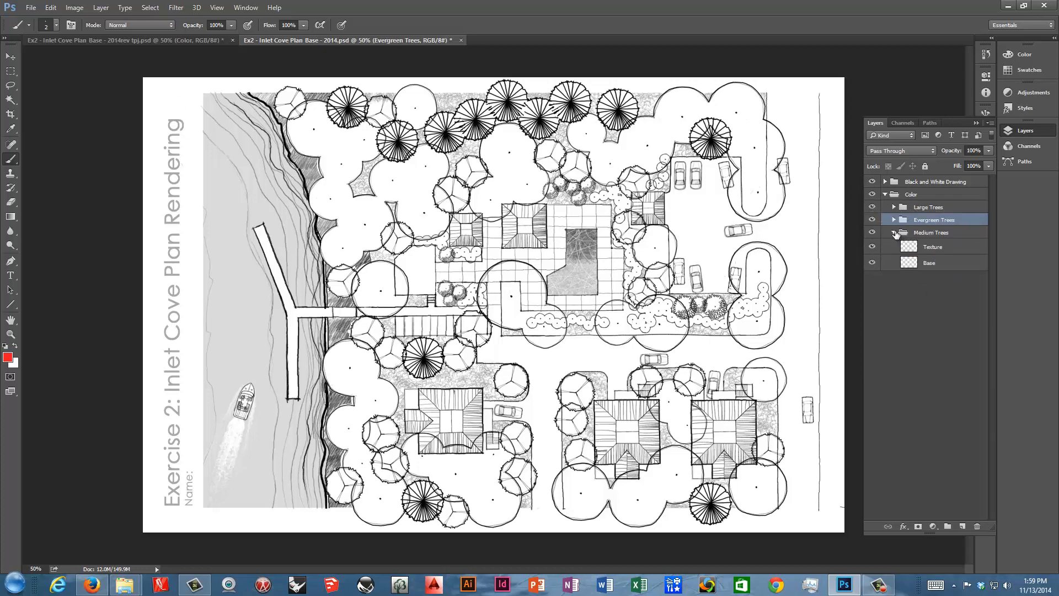
left_click(895, 233)
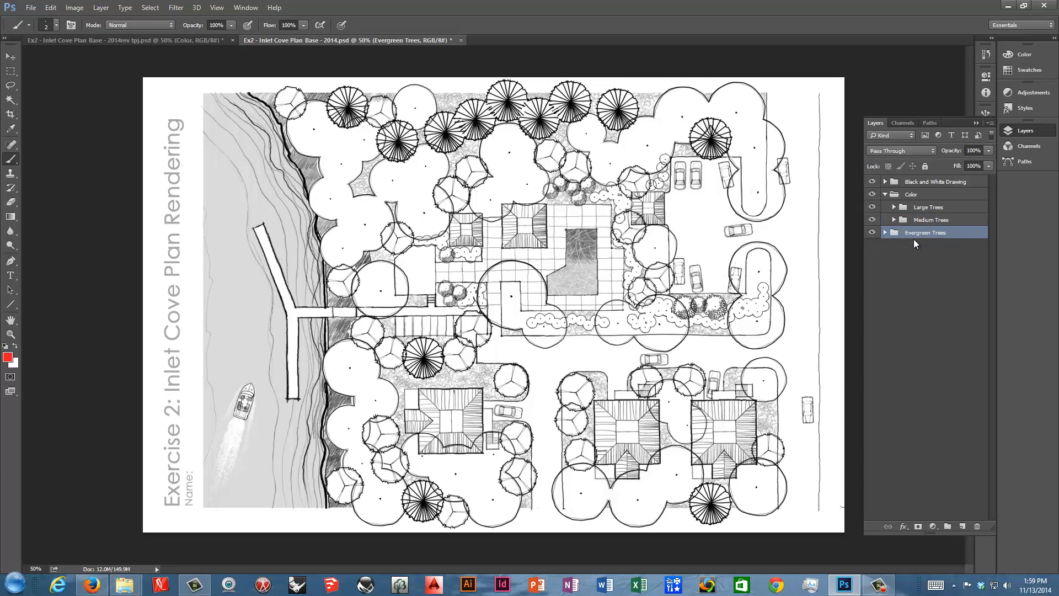
left_click(872, 232)
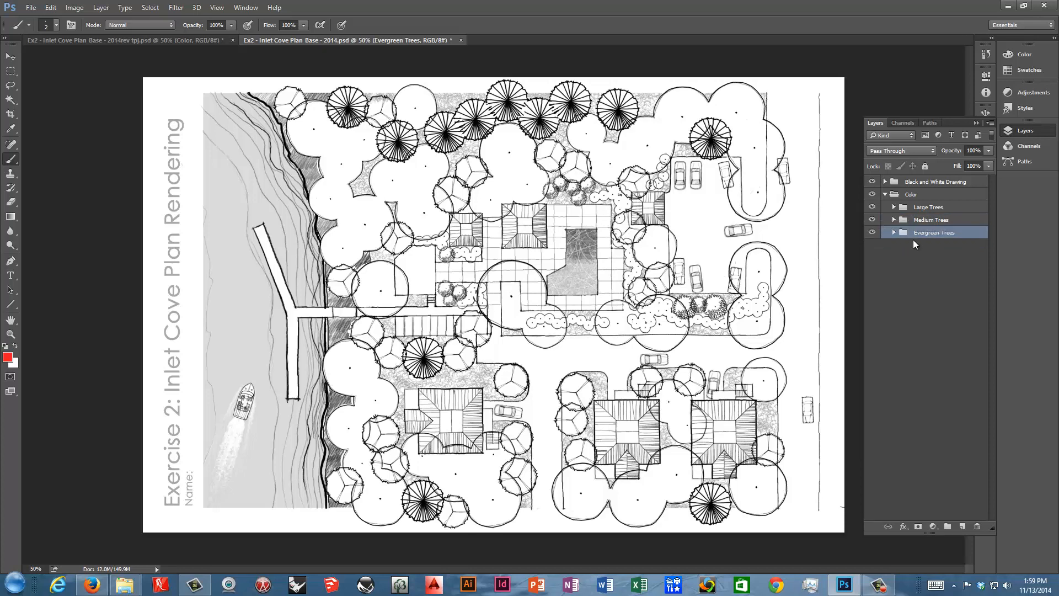
Step: Duplicate the Evergreen Trees group as Large Shrubs
right_click(935, 232)
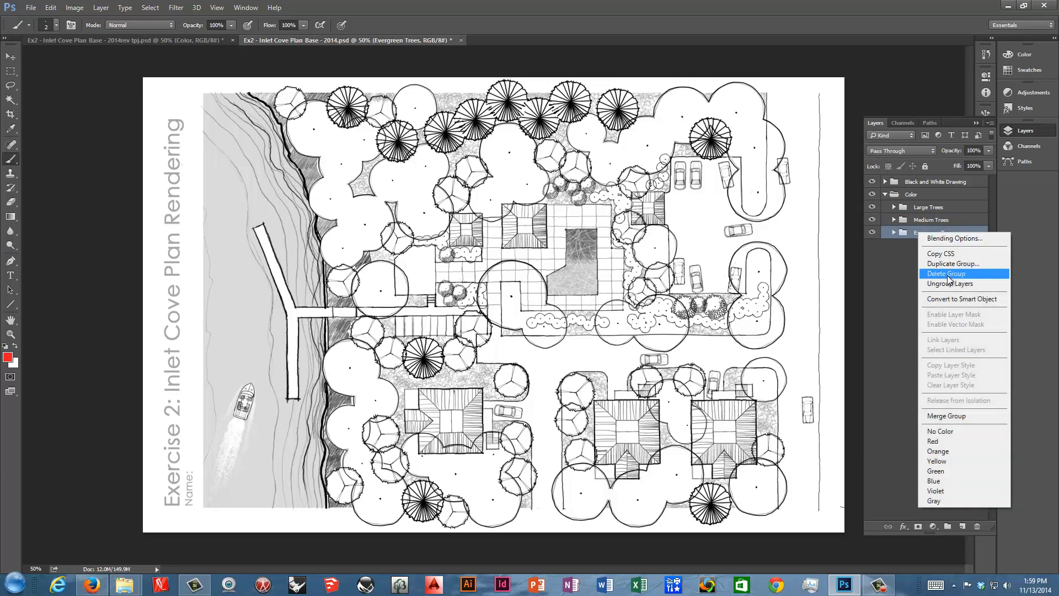
left_click(953, 264)
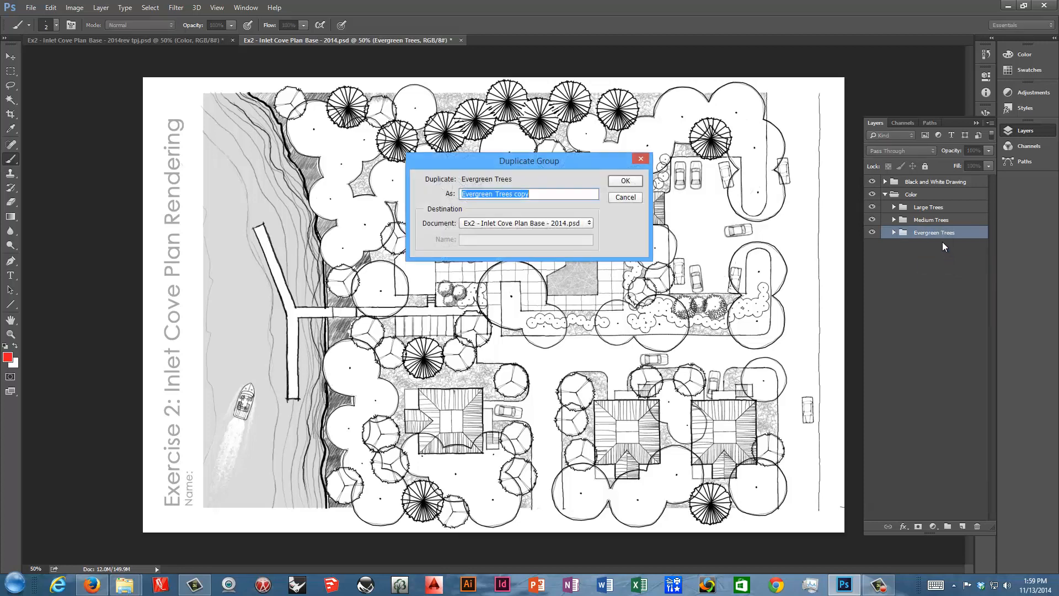
type("Large")
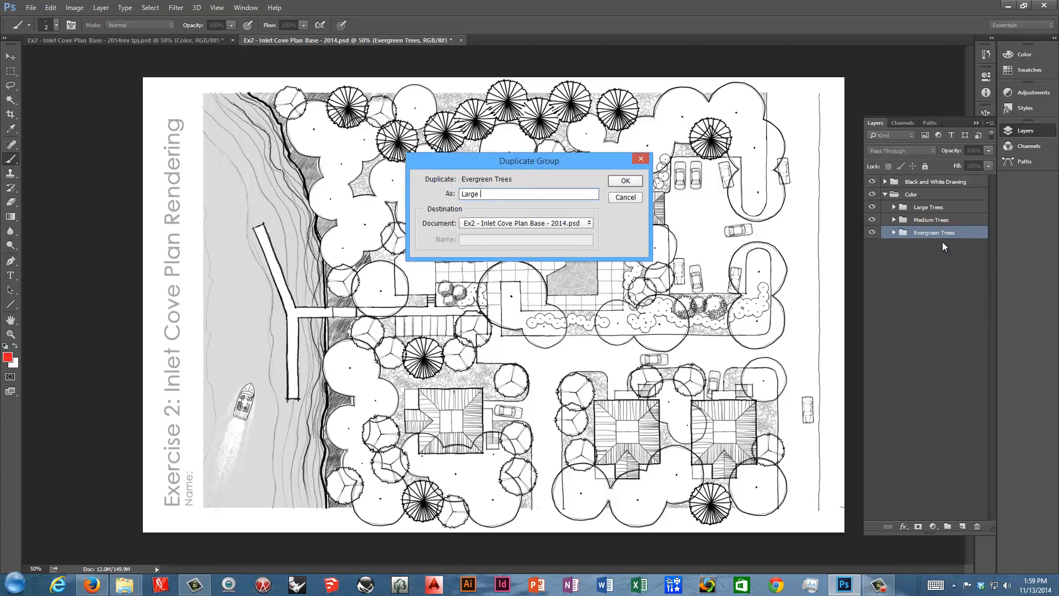
type("Shrubs")
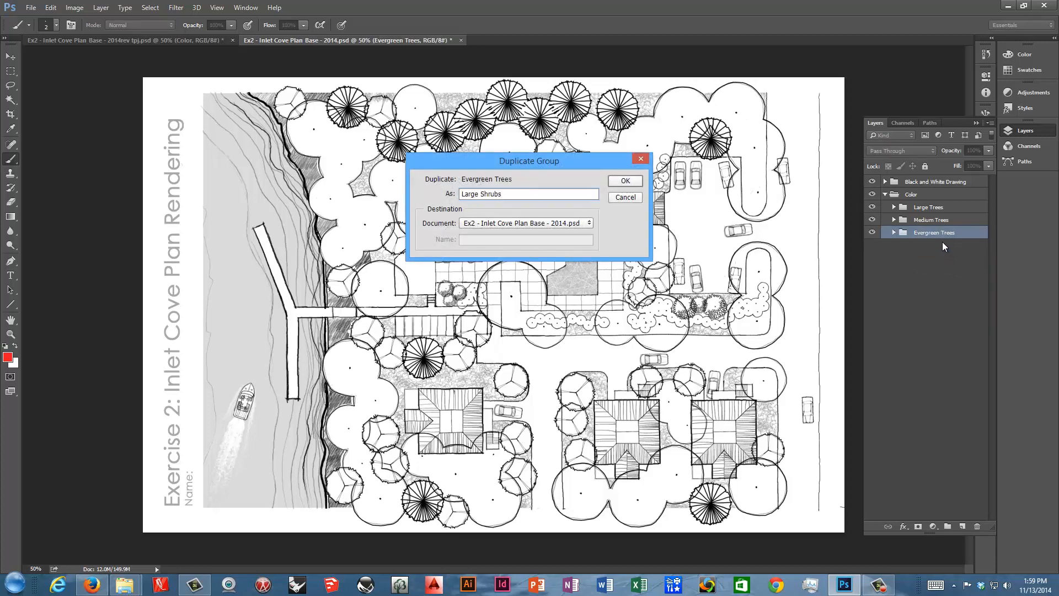
left_click(624, 180)
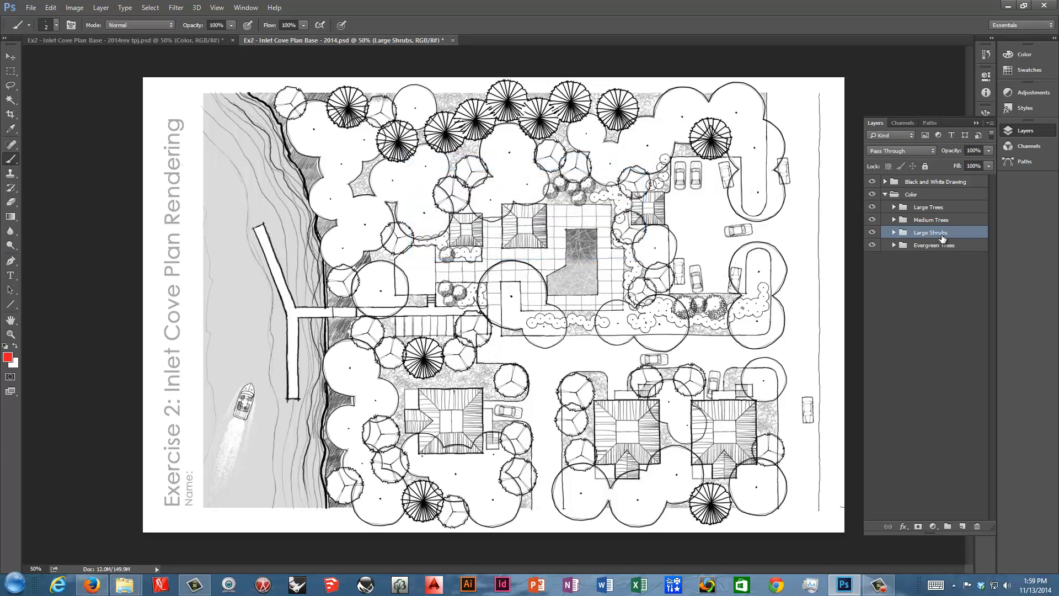
Step: Duplicate Large Shrubs as Small Shrubs and reorder the five plant groups under Color
right_click(931, 232)
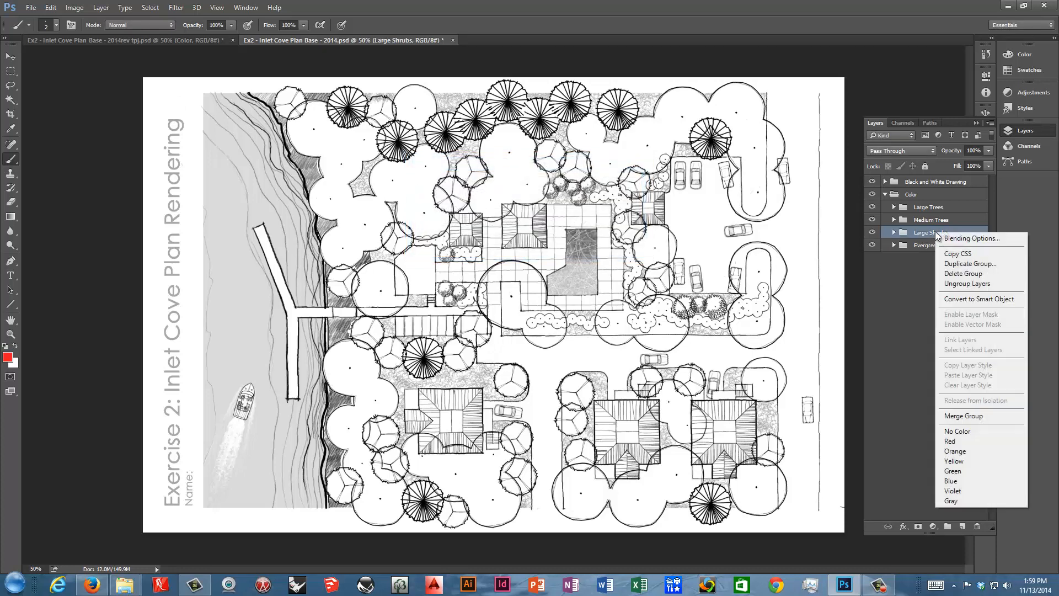
mouse_move(971, 263)
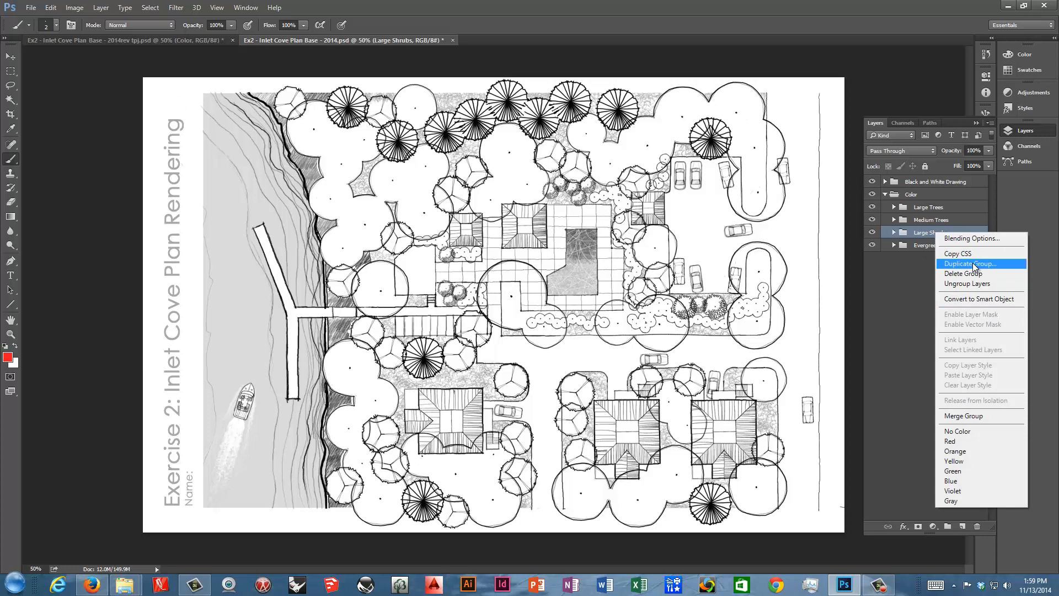
left_click(971, 264)
type("Small Shrub")
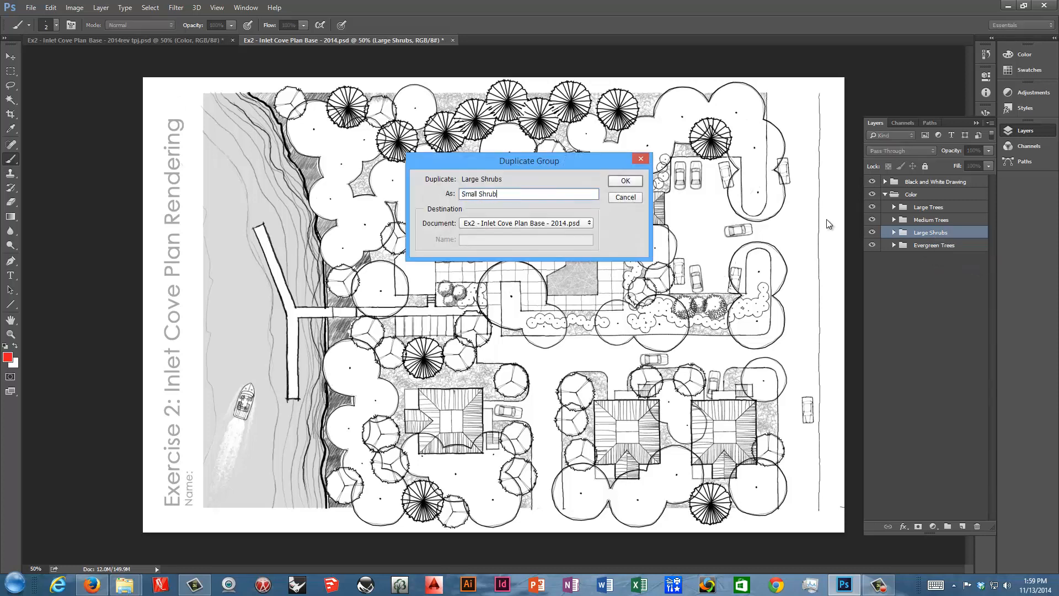
left_click(623, 180)
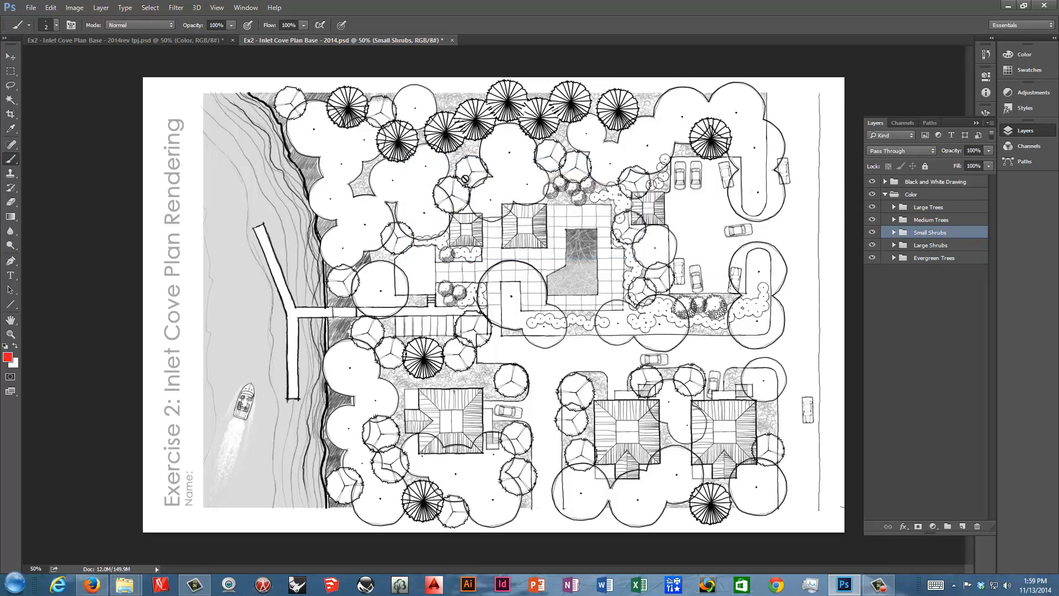
mouse_move(438, 248)
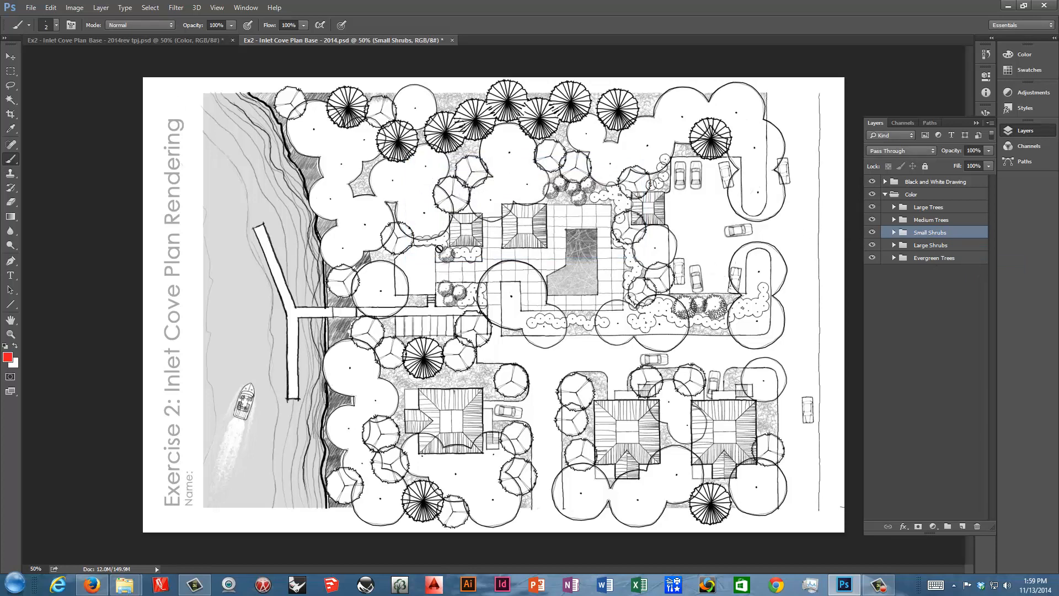
mouse_move(478, 254)
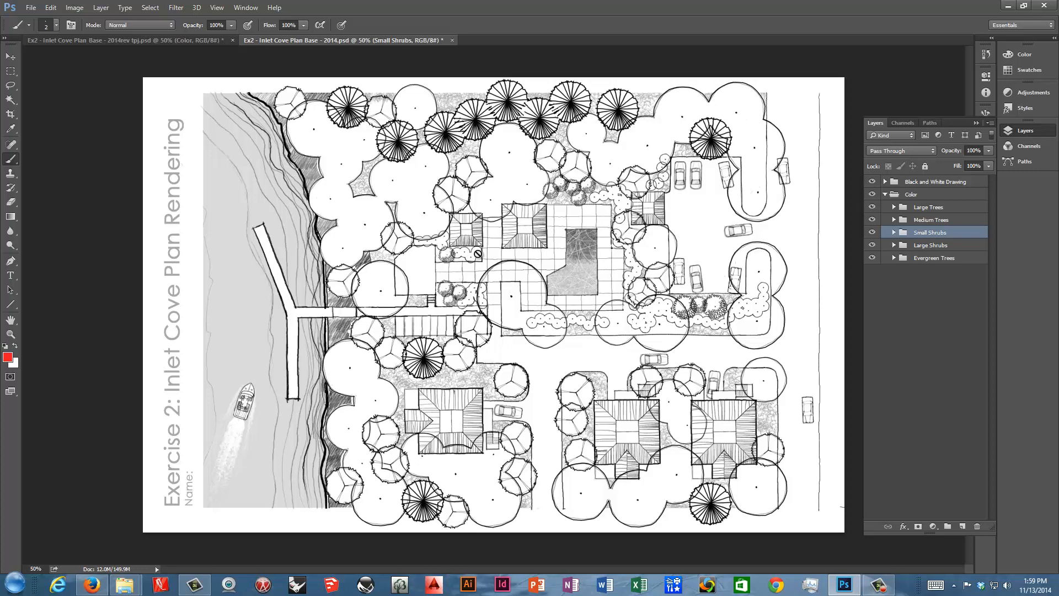
mouse_move(428, 269)
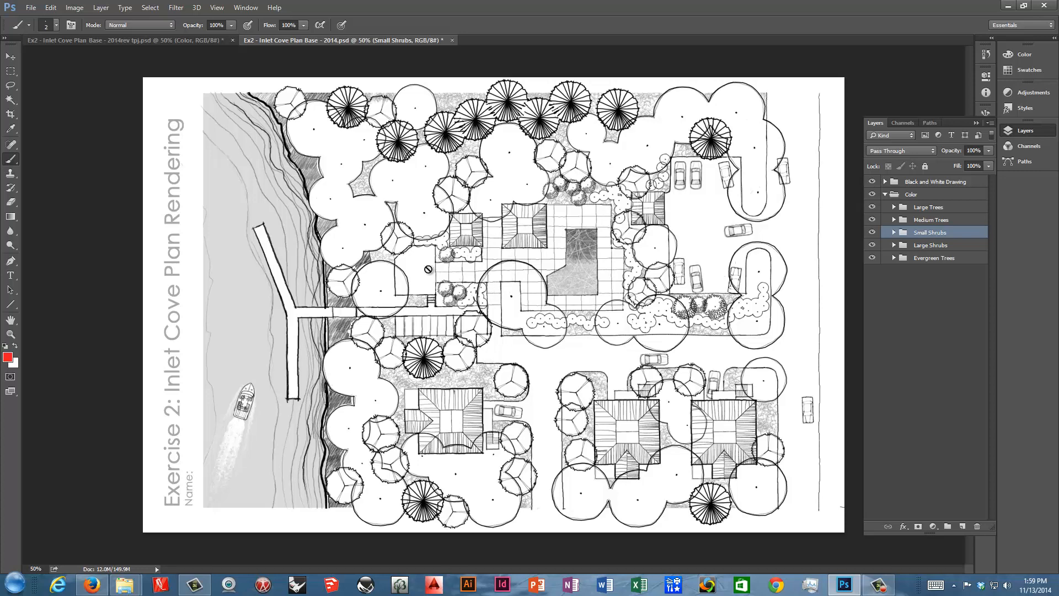
mouse_move(461, 255)
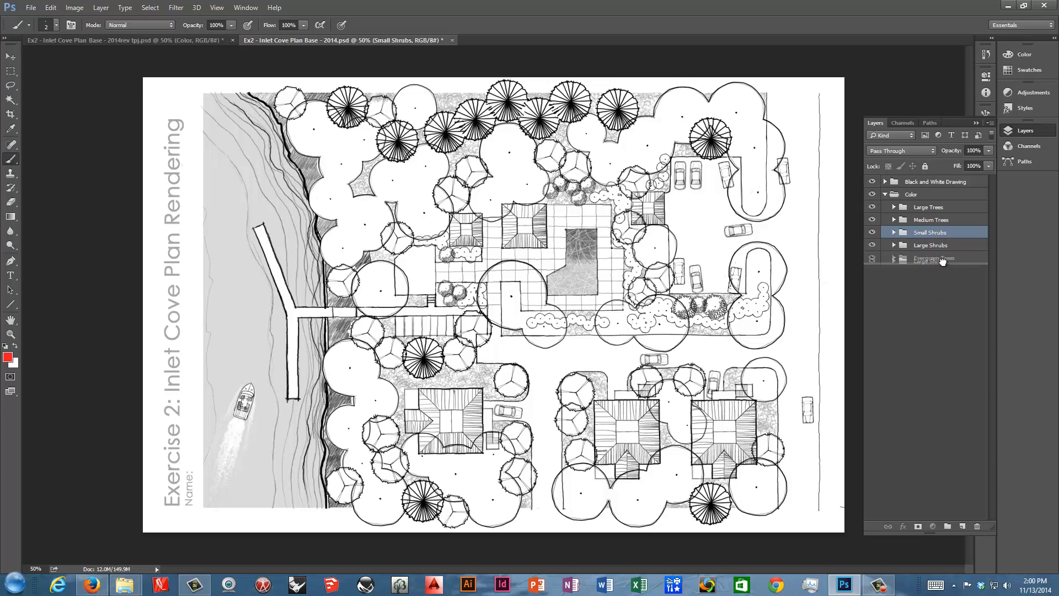
left_click(931, 257)
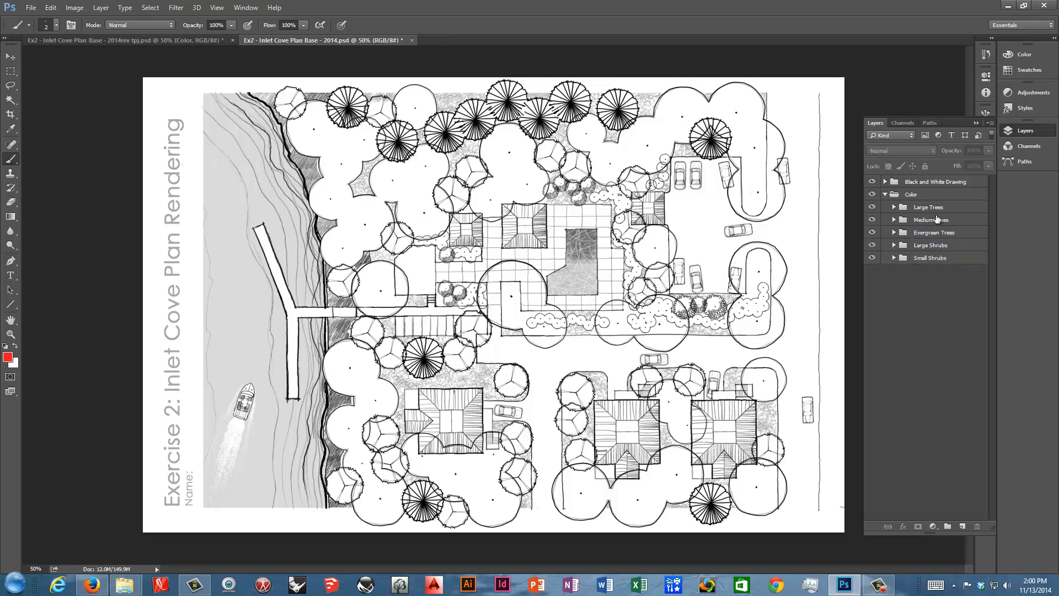
Step: Gather the five tree and shrub groups into a new Plants group and collapse it
left_click(929, 206)
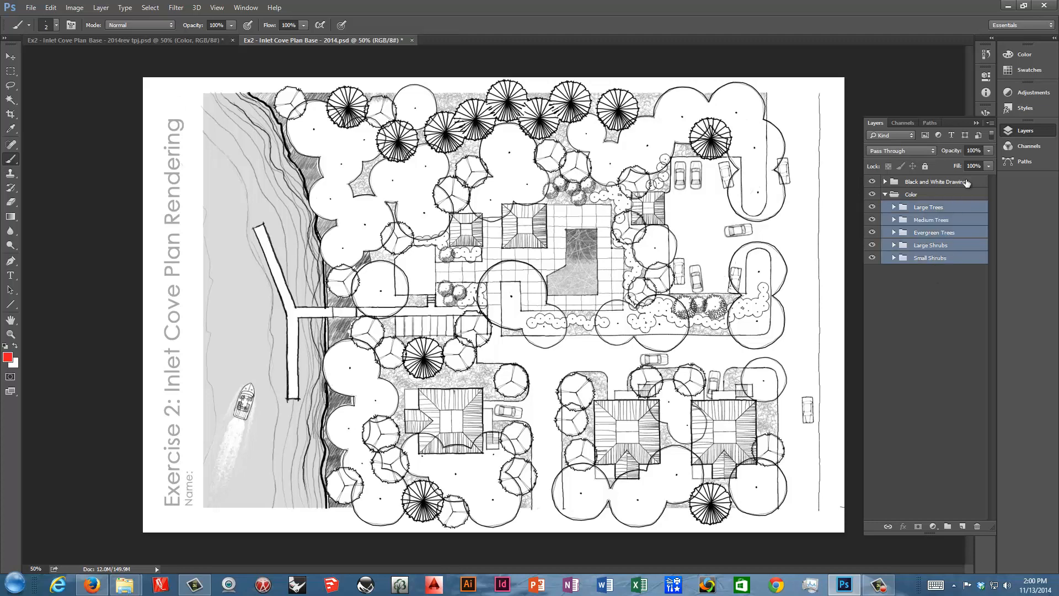
mouse_move(970, 197)
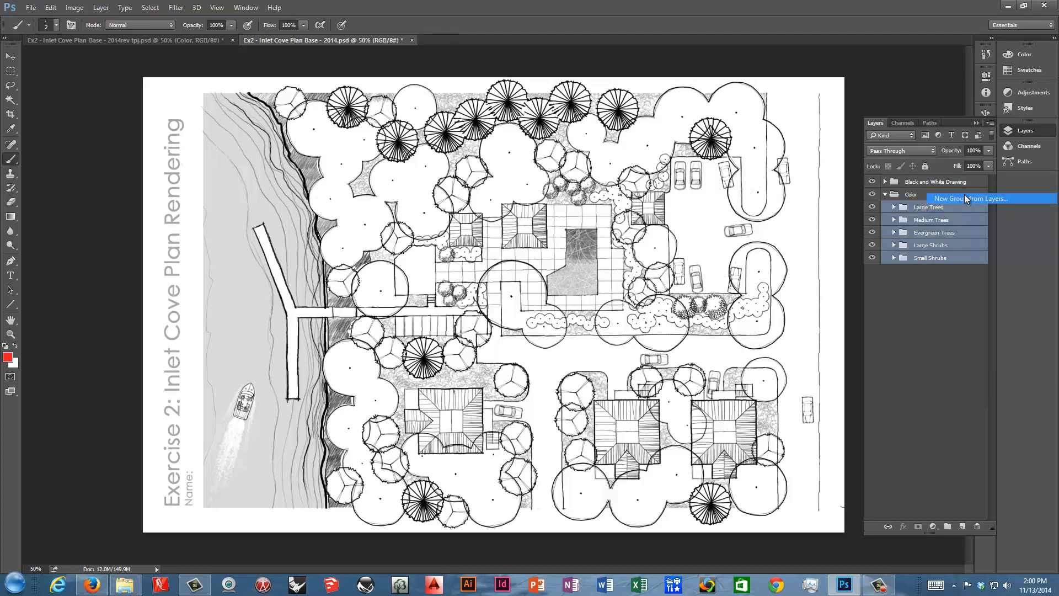
left_click(971, 198)
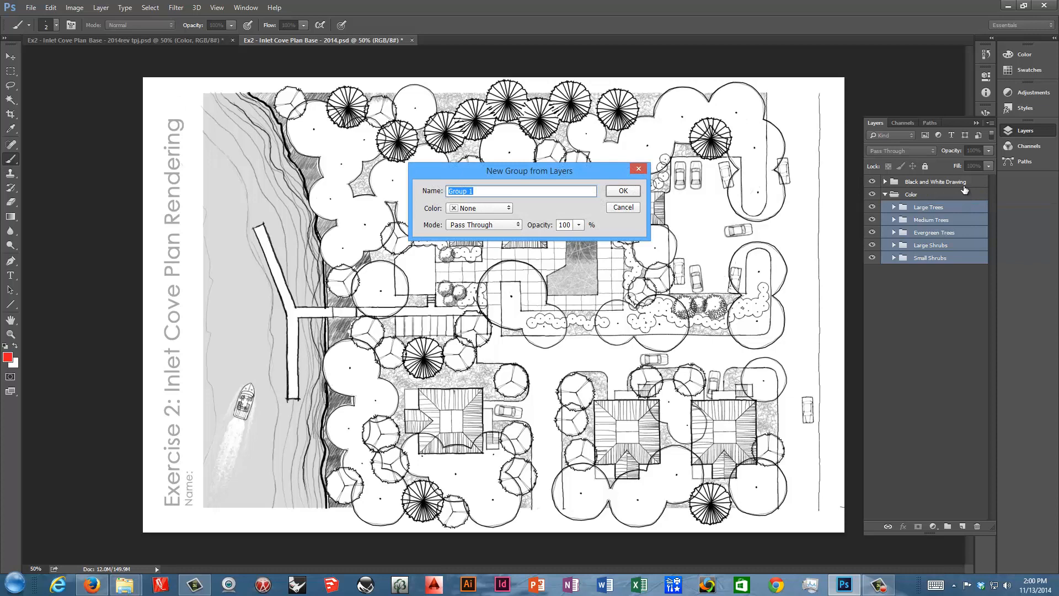
left_click(621, 191)
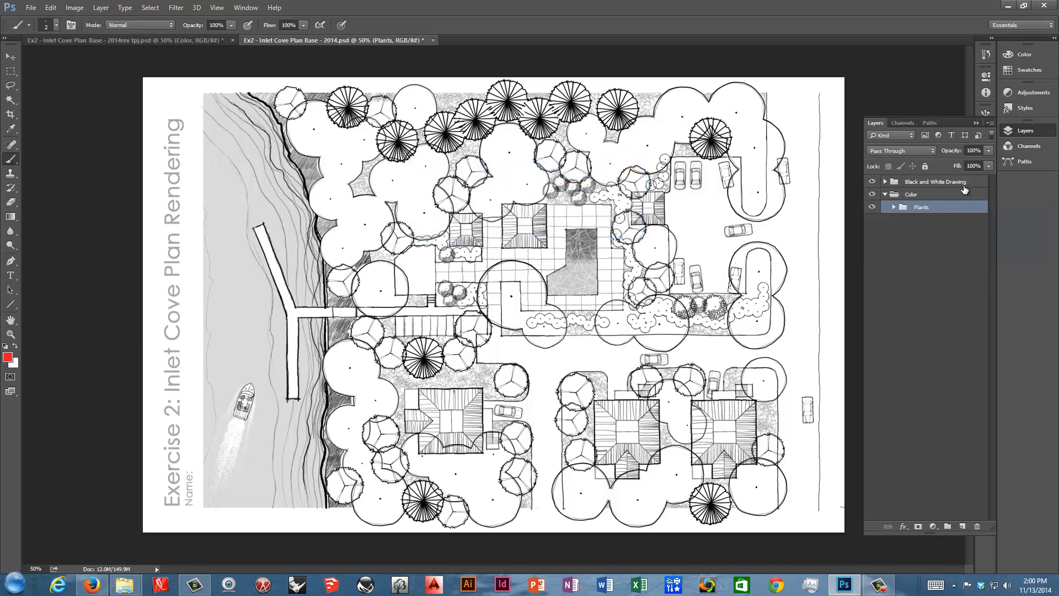
left_click(892, 207)
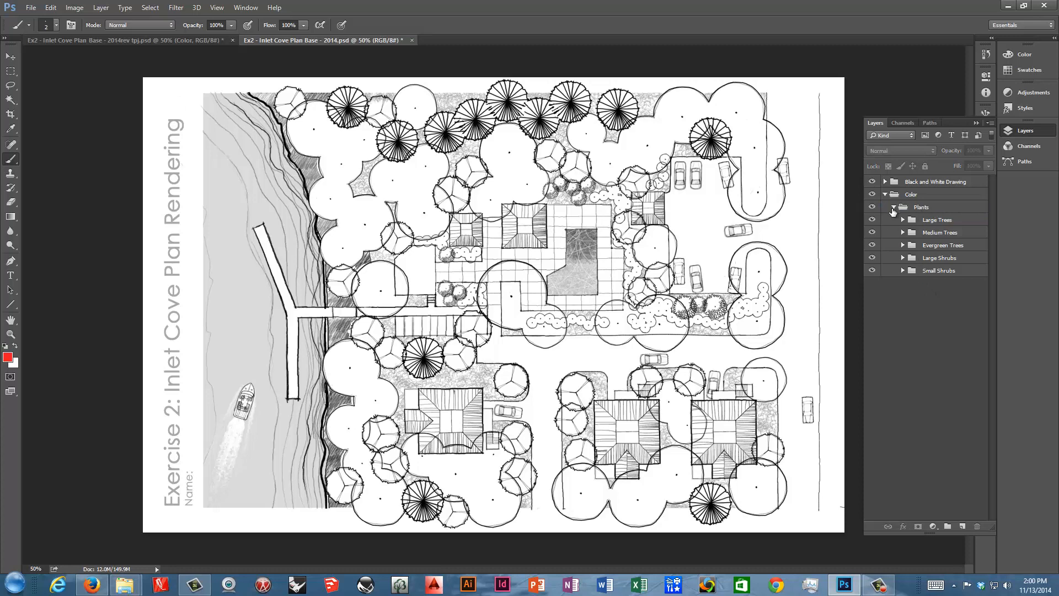
left_click(893, 206)
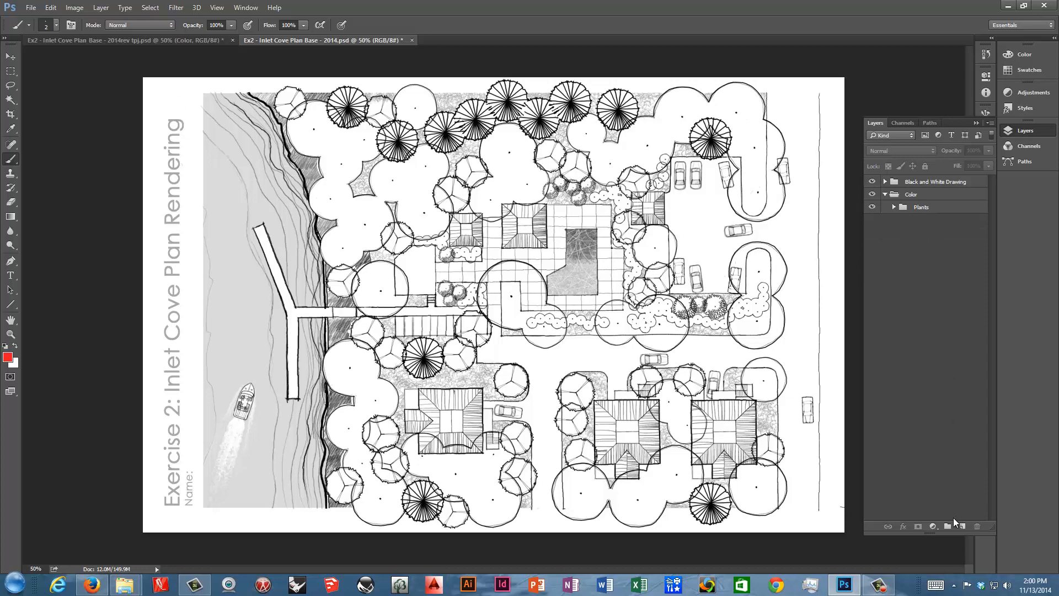
Step: Create a new empty group under Color and rename it Ground Cover
left_click(948, 526)
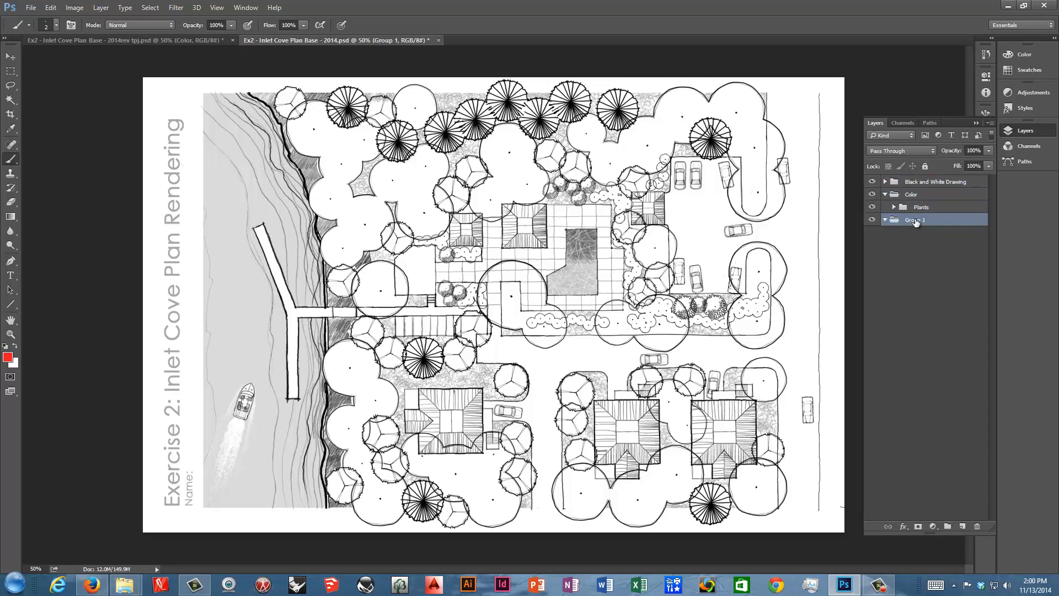
double_click(916, 219)
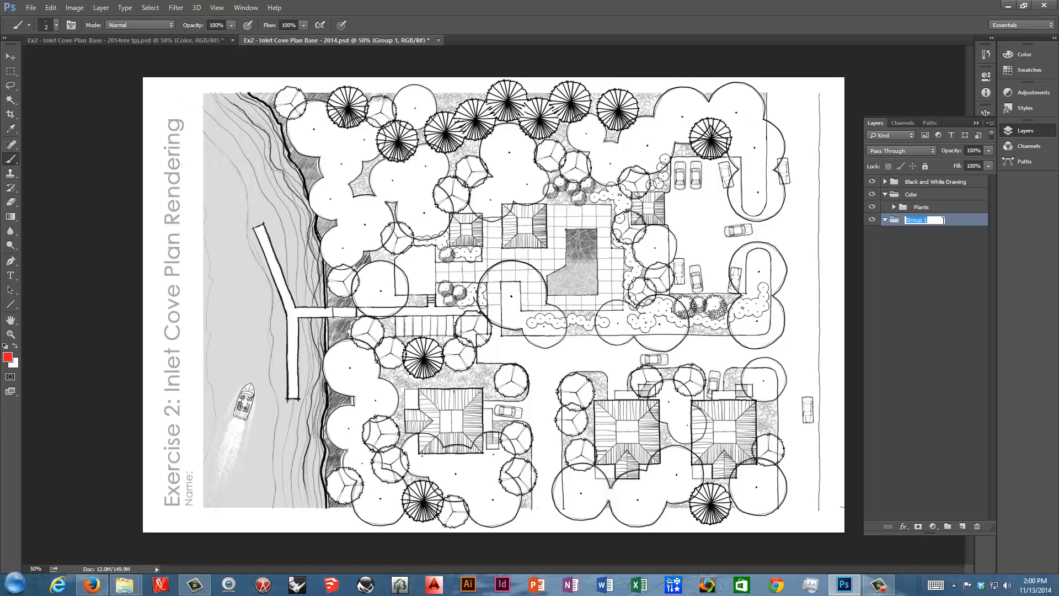
type("Gr")
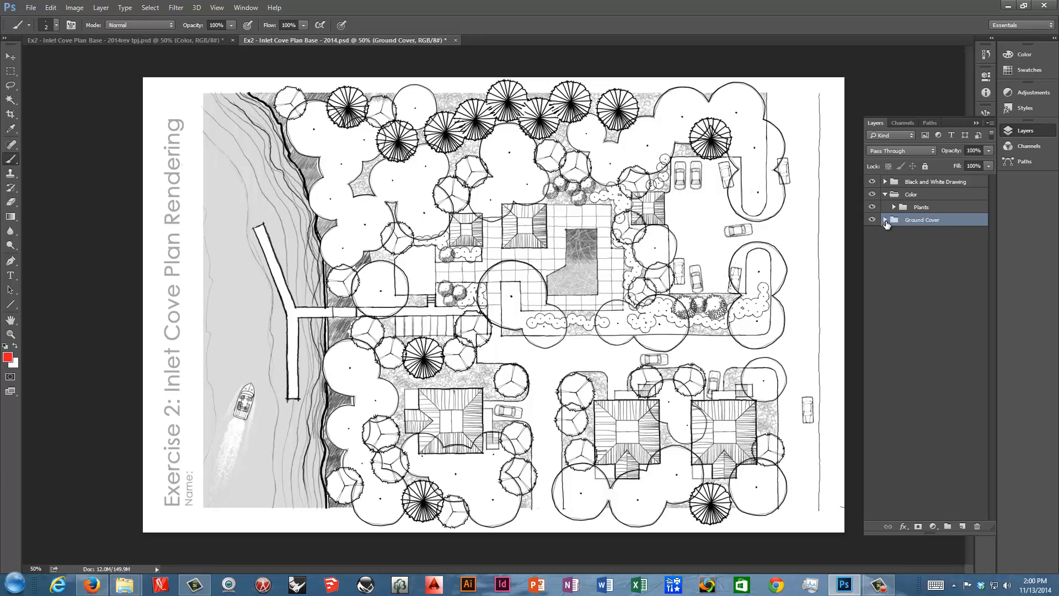
Step: Position Ground Cover below the collapsed Plants group and refresh the Color group's expanded view
left_click(922, 206)
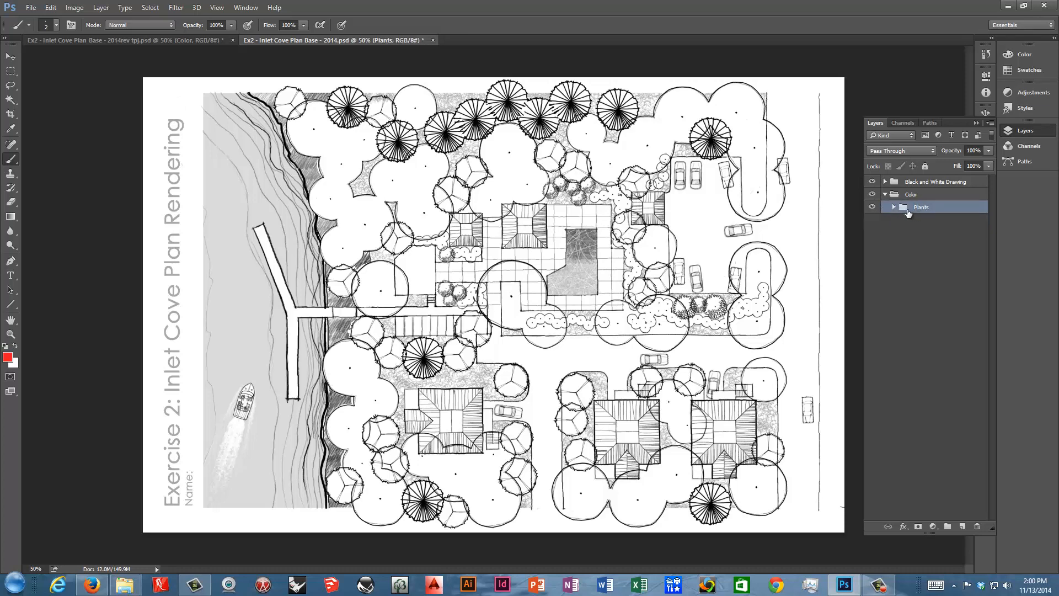
left_click(892, 206)
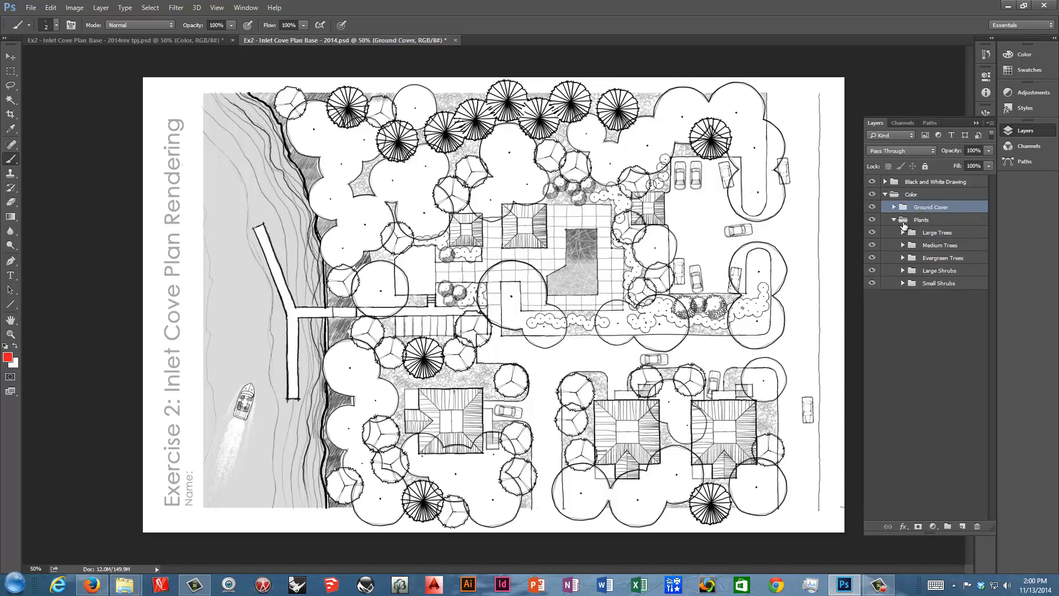
left_click(893, 219)
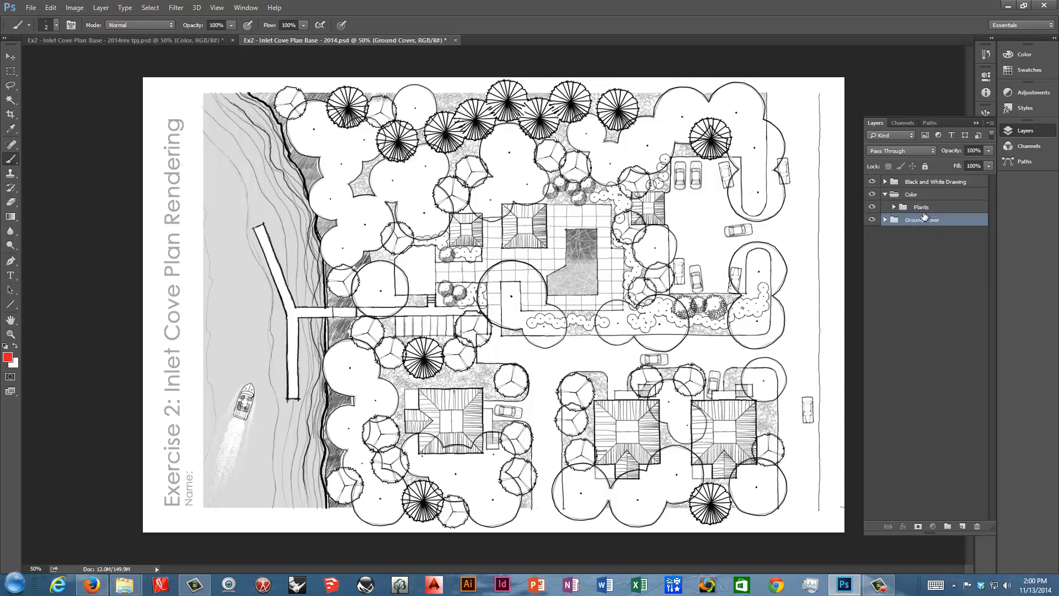
left_click(884, 194)
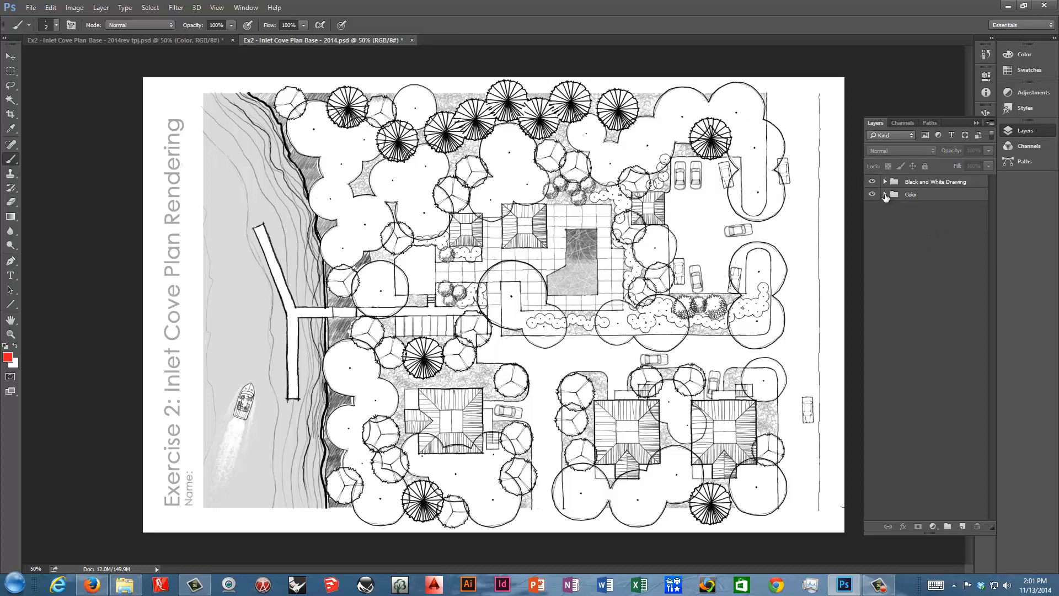
left_click(885, 194)
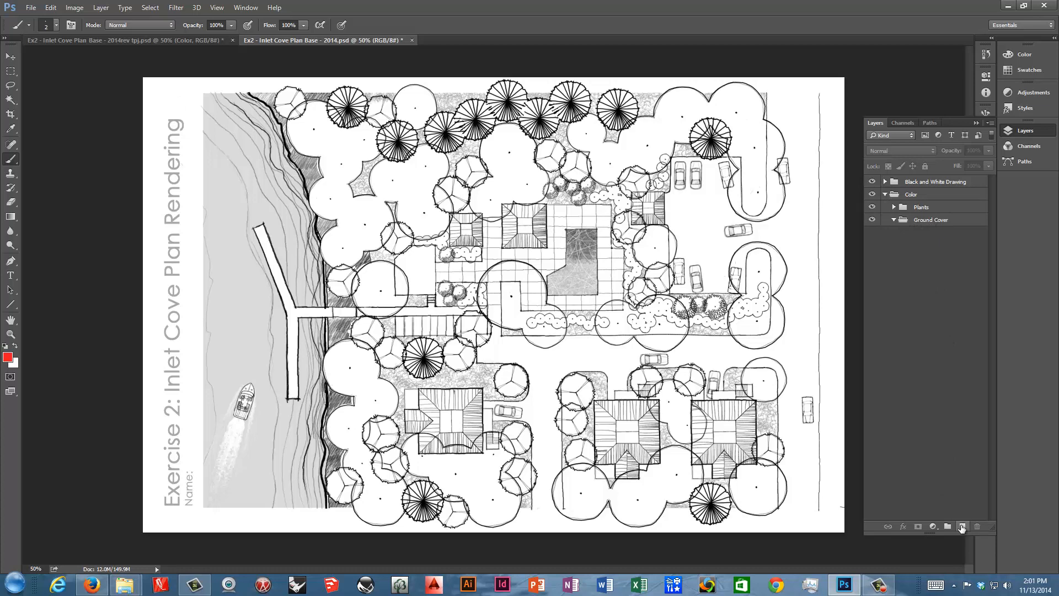
Step: Add two empty layers in Ground Cover named Planting Beds and Marsh Grass
left_click(962, 527)
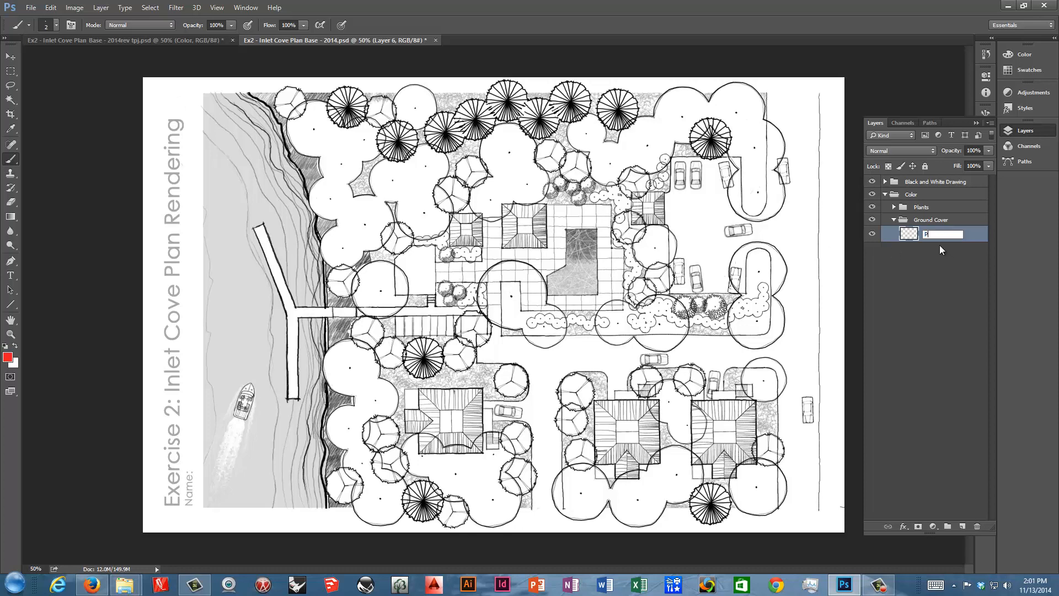
type("Planting Beds")
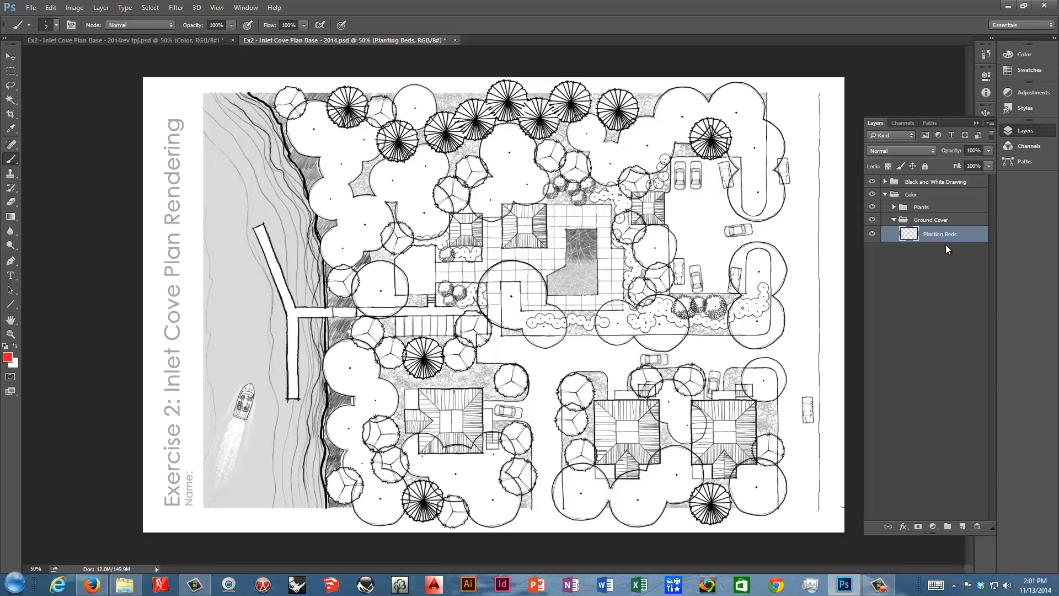
left_click(918, 526)
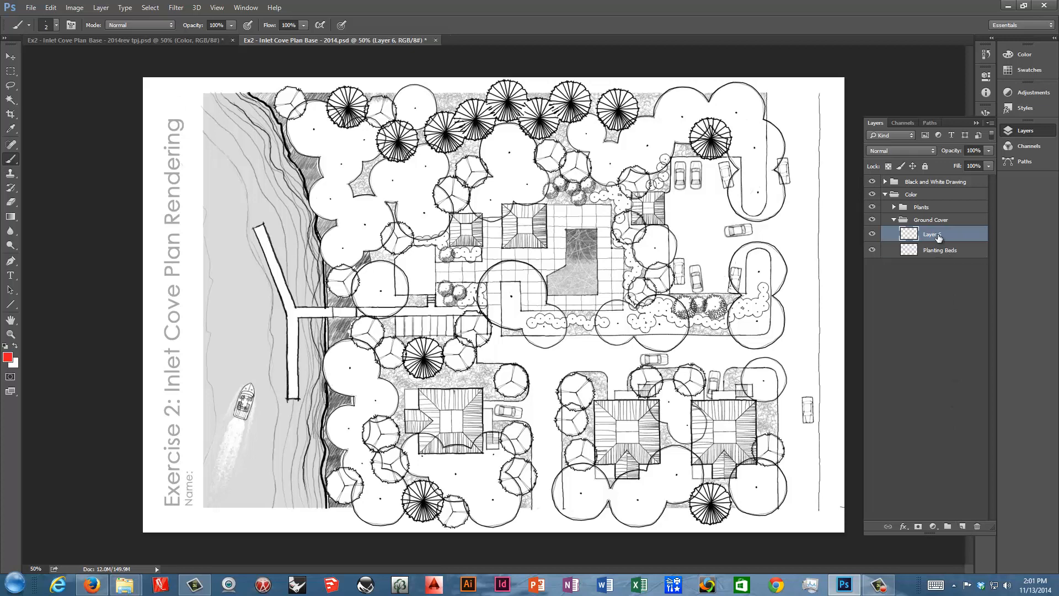
double_click(935, 234)
type("Marsh Grass")
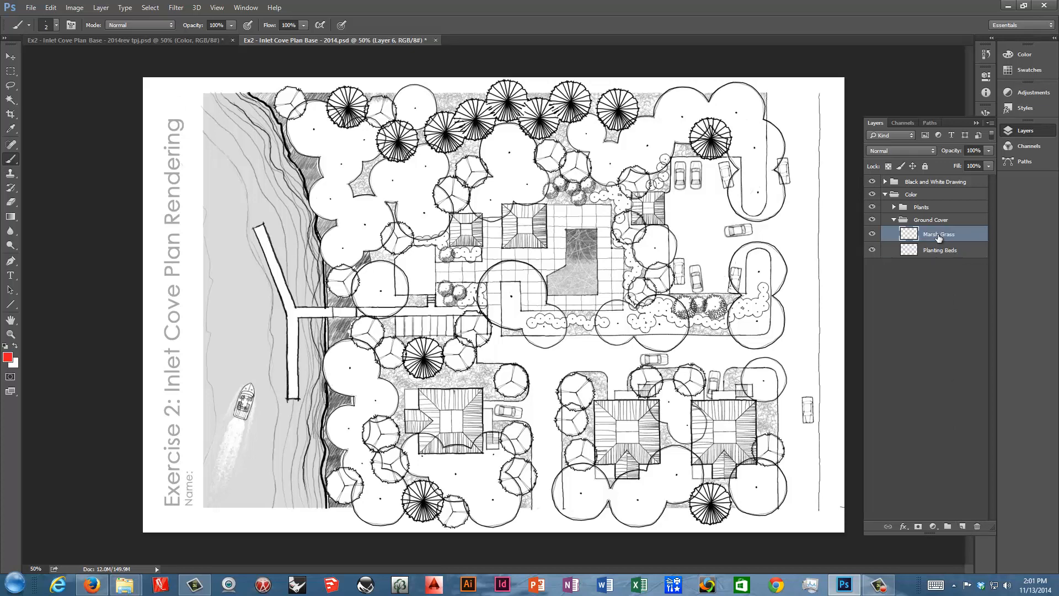
left_click(937, 234)
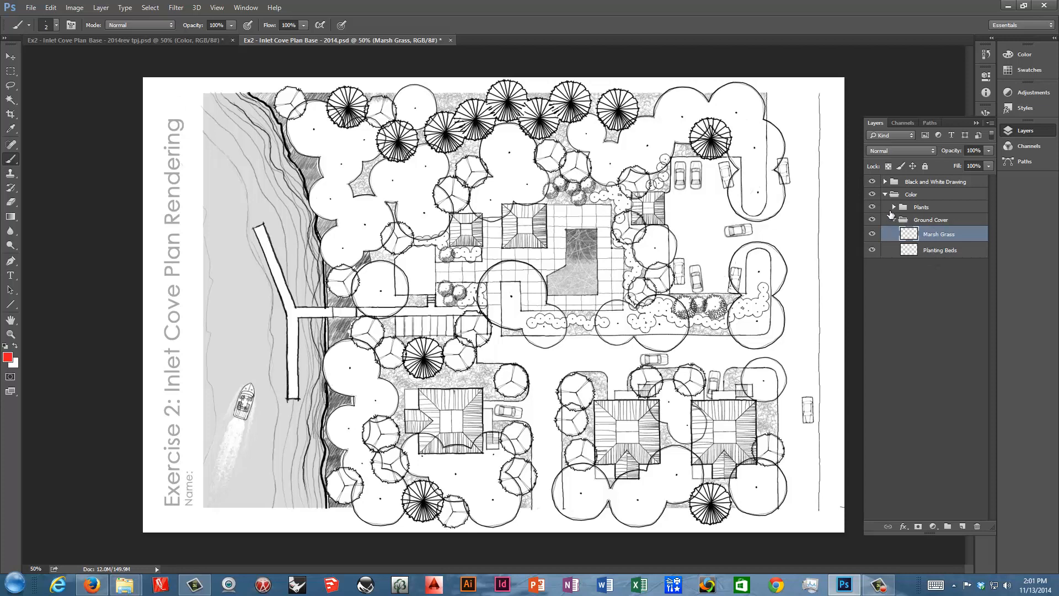
Step: Collapse the Plants and Ground Cover groups in the Layers panel
left_click(893, 206)
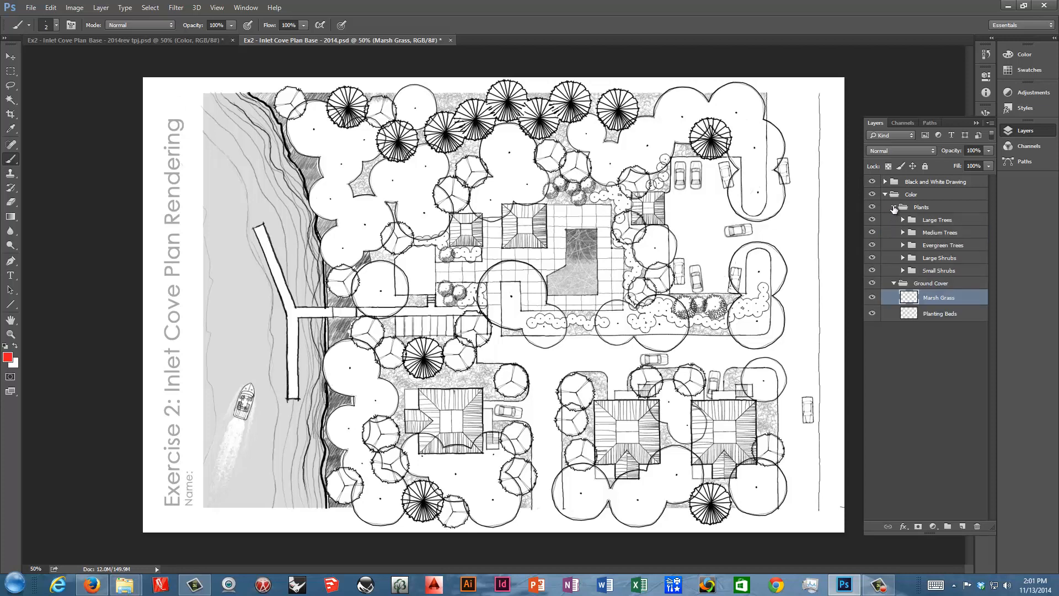
left_click(885, 206)
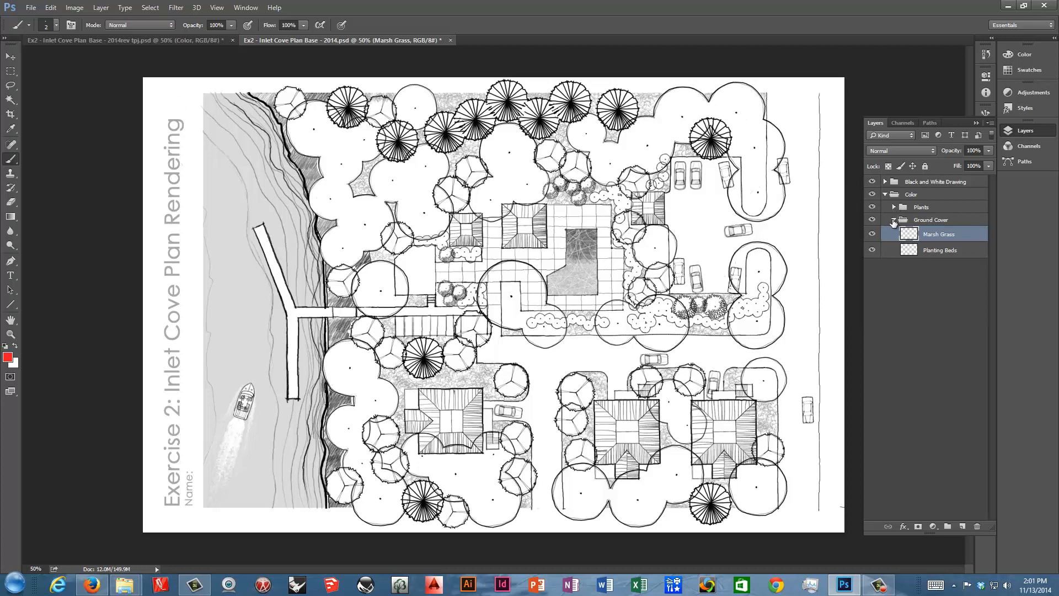
left_click(892, 220)
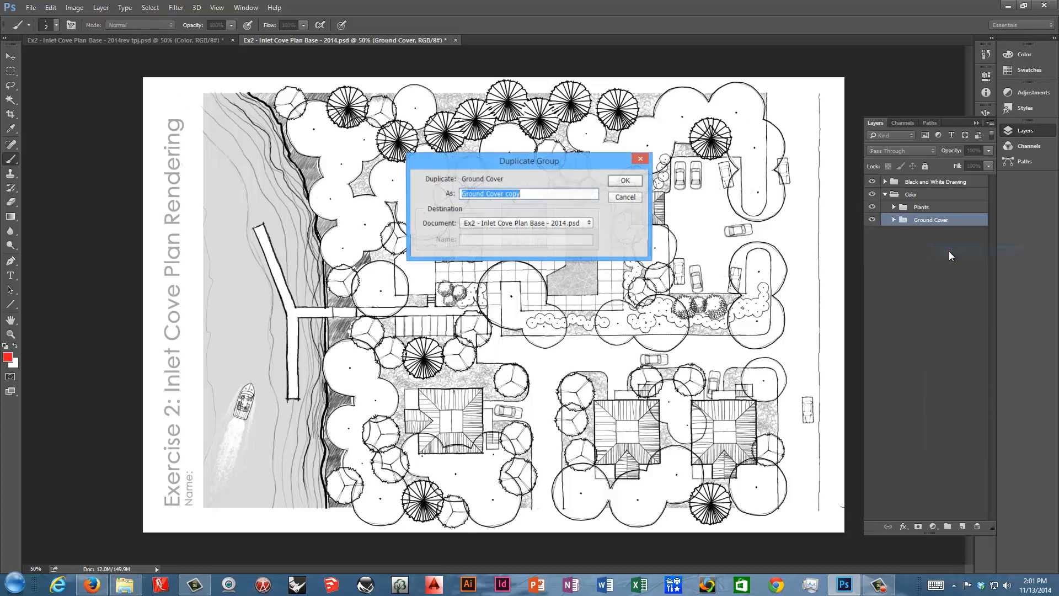
mouse_move(637, 170)
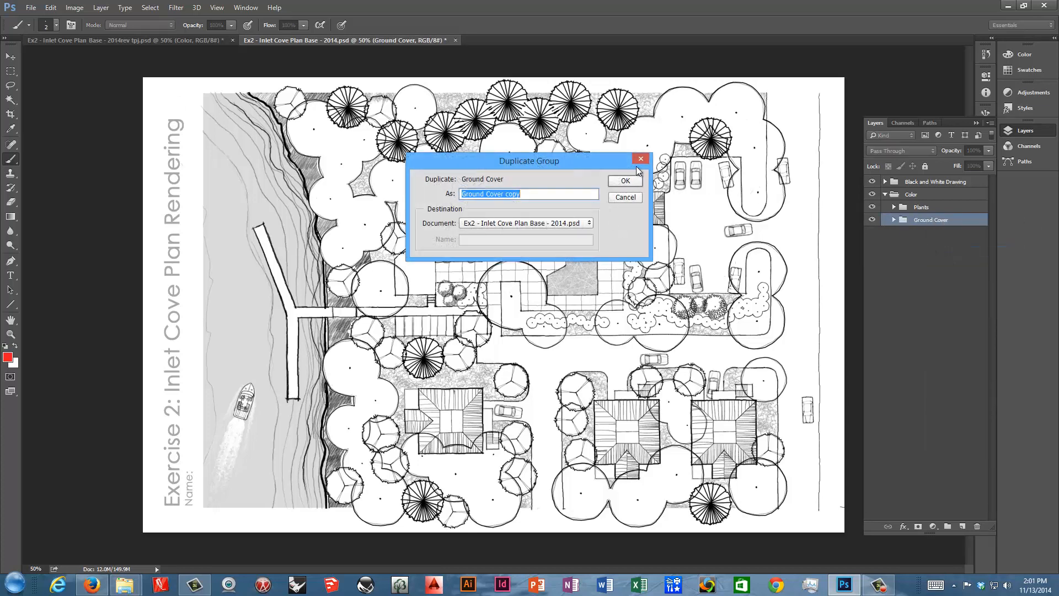
Step: Duplicate Ground Cover as a new group named Hard Surfaces
type("Hard Su")
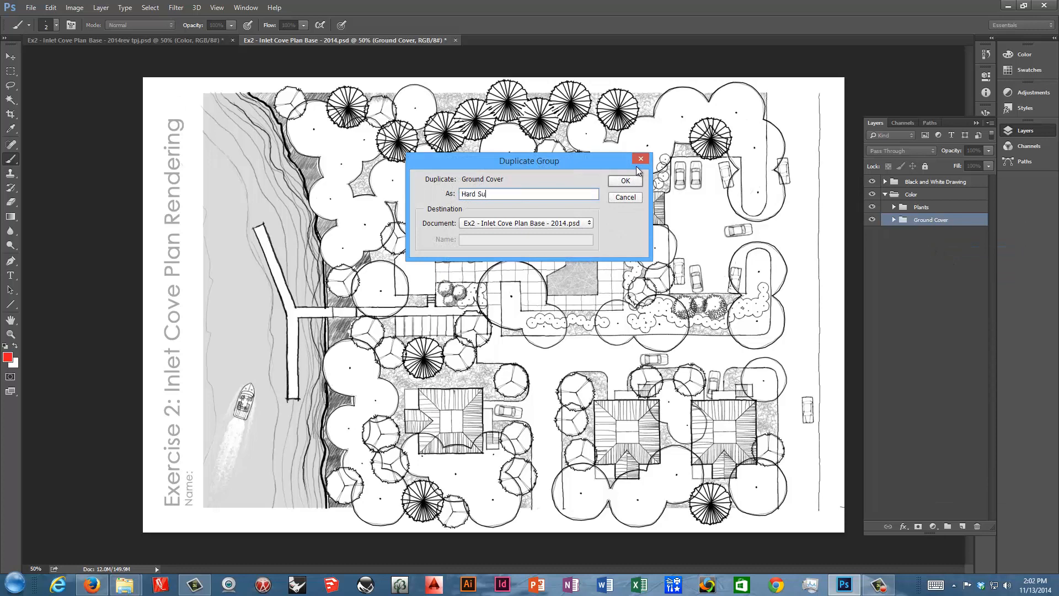
type("rfaces")
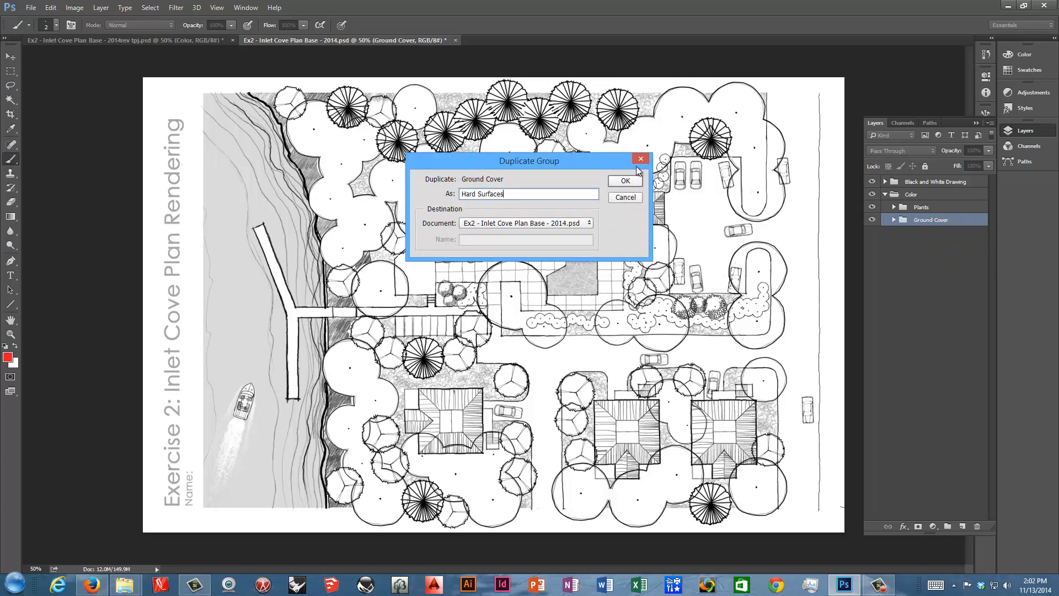
left_click(623, 180)
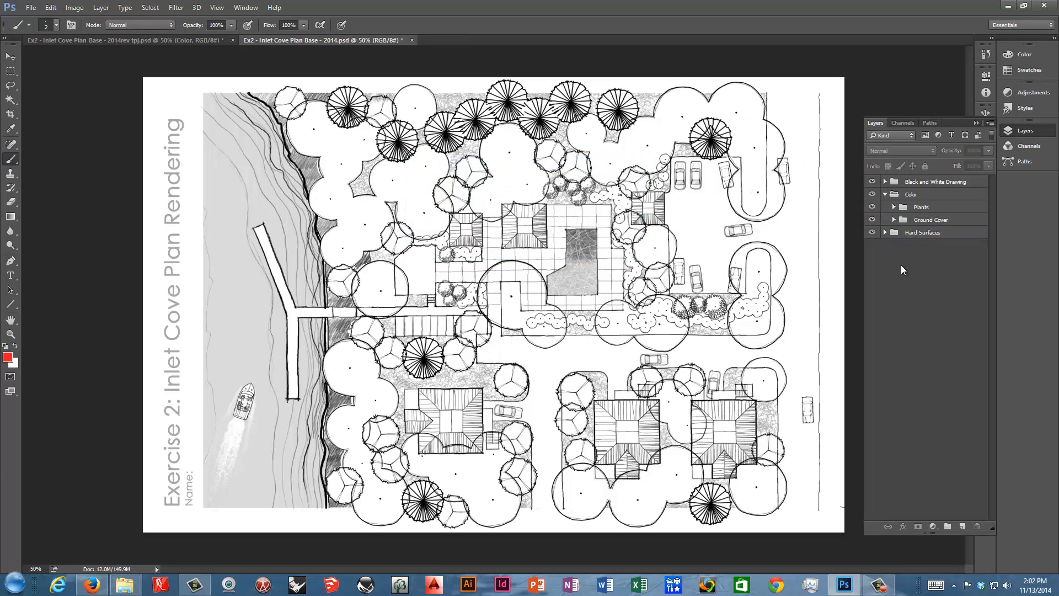
Step: Inside Hard Surfaces, rename the copied layers to Pool Paving and Roads alongside Dock and Decking
left_click(931, 232)
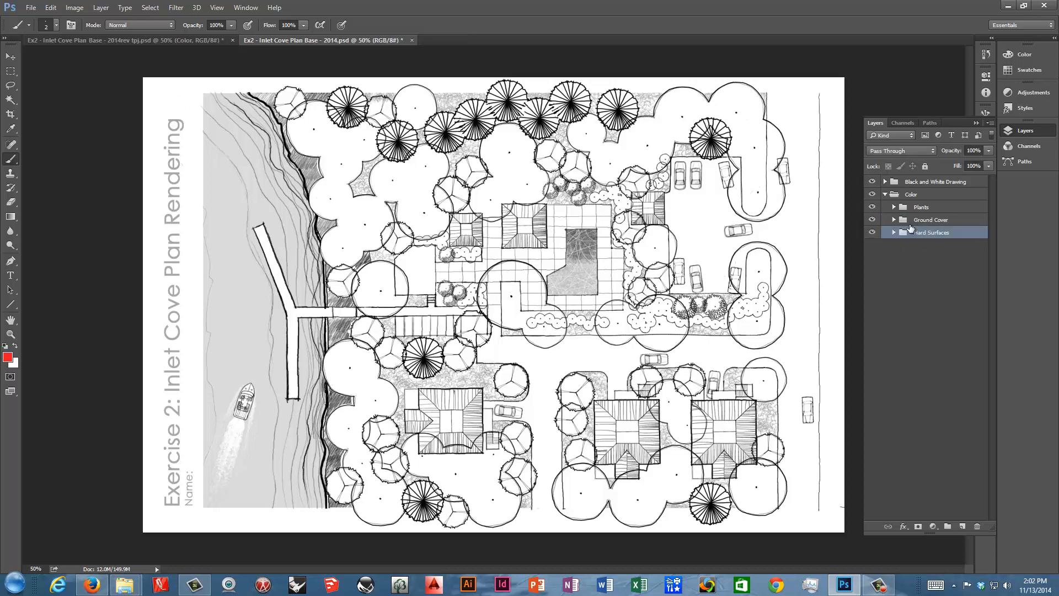
left_click(893, 232)
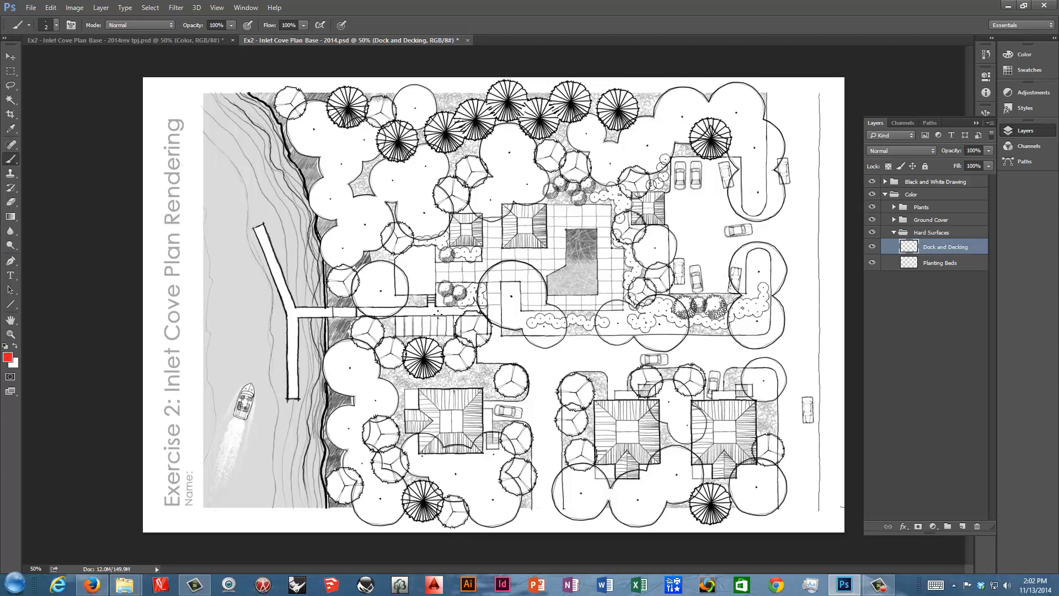
mouse_move(974, 289)
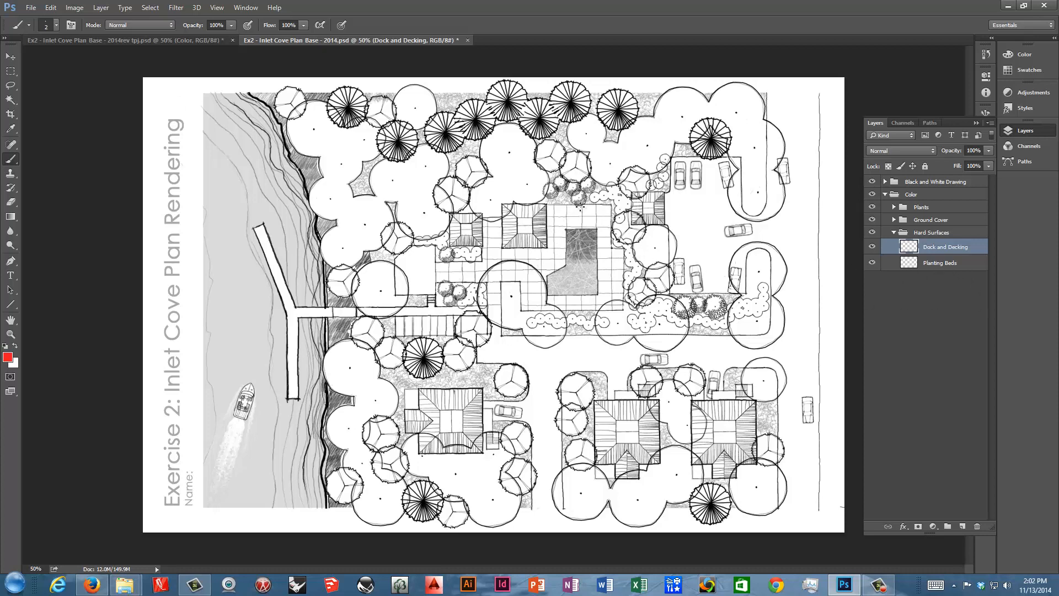
mouse_move(939, 265)
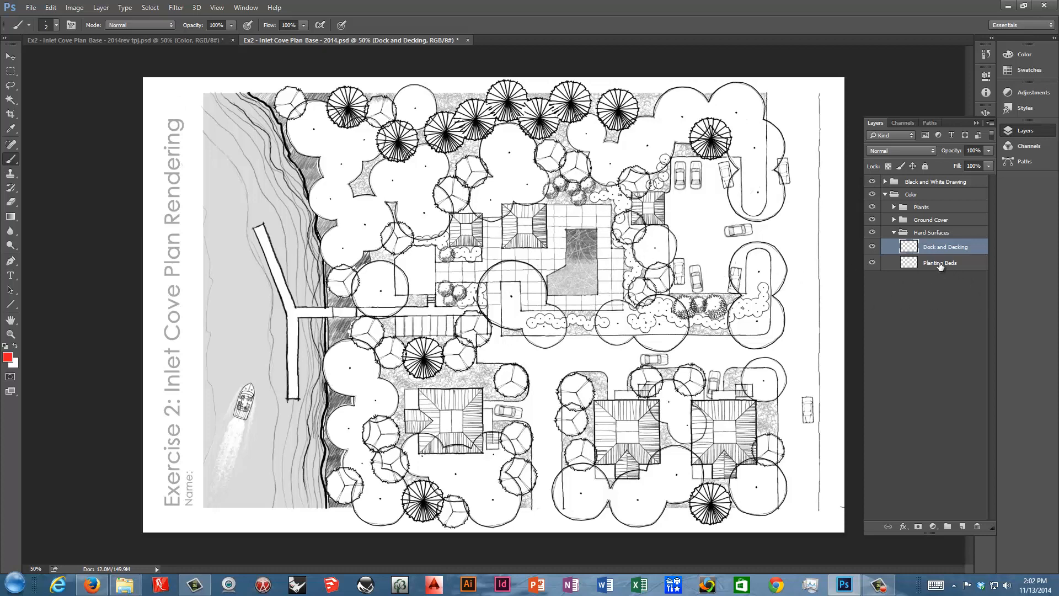
double_click(940, 263)
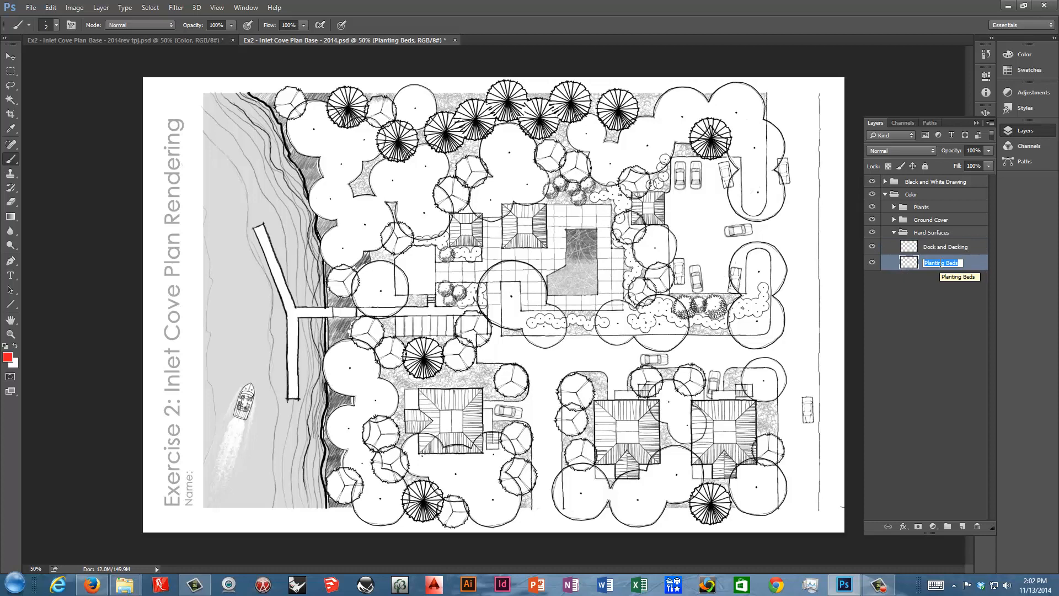
type("Pool Pa")
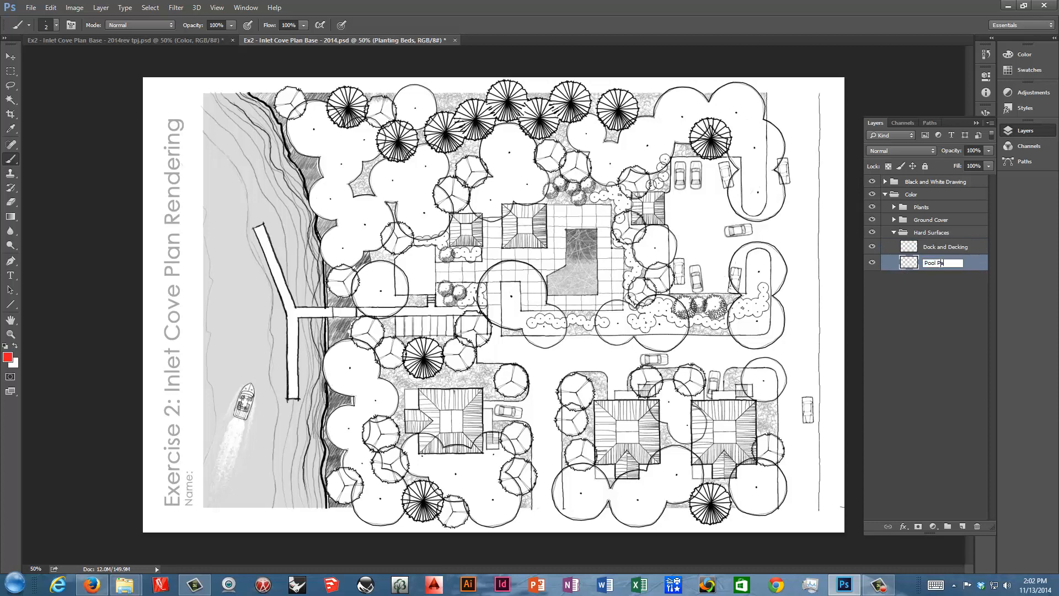
key("Return")
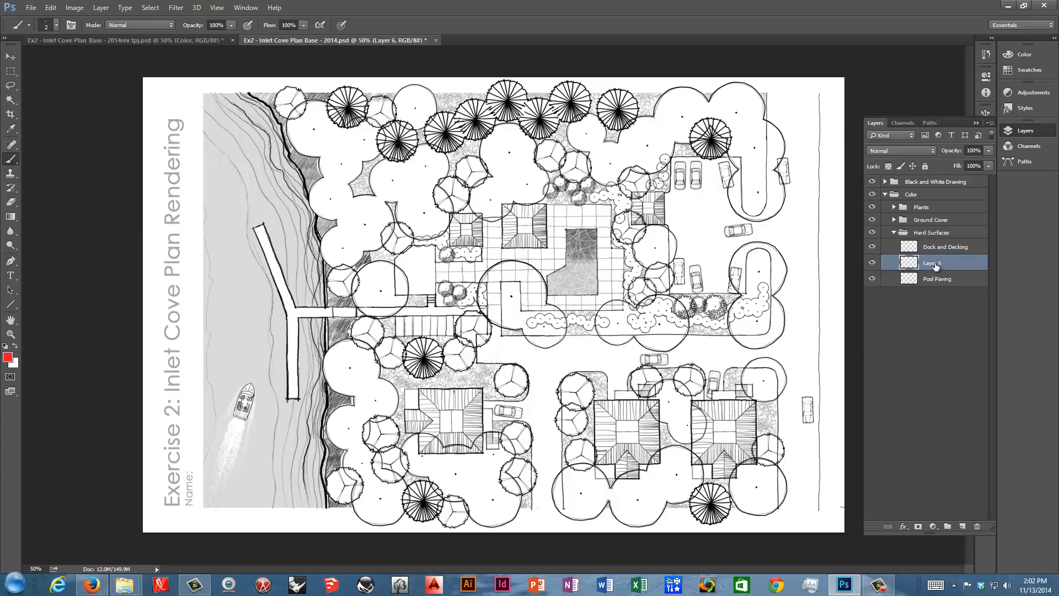
double_click(932, 263)
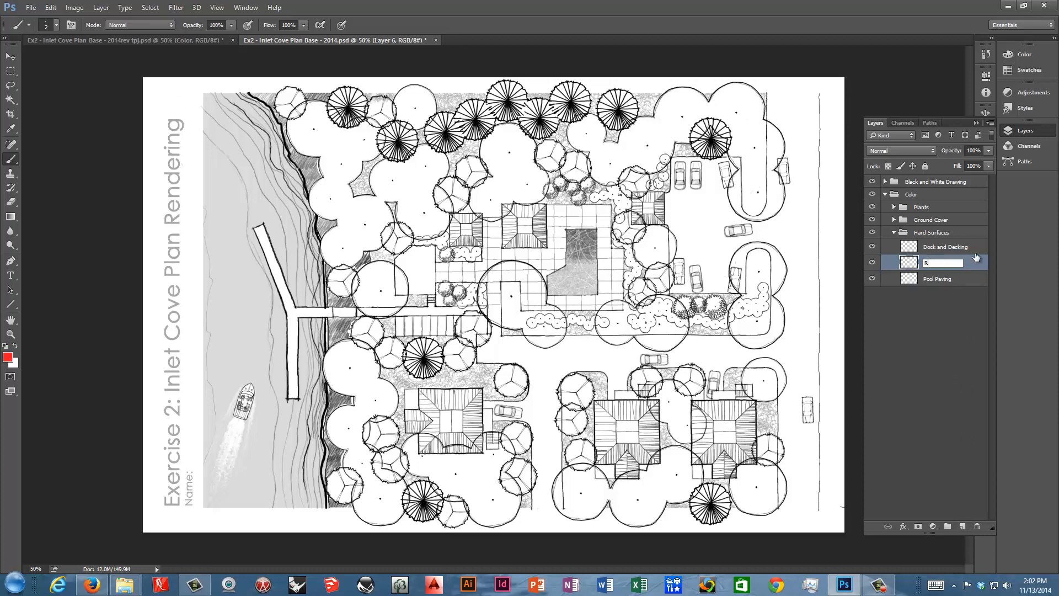
type("Roads")
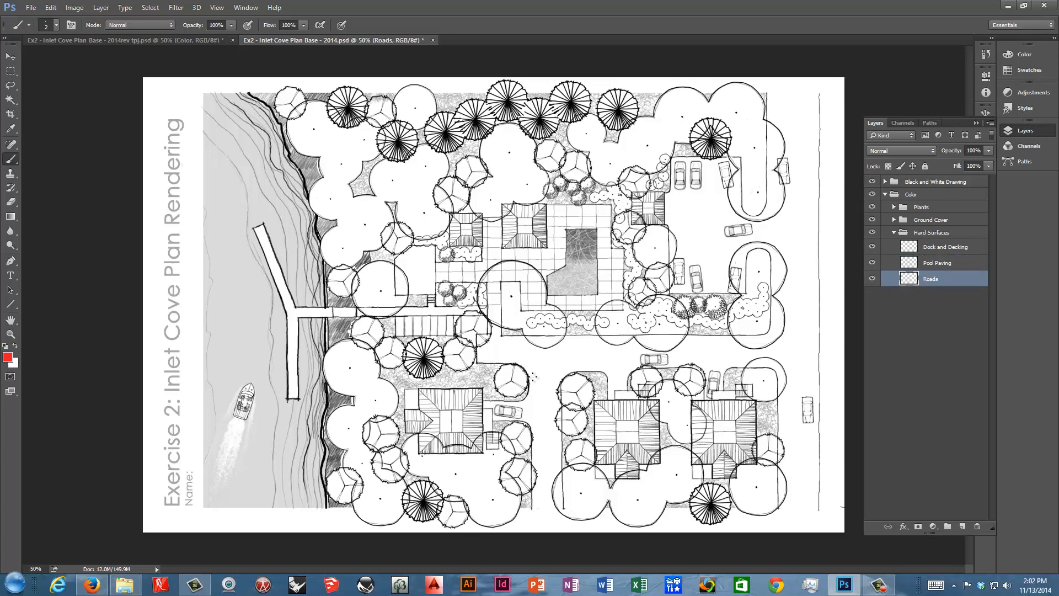
mouse_move(541, 372)
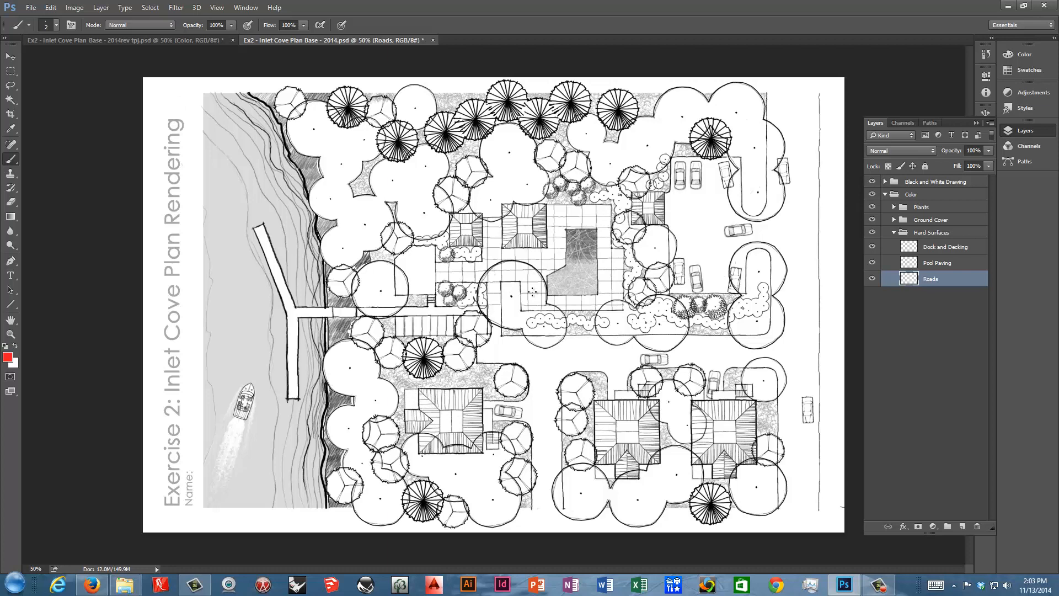
mouse_move(567, 353)
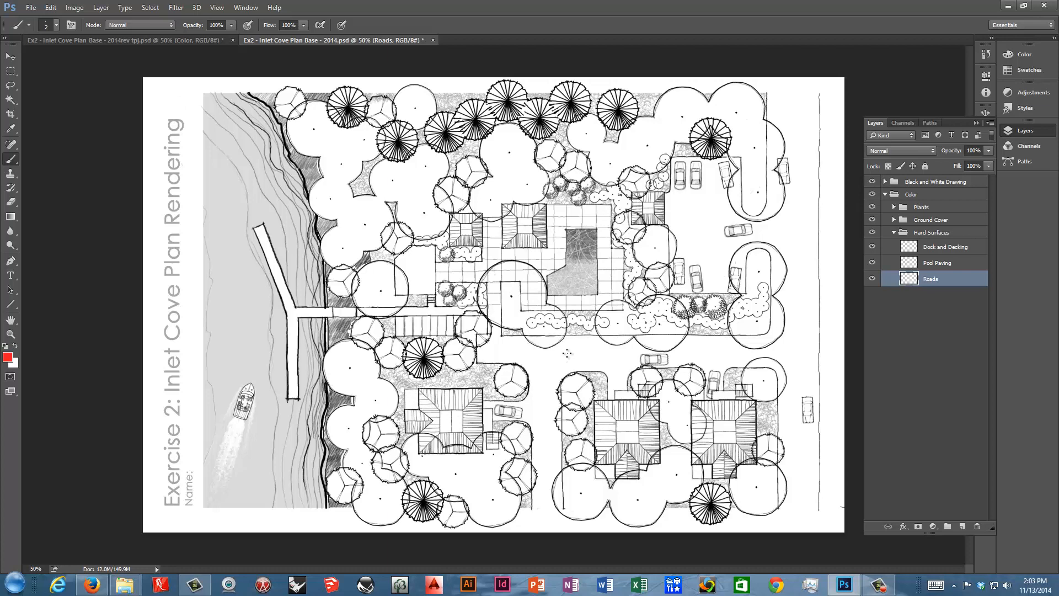
mouse_move(880, 349)
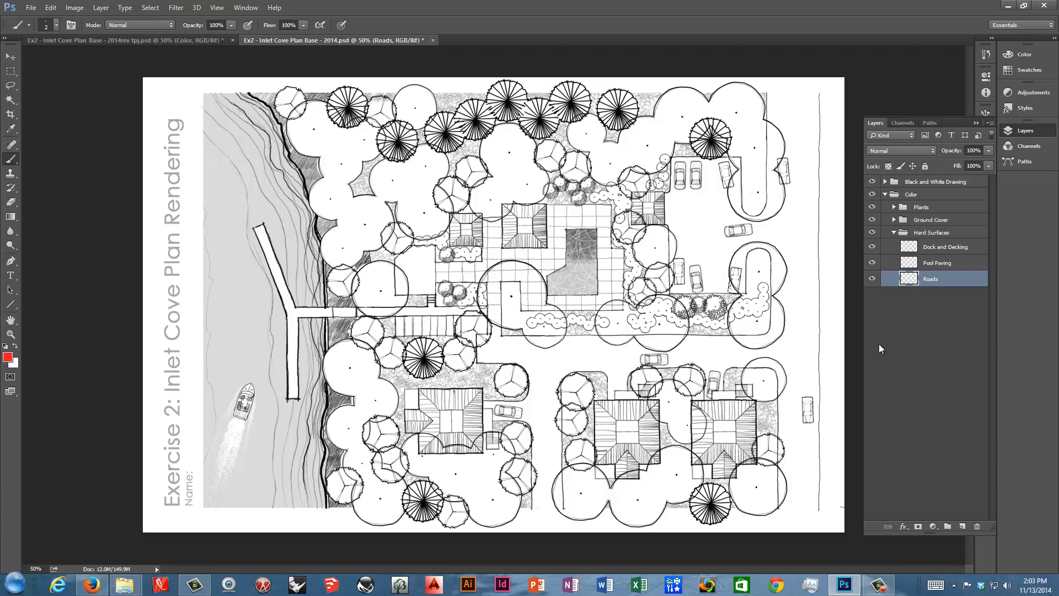
Step: Duplicate Hard Surfaces as Buildings and place it between Plants and Ground Cover
left_click(893, 232)
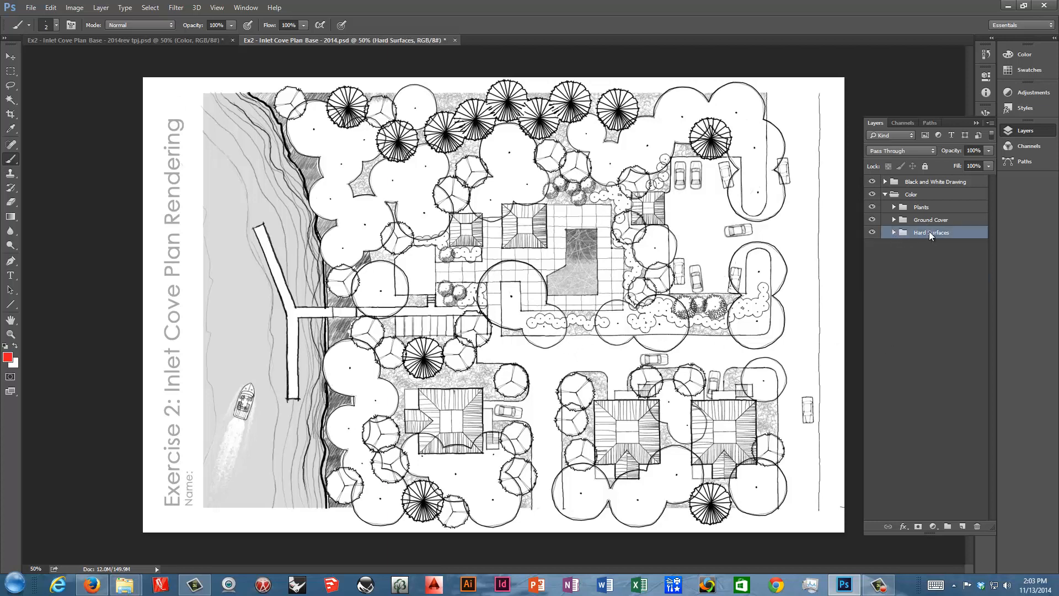
right_click(931, 233)
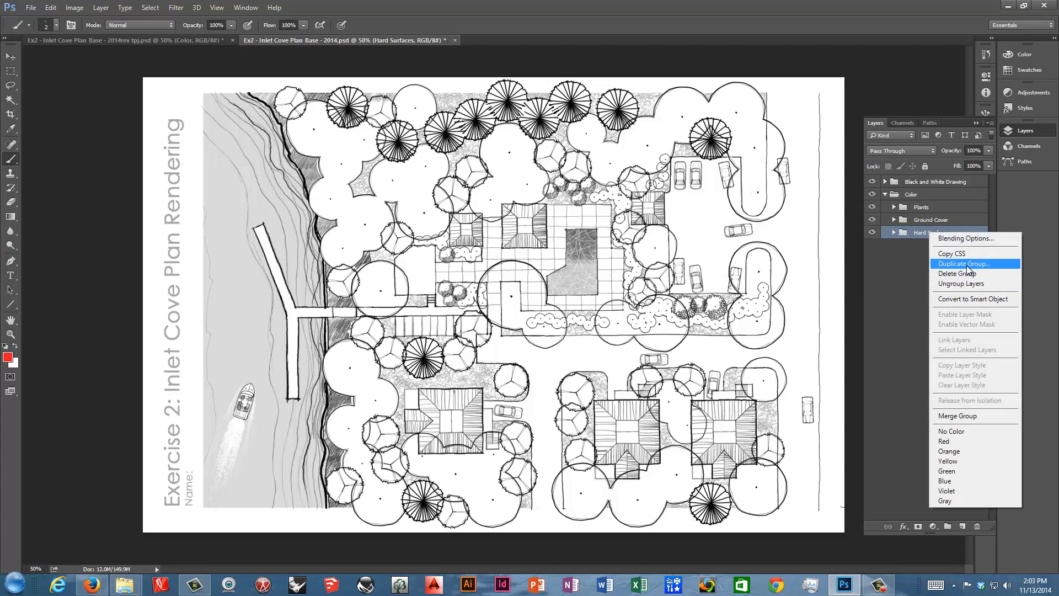
left_click(962, 263)
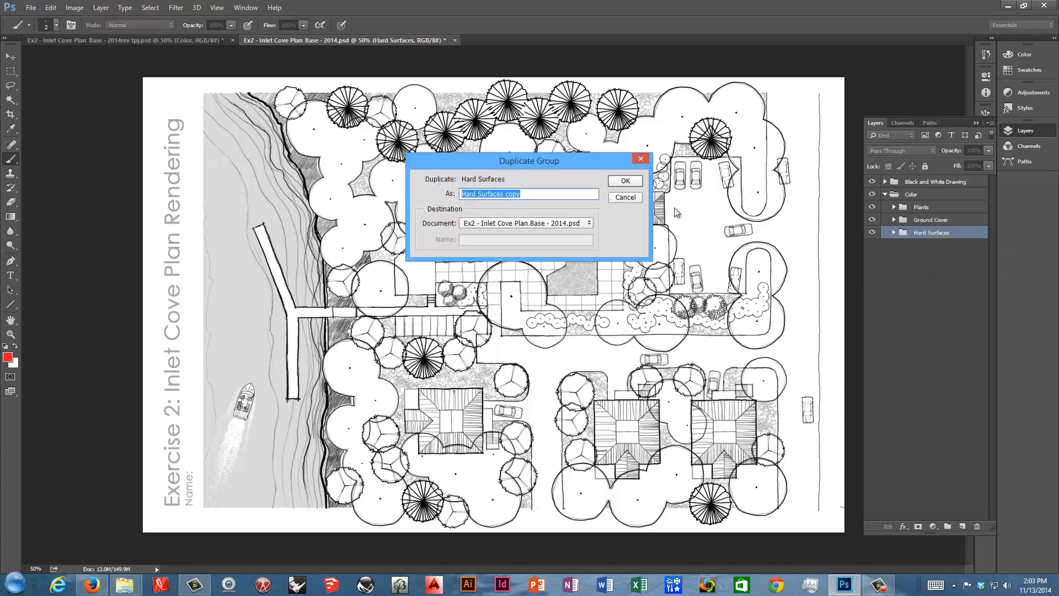
left_click(623, 180)
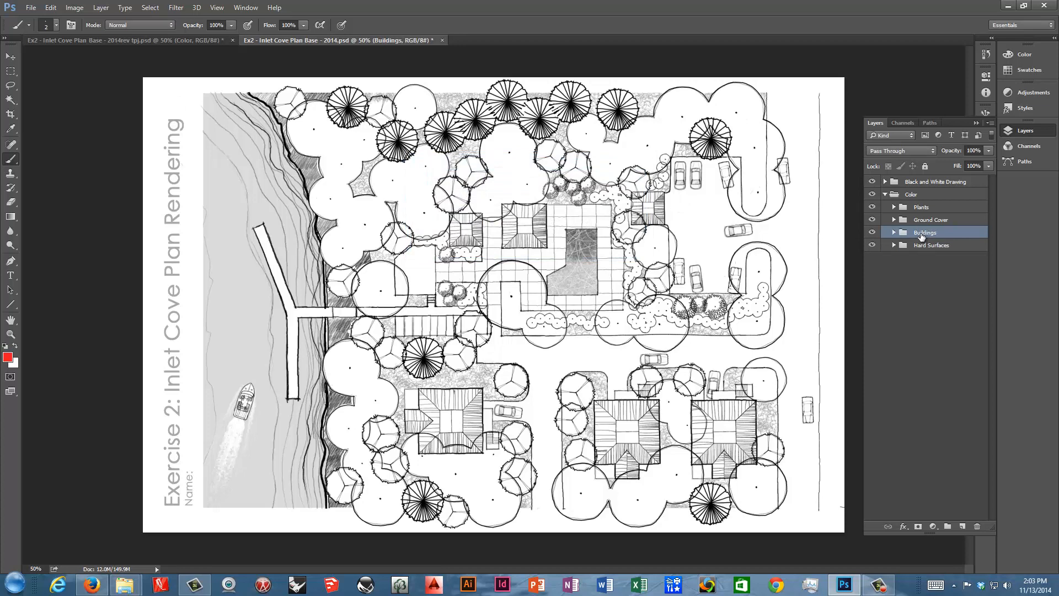
left_click(930, 219)
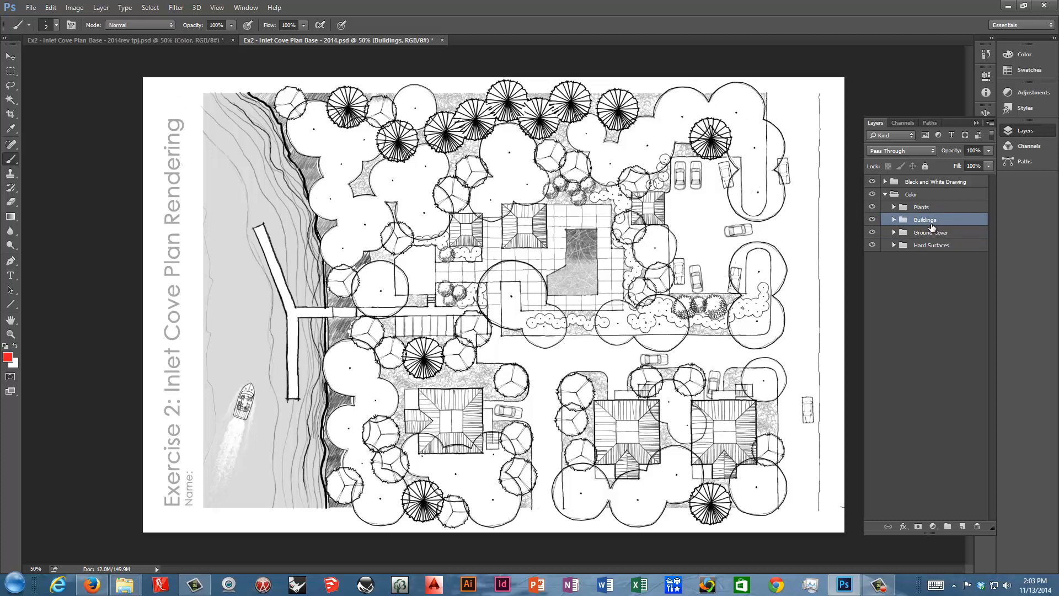
mouse_move(925, 262)
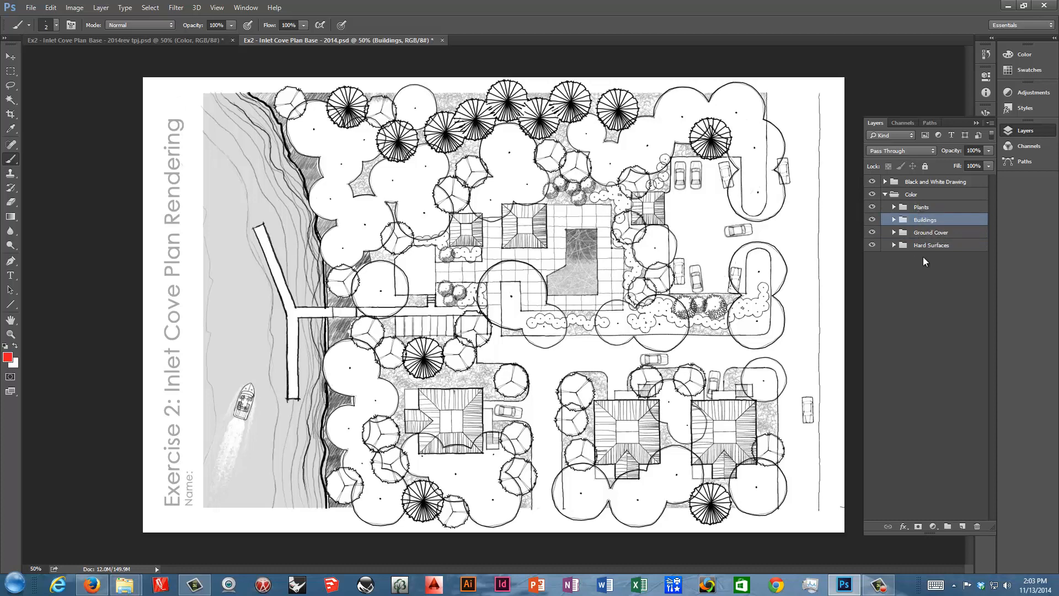
left_click(925, 218)
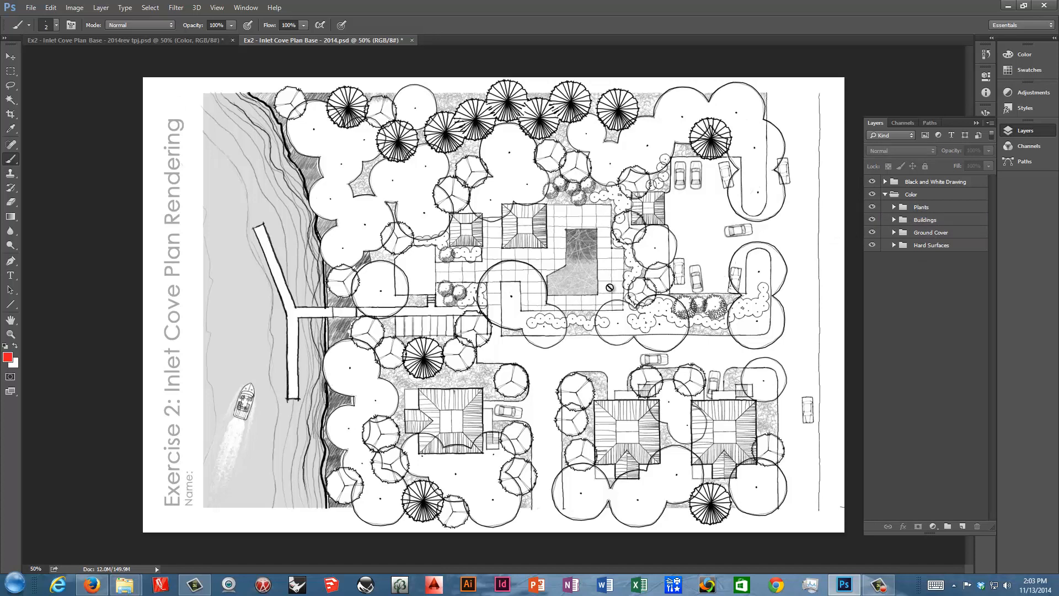
mouse_move(762, 236)
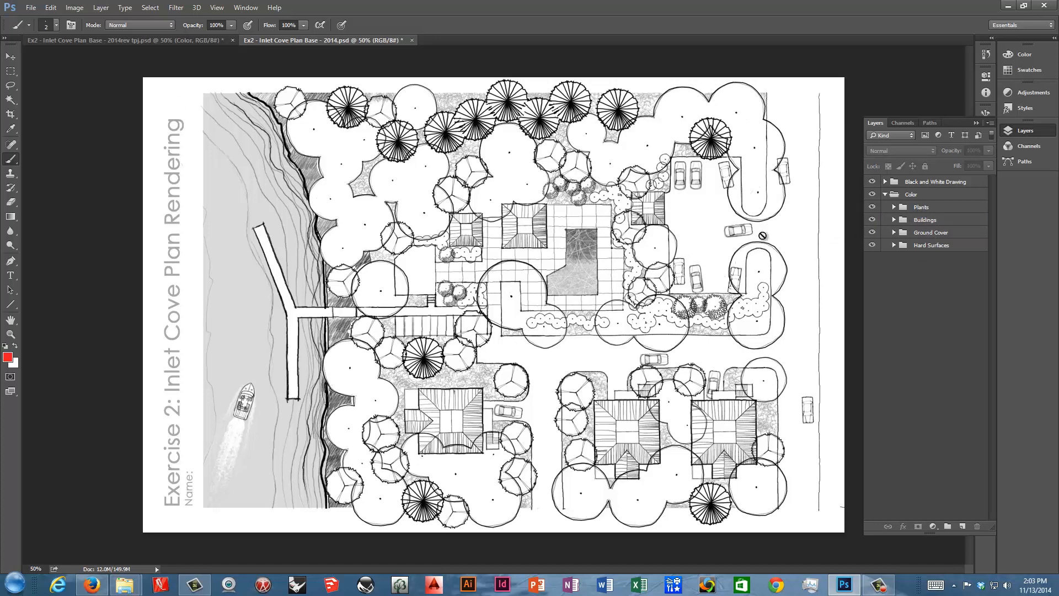
Step: Rename the Buildings layers Dock and Decking and Pool Paving to Light side and Shaded side
left_click(893, 206)
type("Light side")
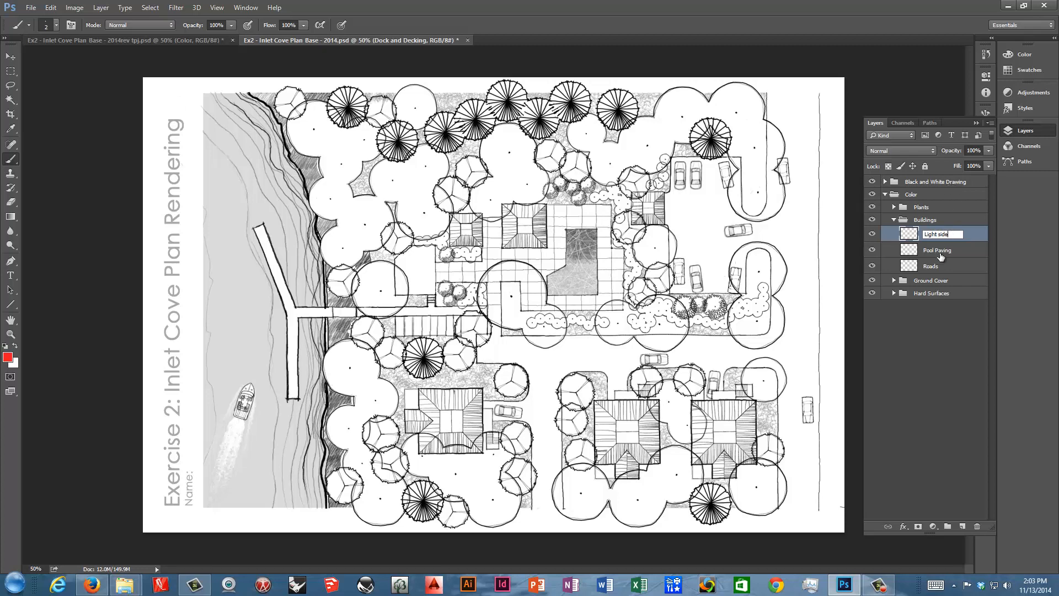
double_click(936, 249)
type("Shaded side")
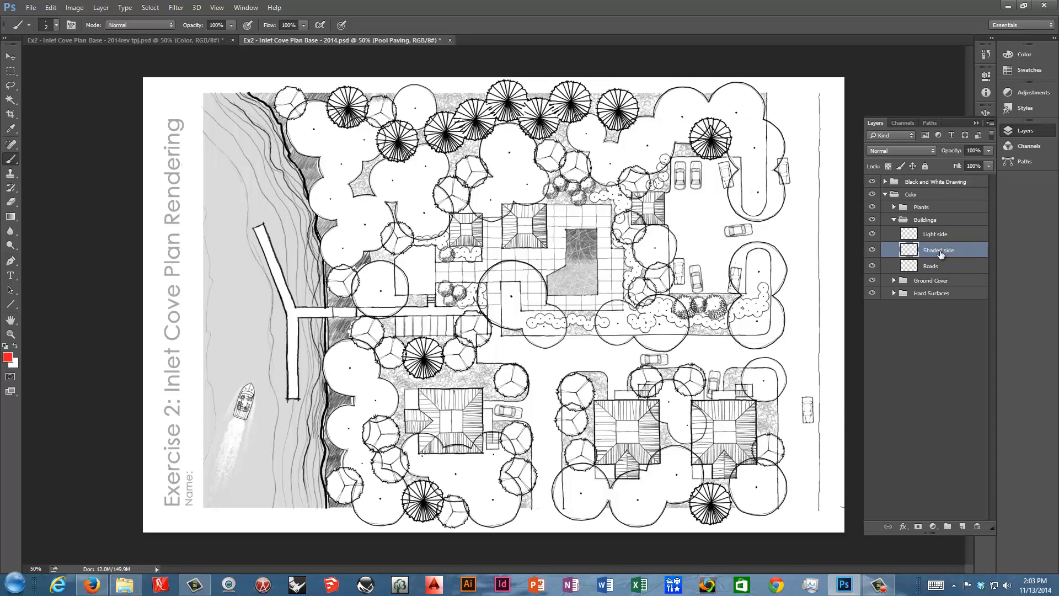
left_click(938, 250)
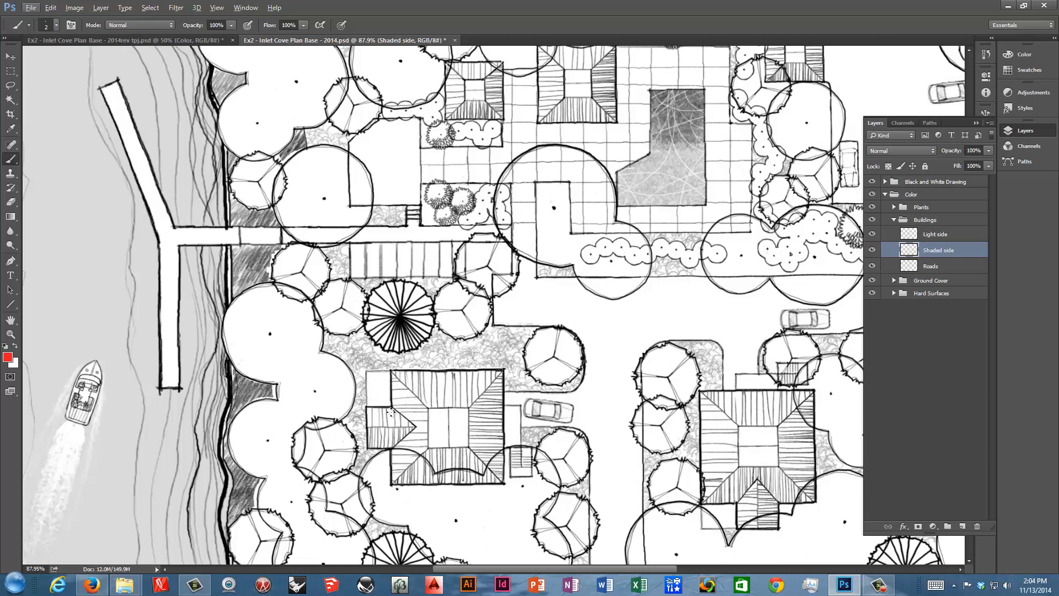
mouse_move(430, 390)
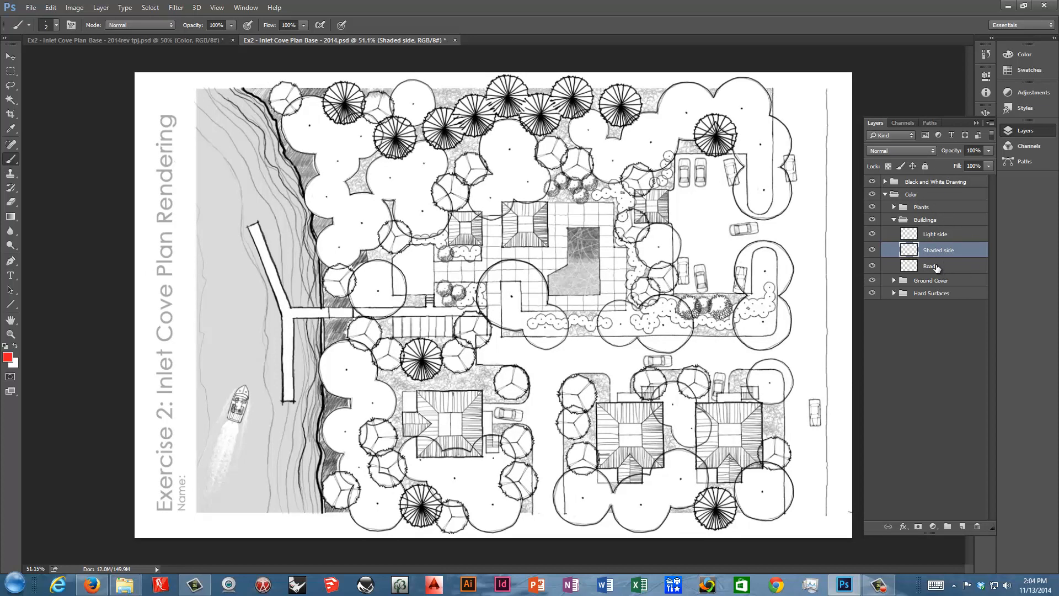
Step: Rename Roads to Decks, then select Light side and Shaded side together
double_click(932, 265)
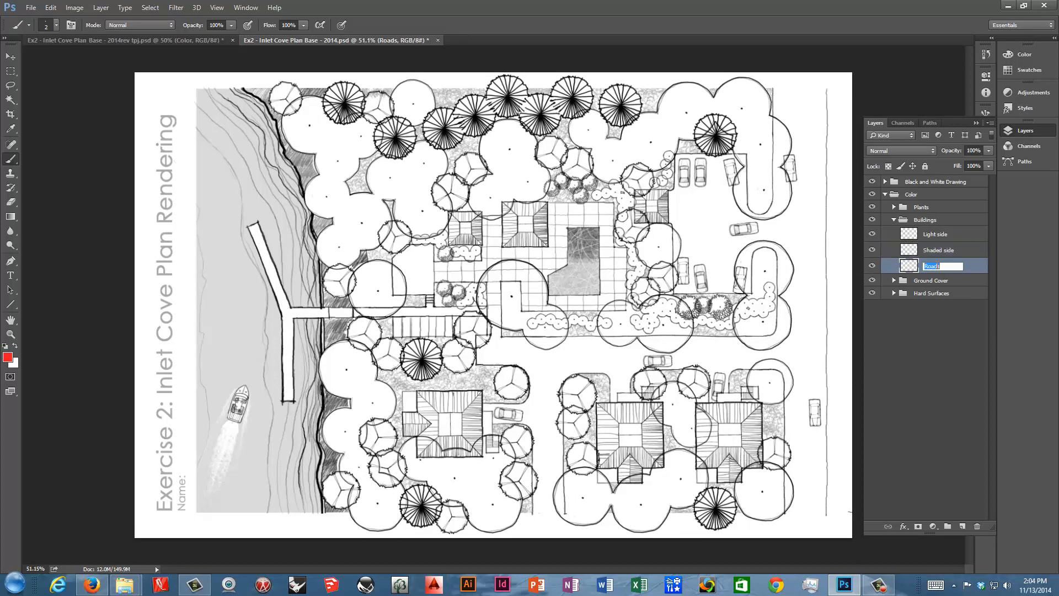
type("Decks")
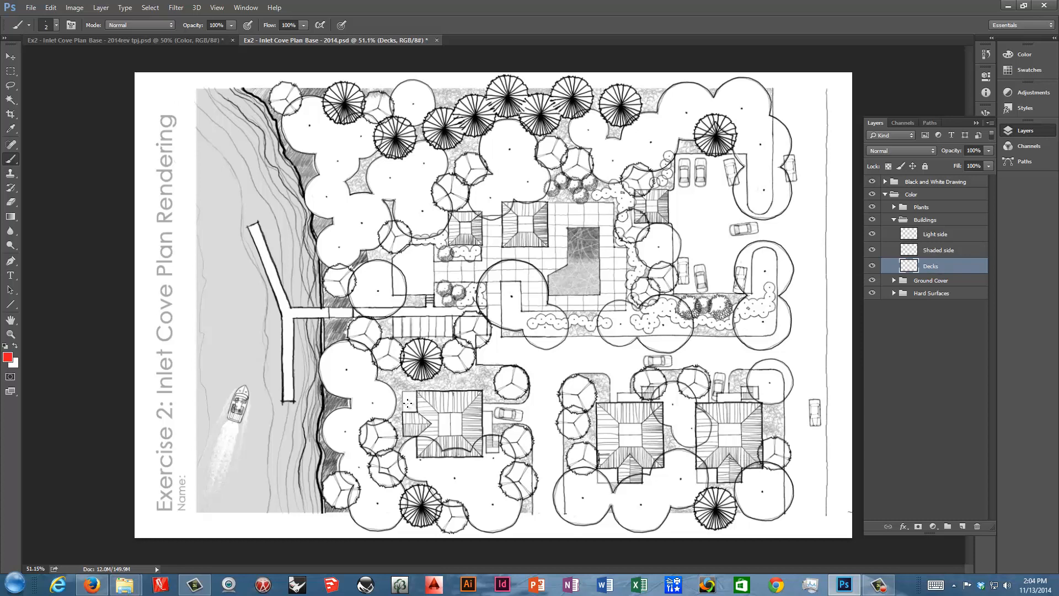
mouse_move(628, 398)
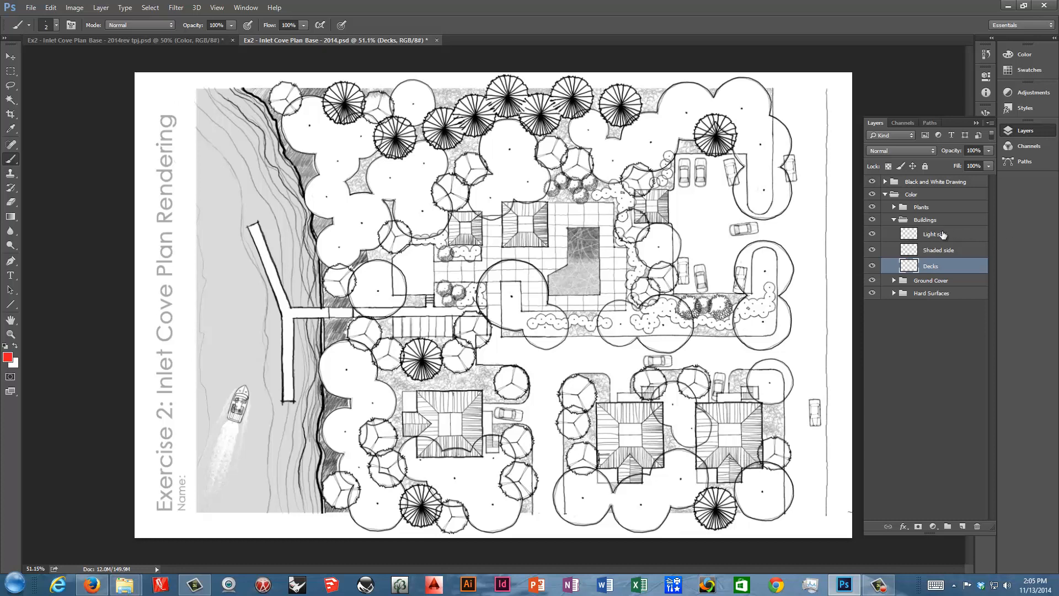
mouse_move(938, 236)
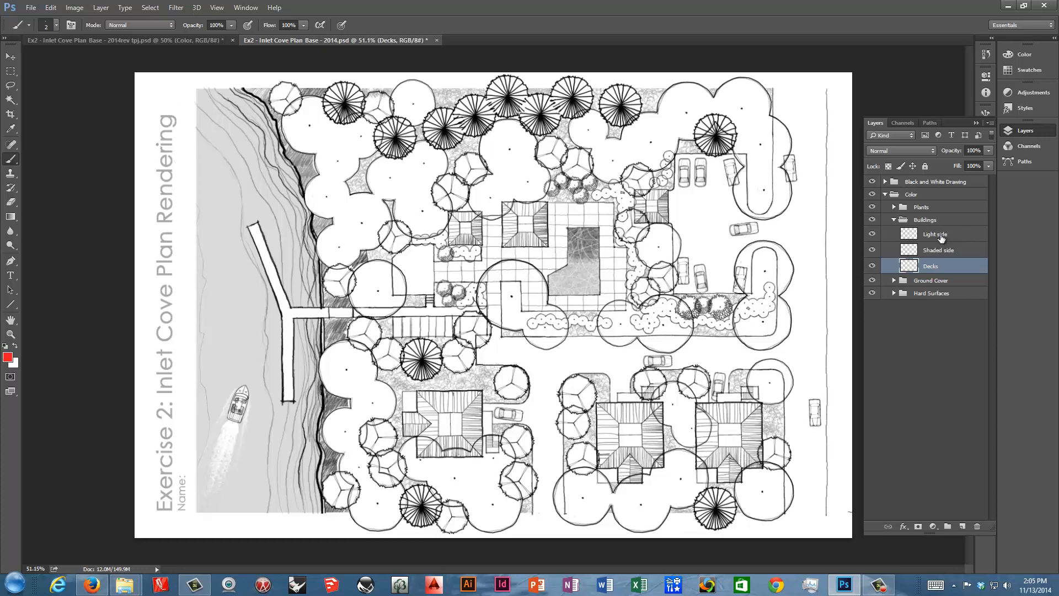
left_click(935, 234)
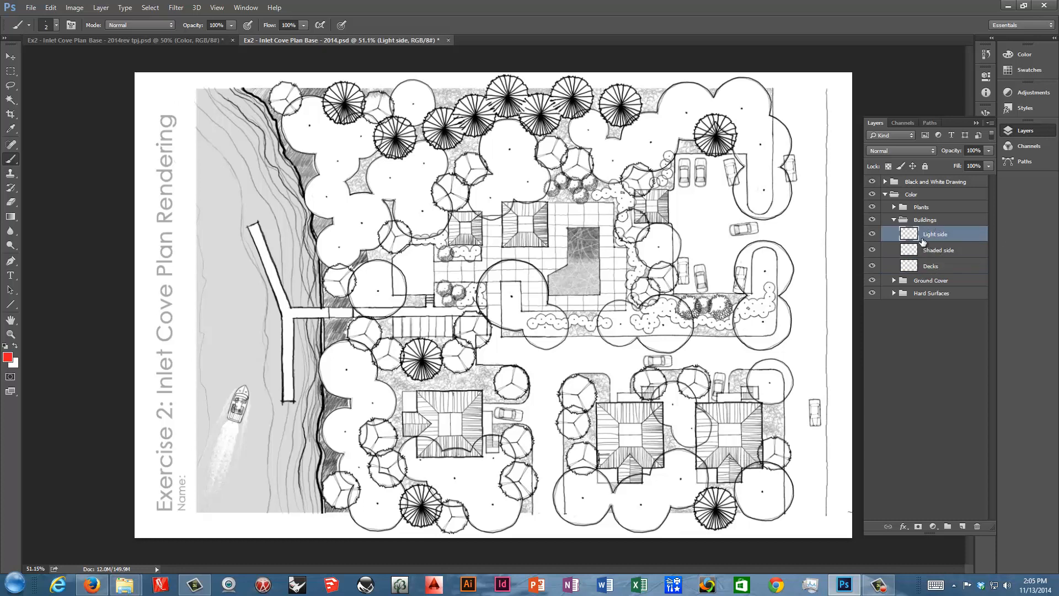
left_click(938, 249)
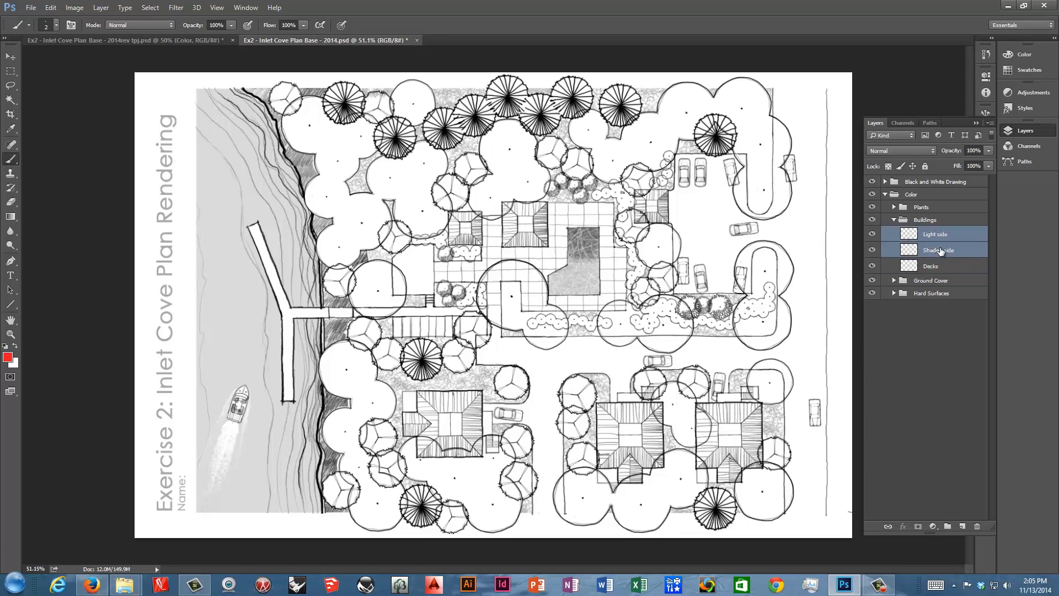
Step: Group Light side and Shaded side into a new Roof group via New Group from Layers
left_click(986, 123)
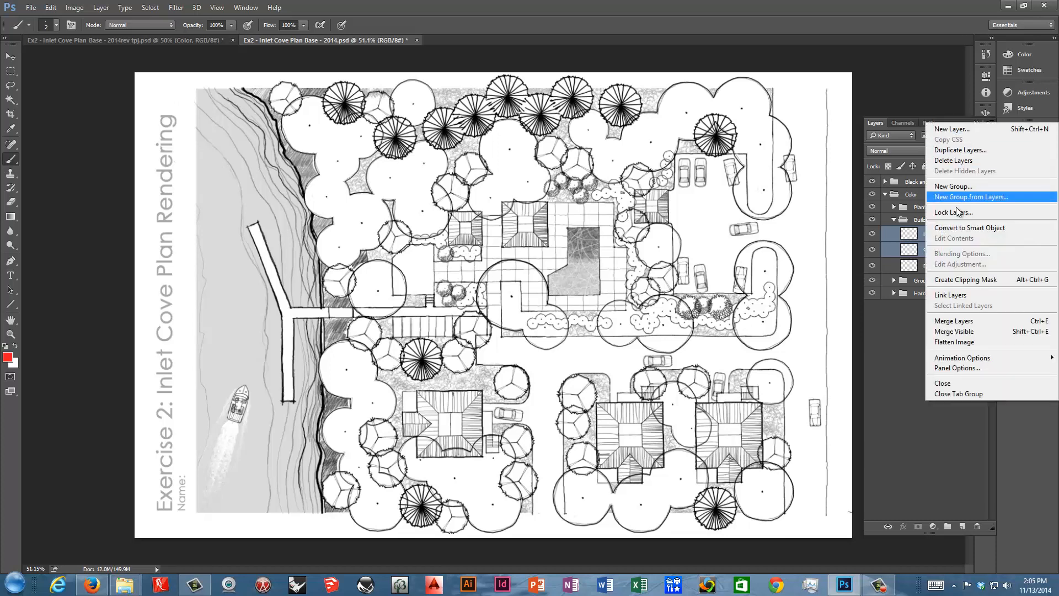
left_click(971, 196)
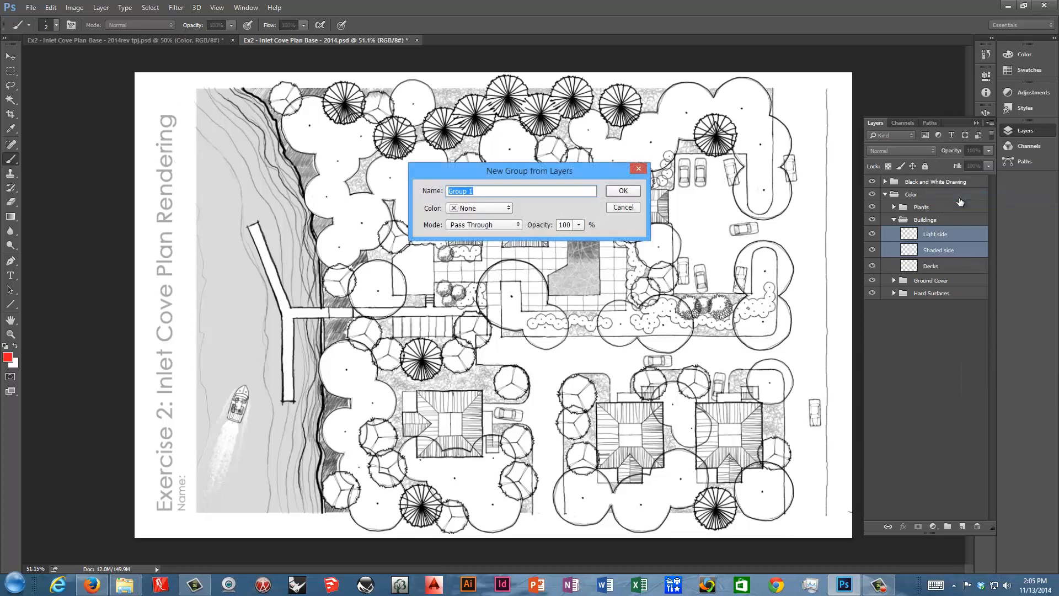
type("Roof")
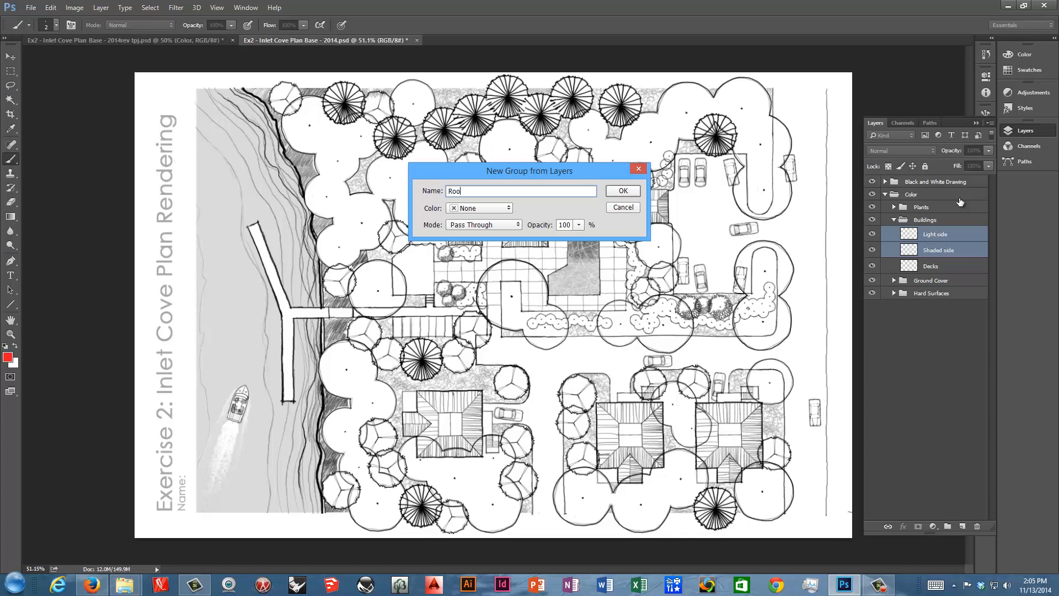
left_click(621, 191)
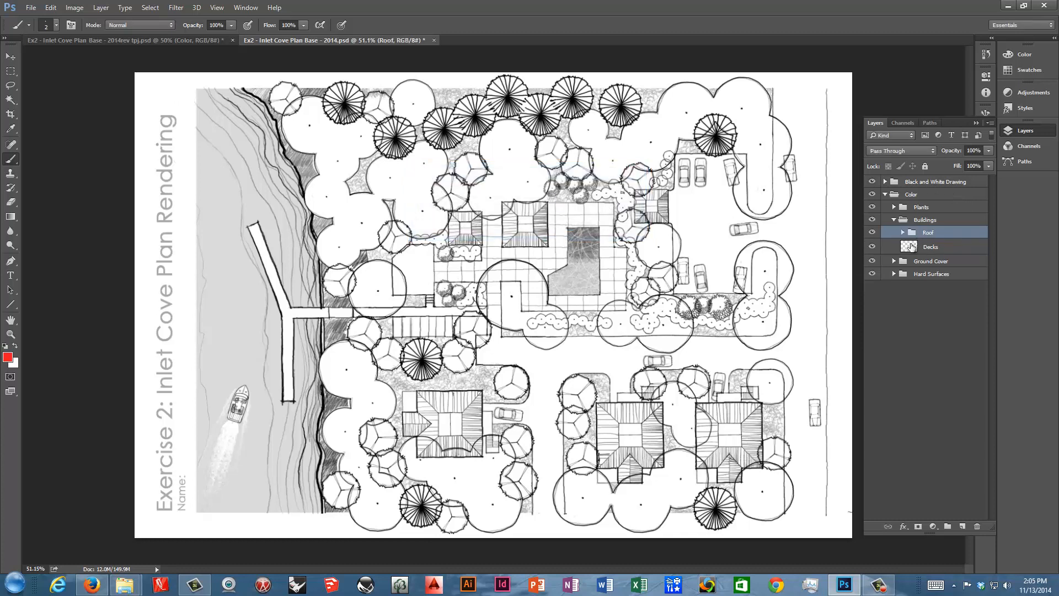
Step: Select the Decks layer below Roof and collapse the Buildings group
left_click(931, 246)
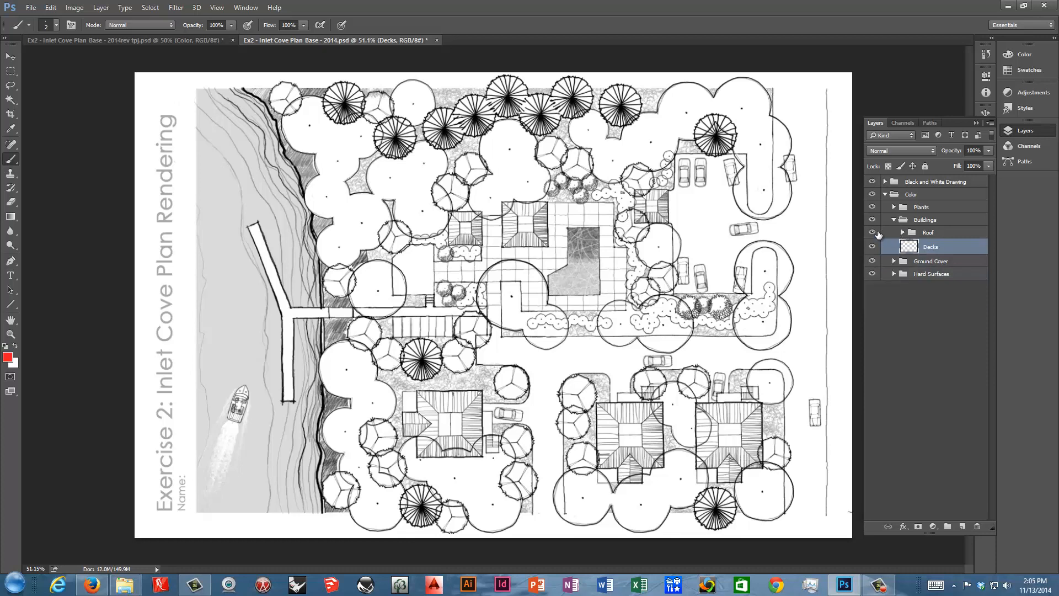
mouse_move(874, 233)
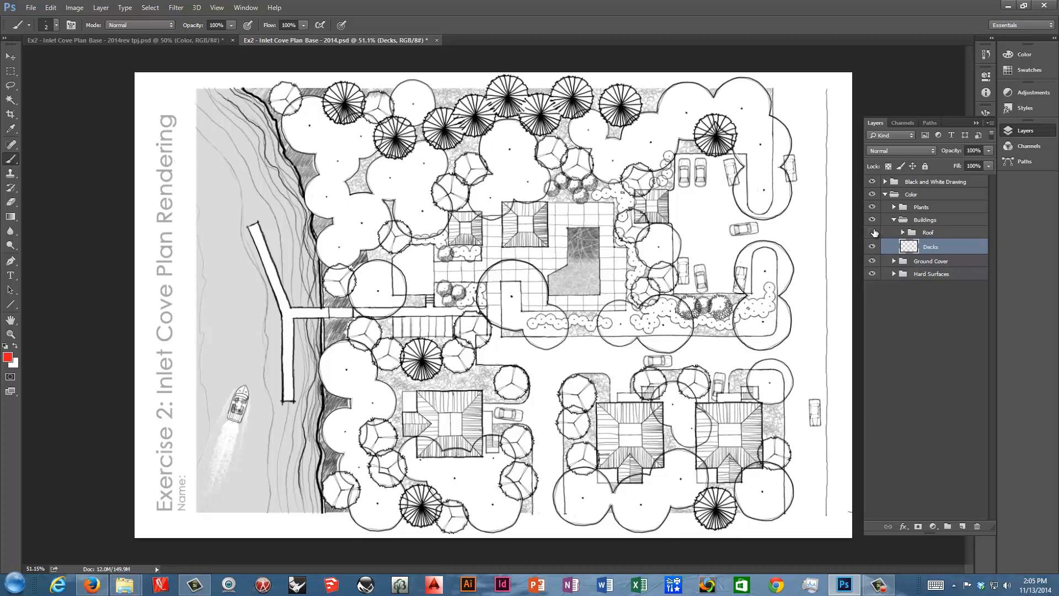
left_click(872, 246)
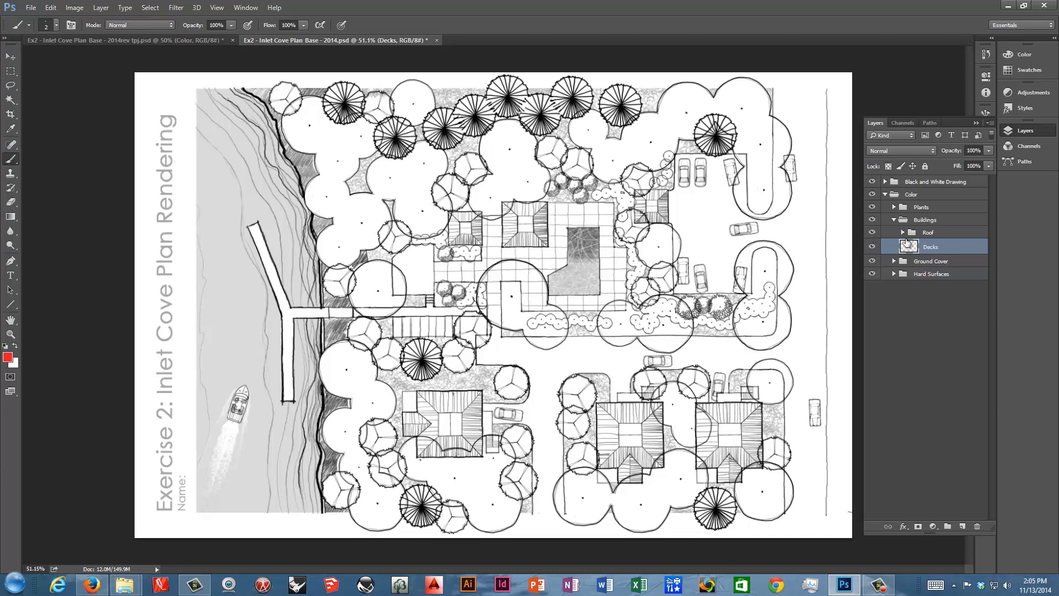
double_click(932, 246)
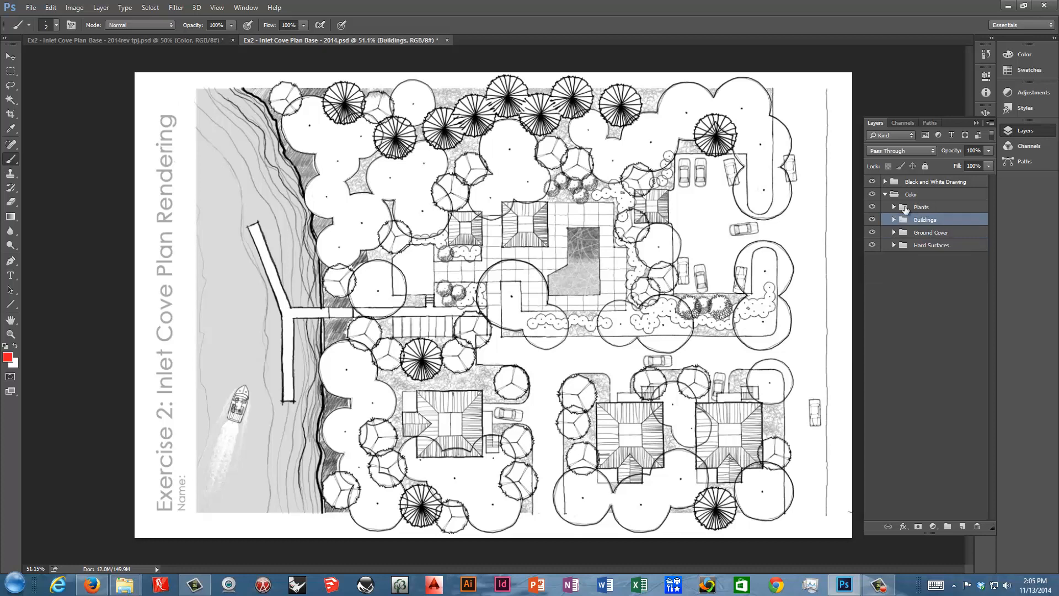
mouse_move(824, 191)
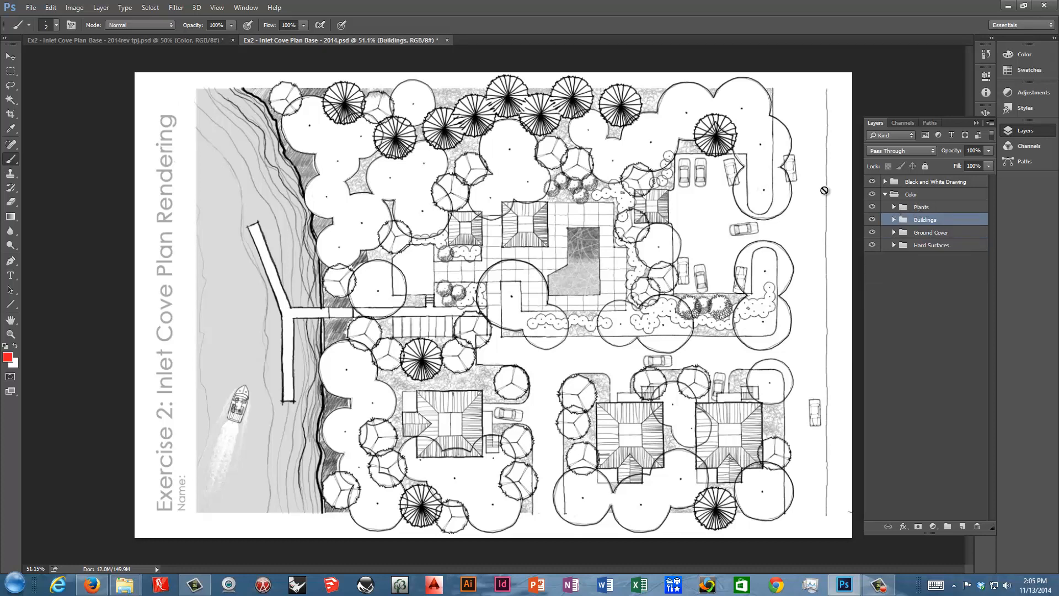
mouse_move(422, 391)
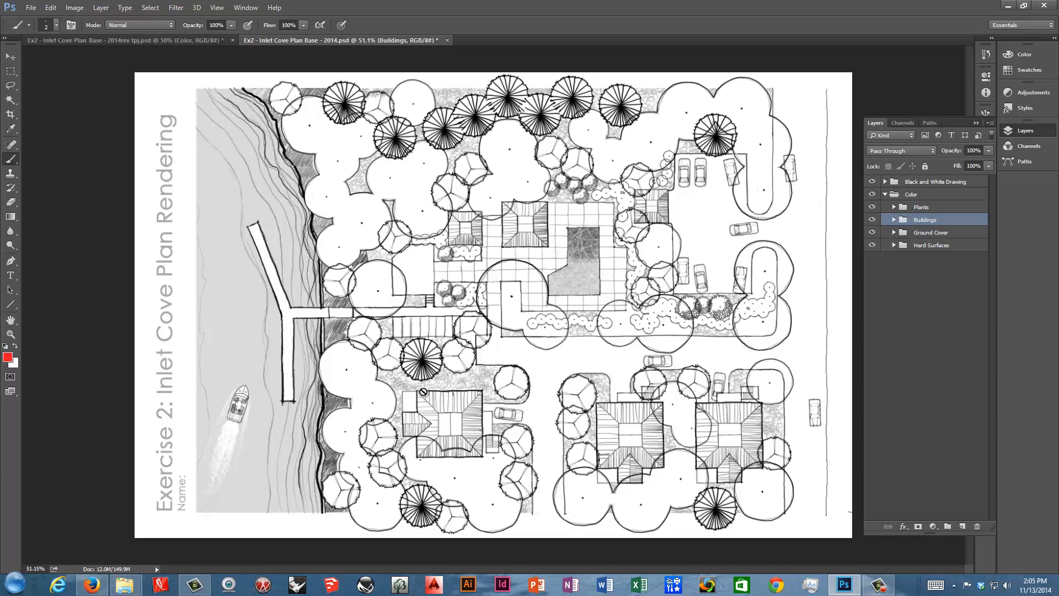
mouse_move(712, 355)
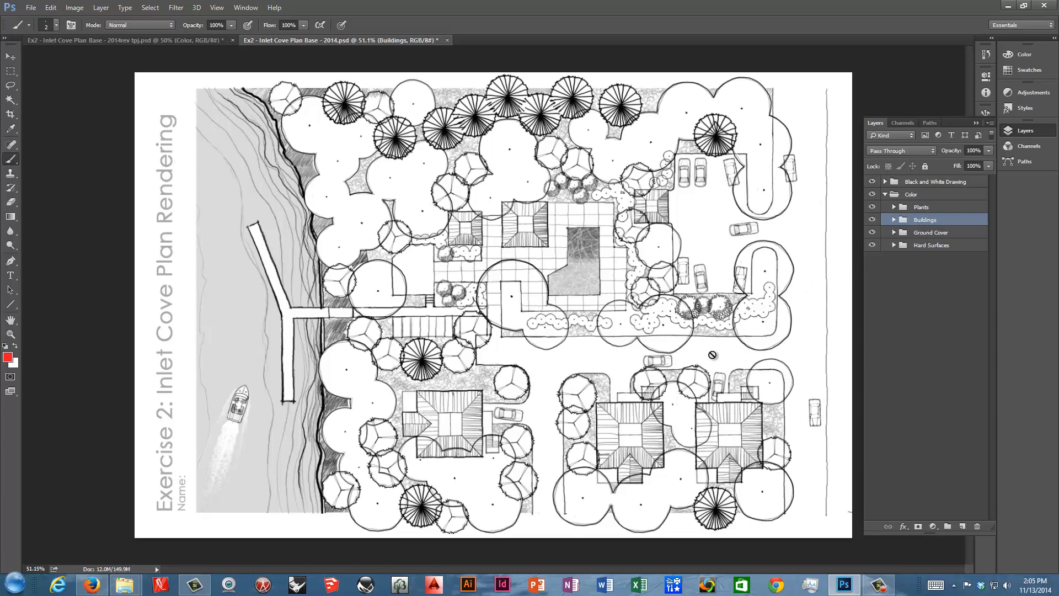
mouse_move(545, 338)
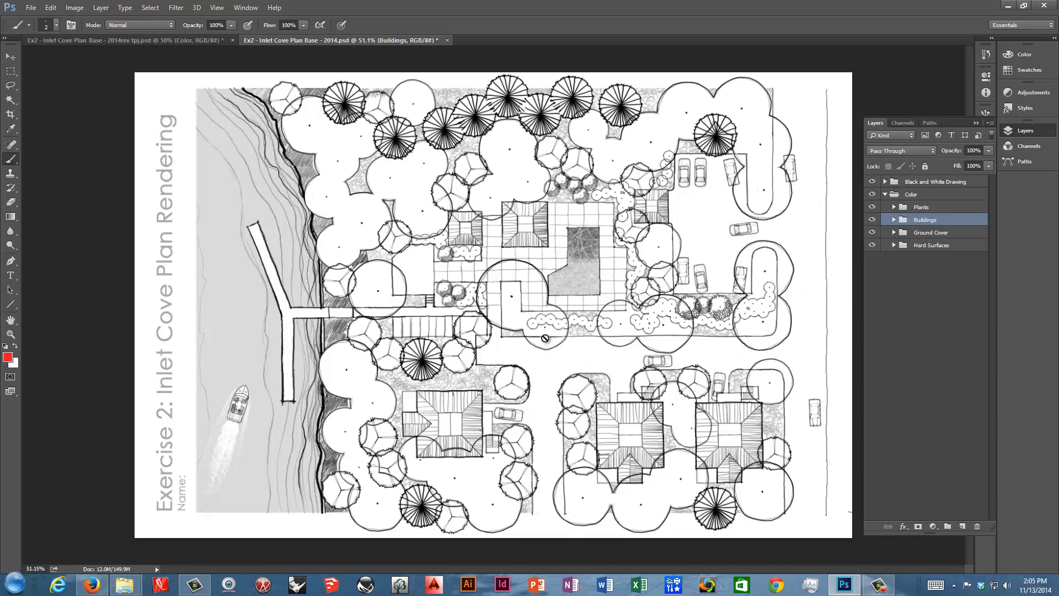
mouse_move(671, 250)
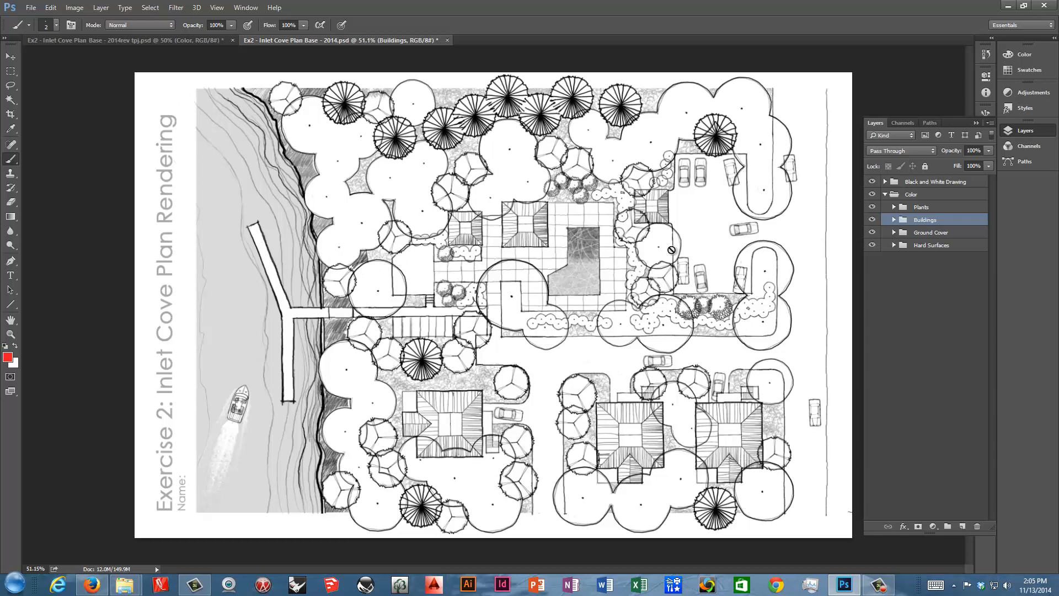
mouse_move(547, 280)
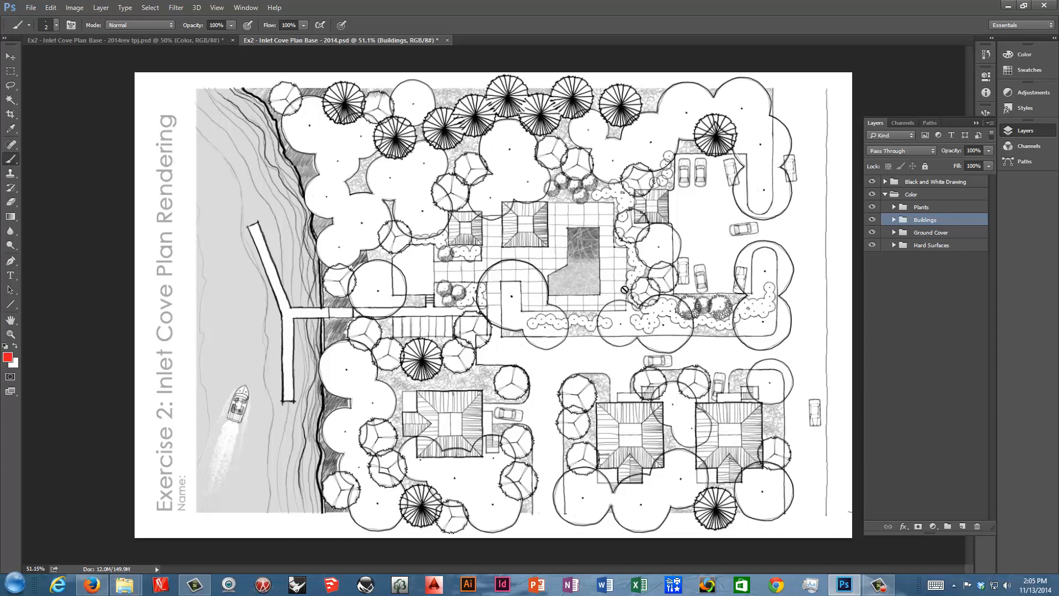
mouse_move(937, 268)
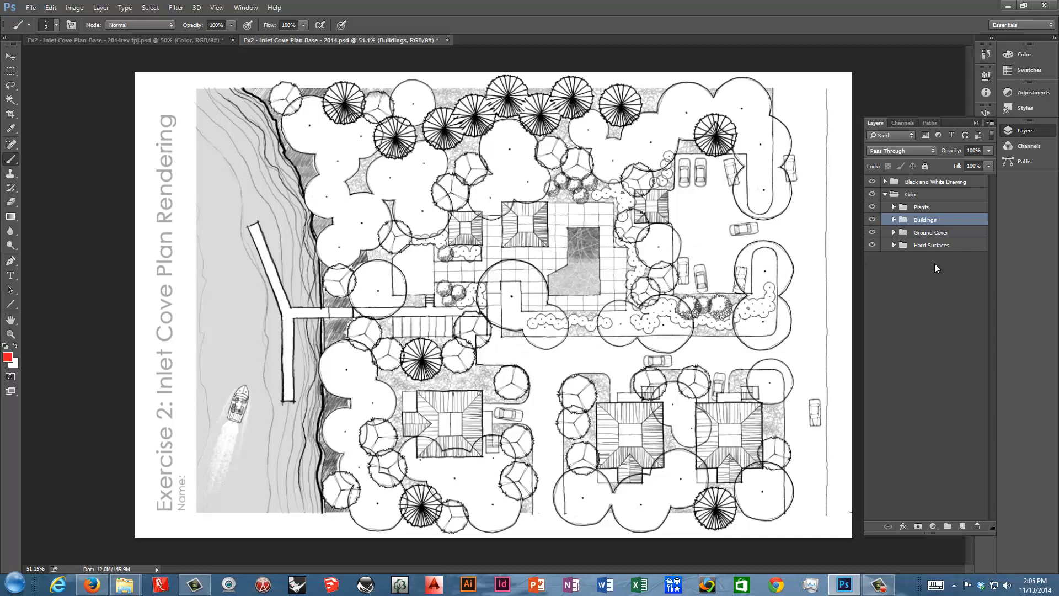
Step: Select the Hard Surfaces group inside Color
left_click(931, 245)
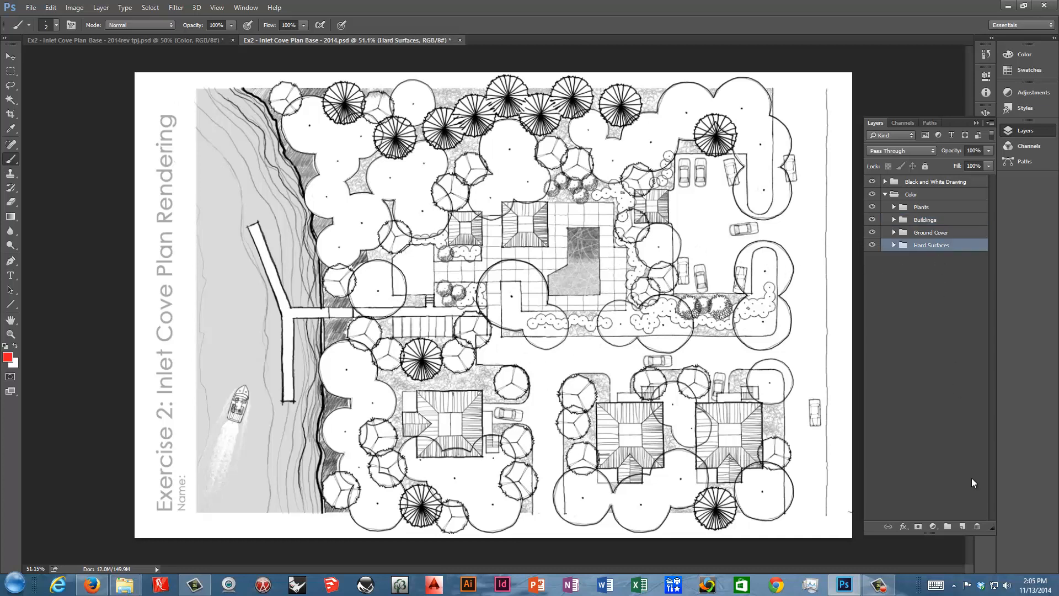
Step: Duplicate Hard Surfaces as a new group named Transportation
right_click(931, 245)
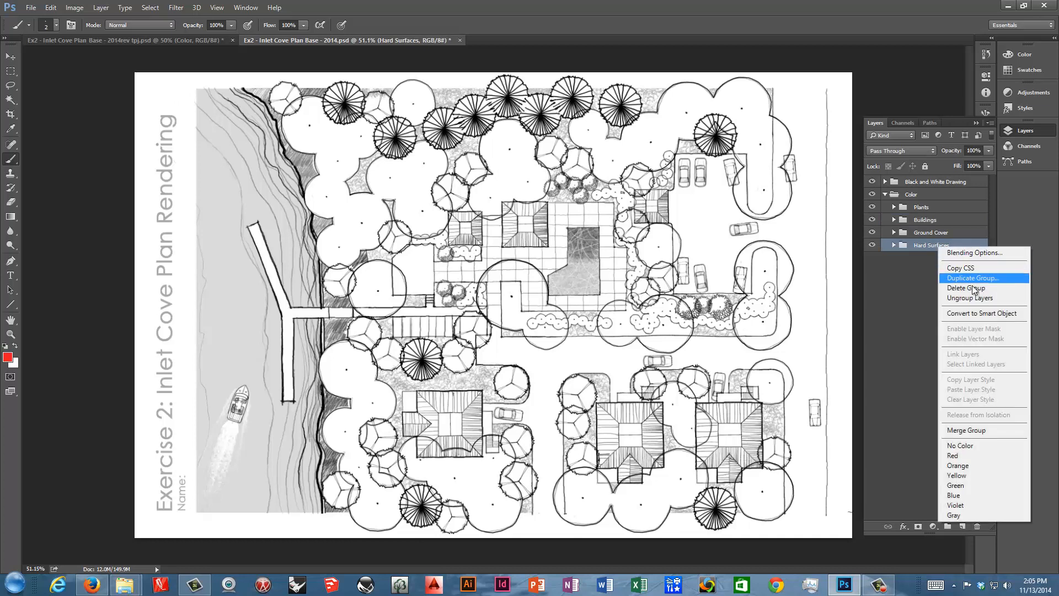
left_click(972, 278)
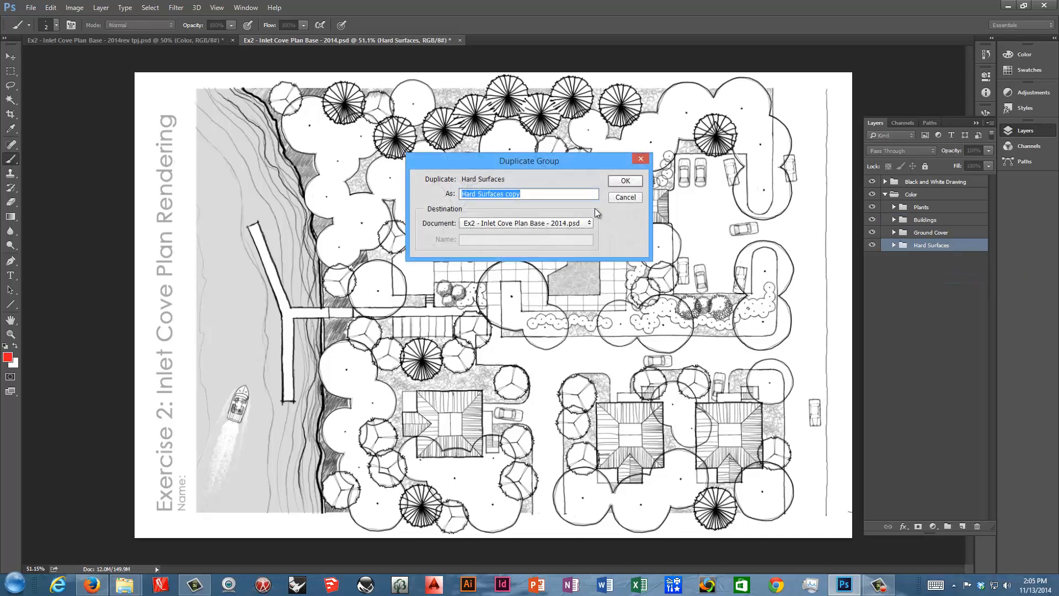
type("Transpo")
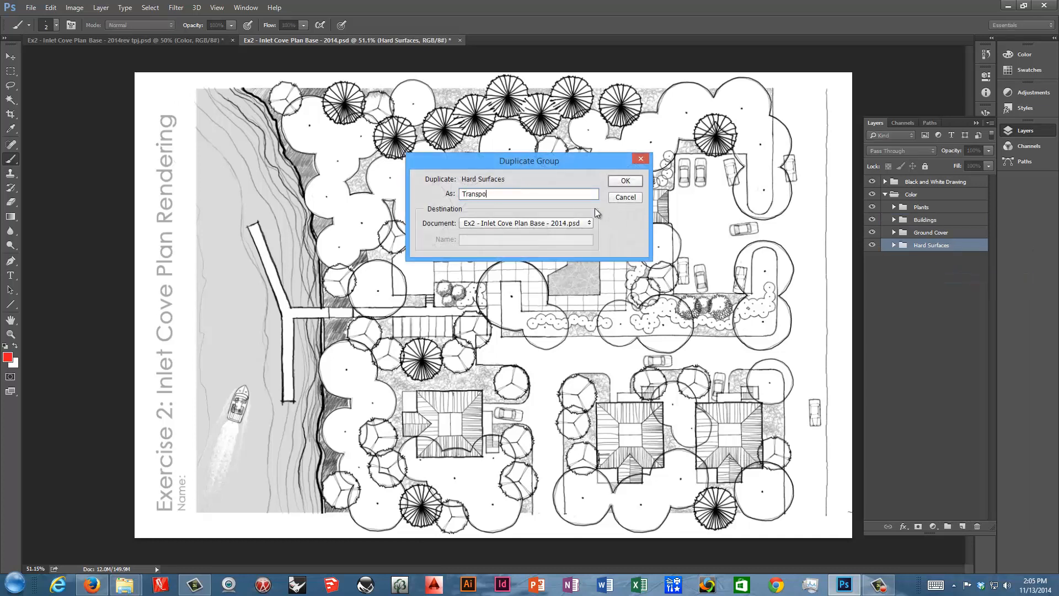
left_click(625, 180)
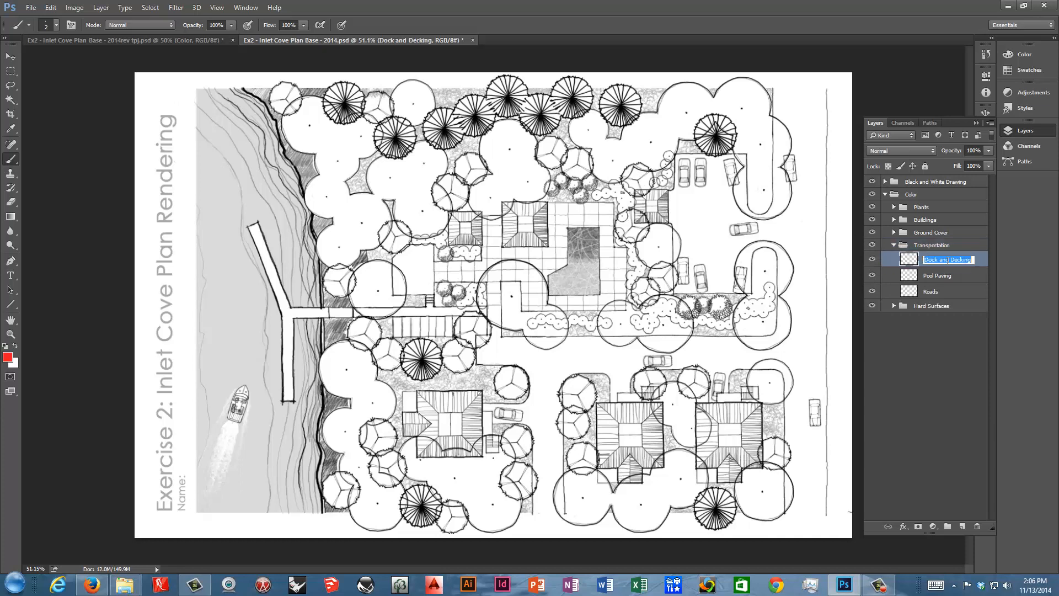
Step: Rename the Transportation layers to Cars and Boats and collapse the group
type("Card")
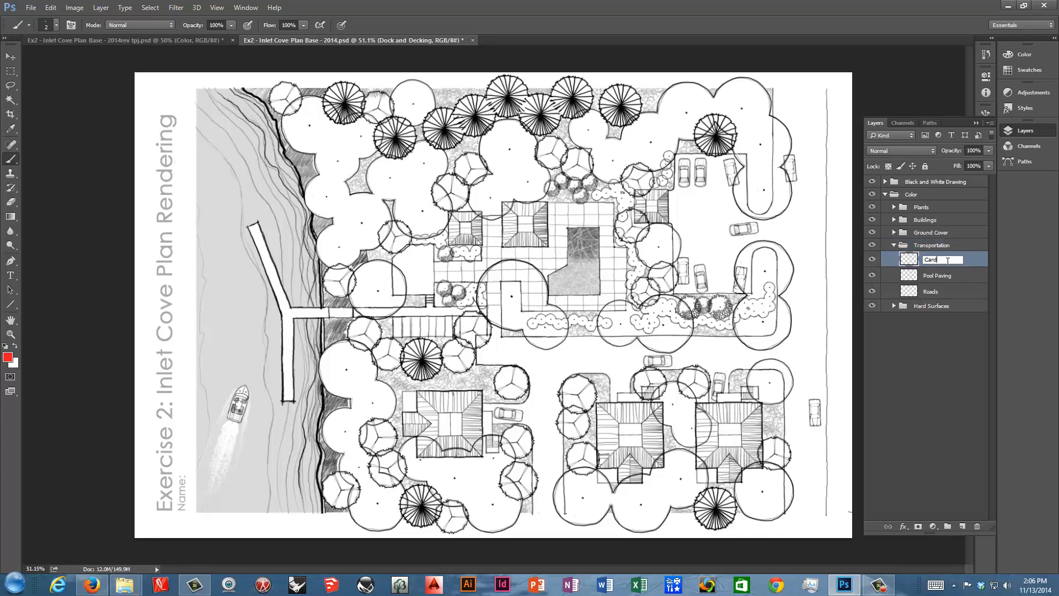
mouse_move(913, 263)
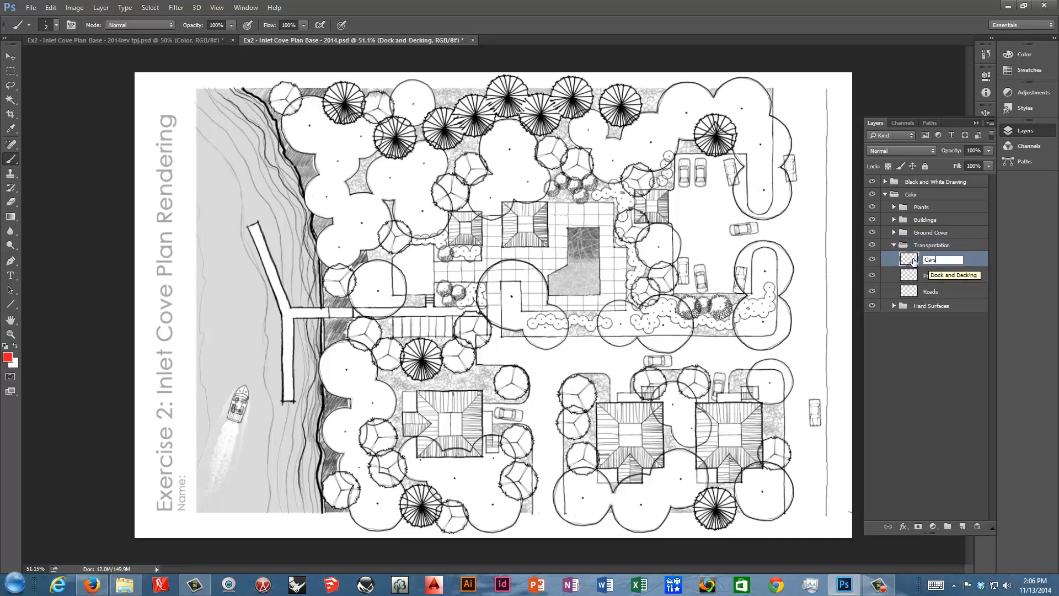
double_click(939, 274)
type("Boats")
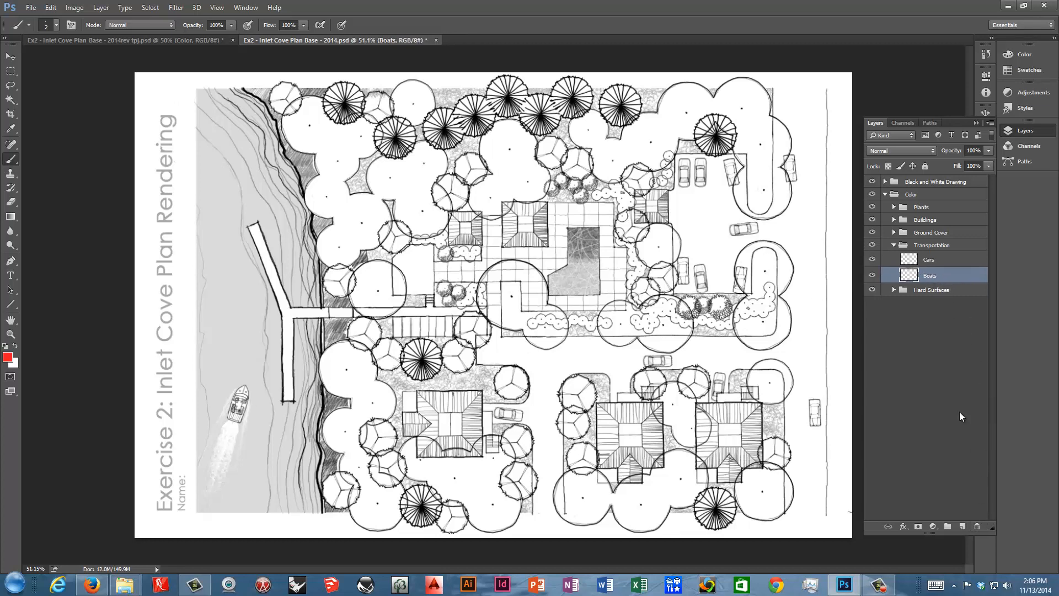
left_click(893, 245)
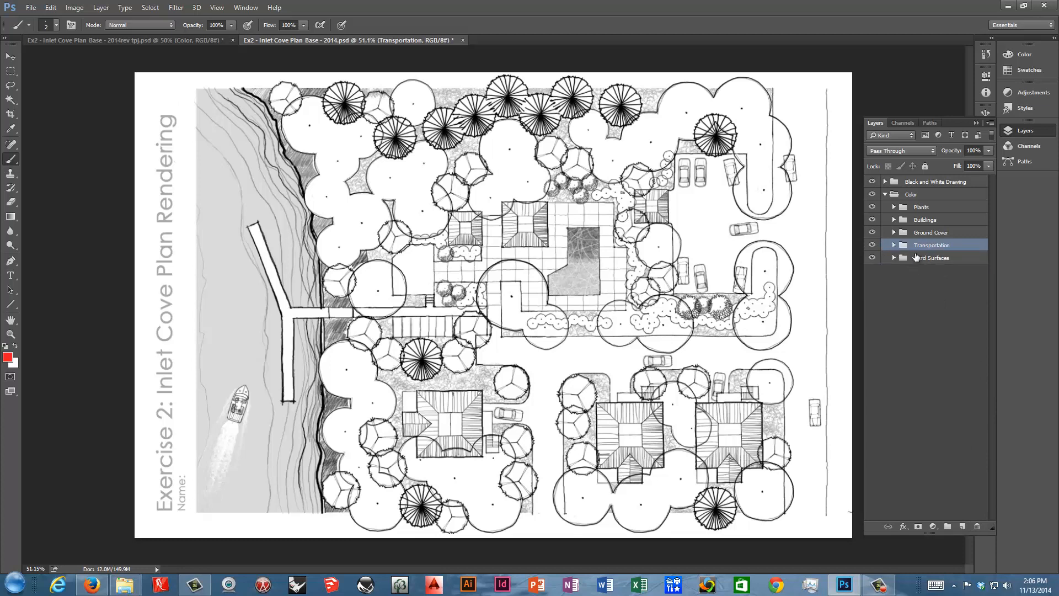
mouse_move(923, 260)
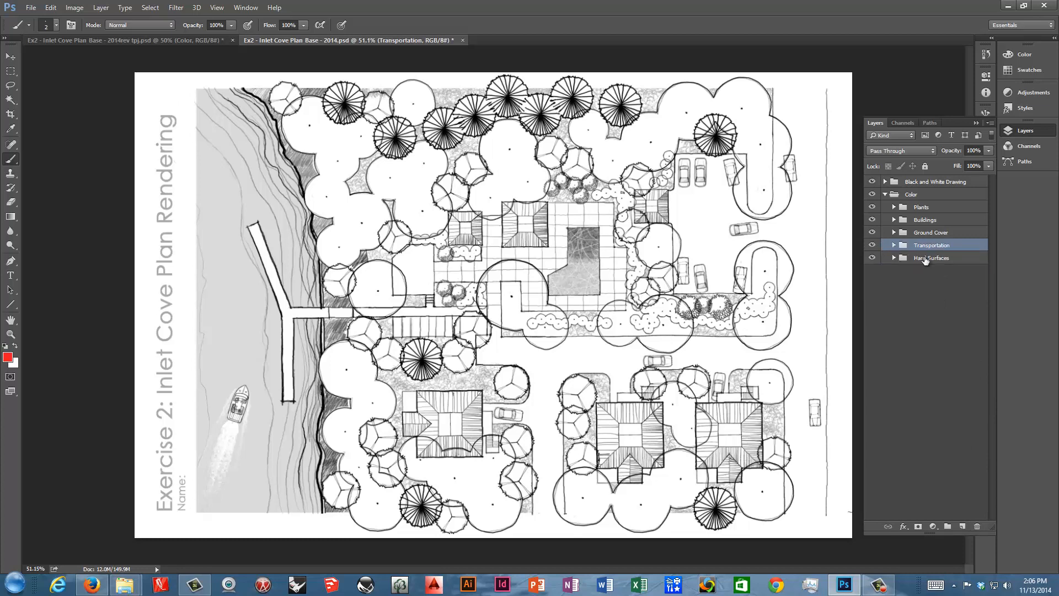
Step: Duplicate Hard Surfaces as a new group named Water above Transportation
right_click(931, 257)
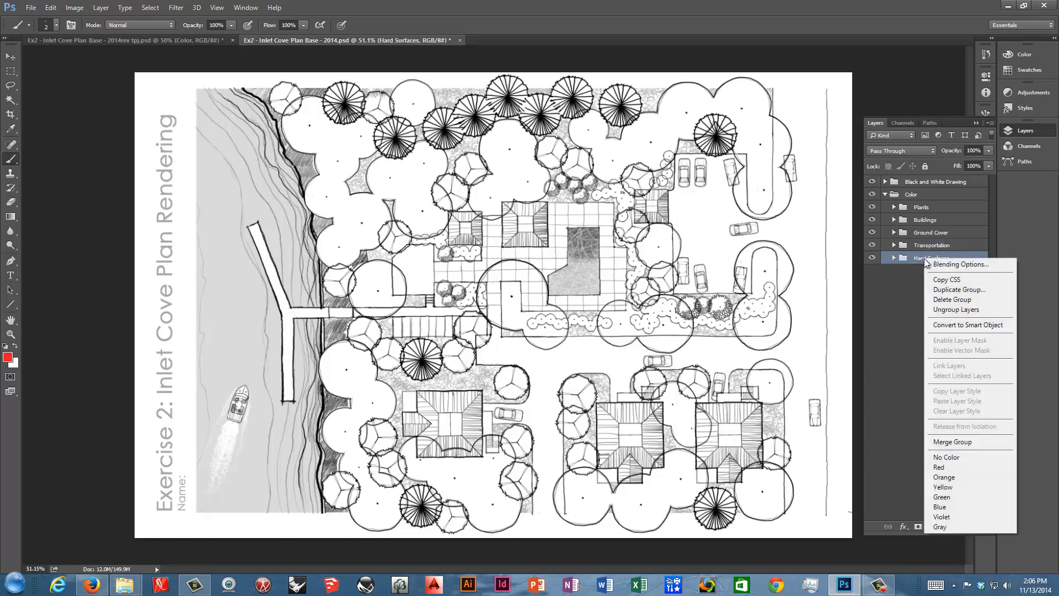
left_click(958, 289)
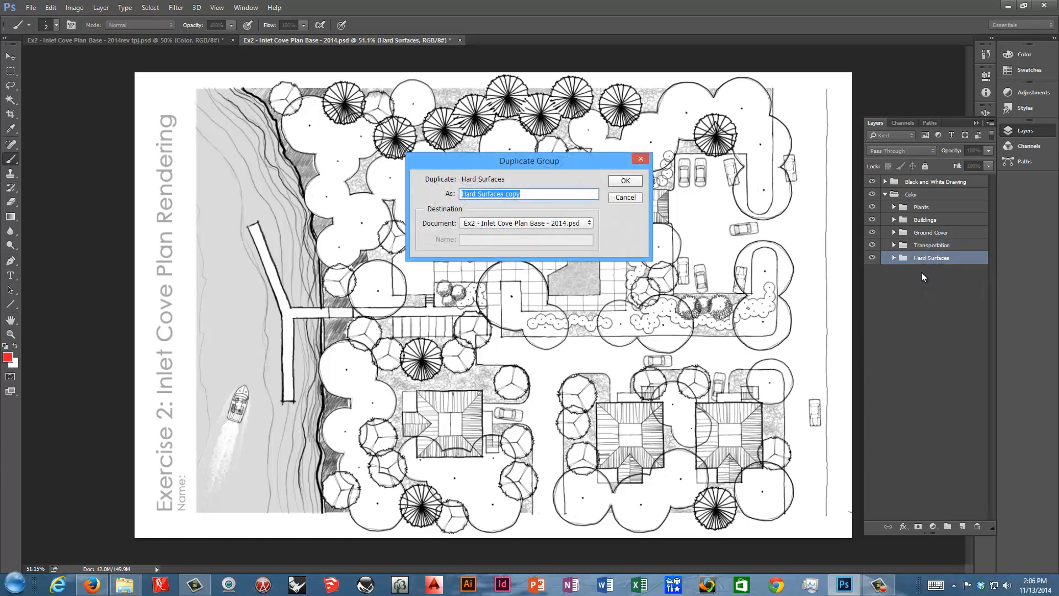
type("Wat")
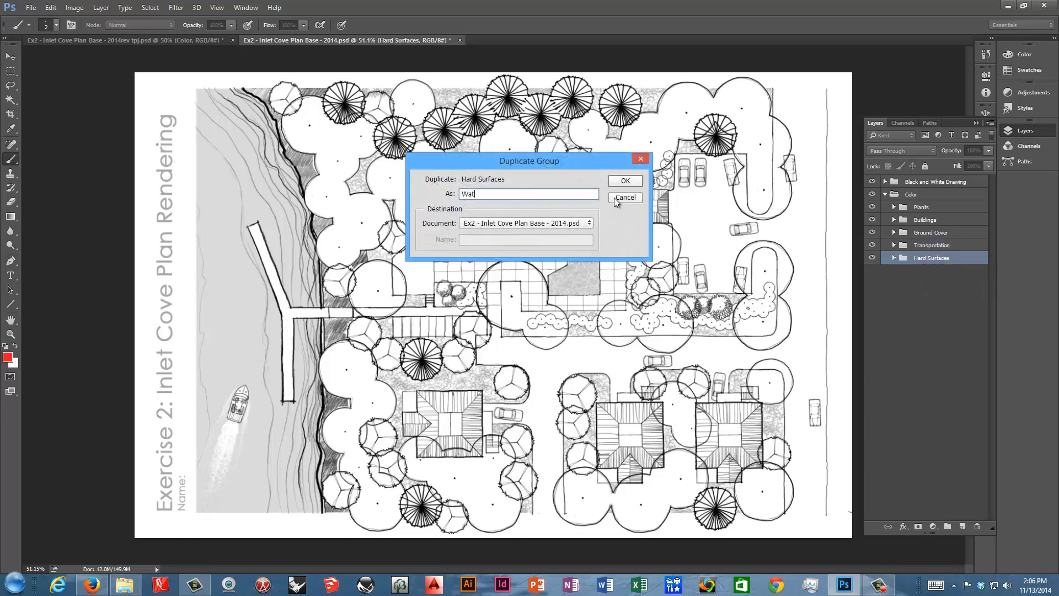
left_click(623, 180)
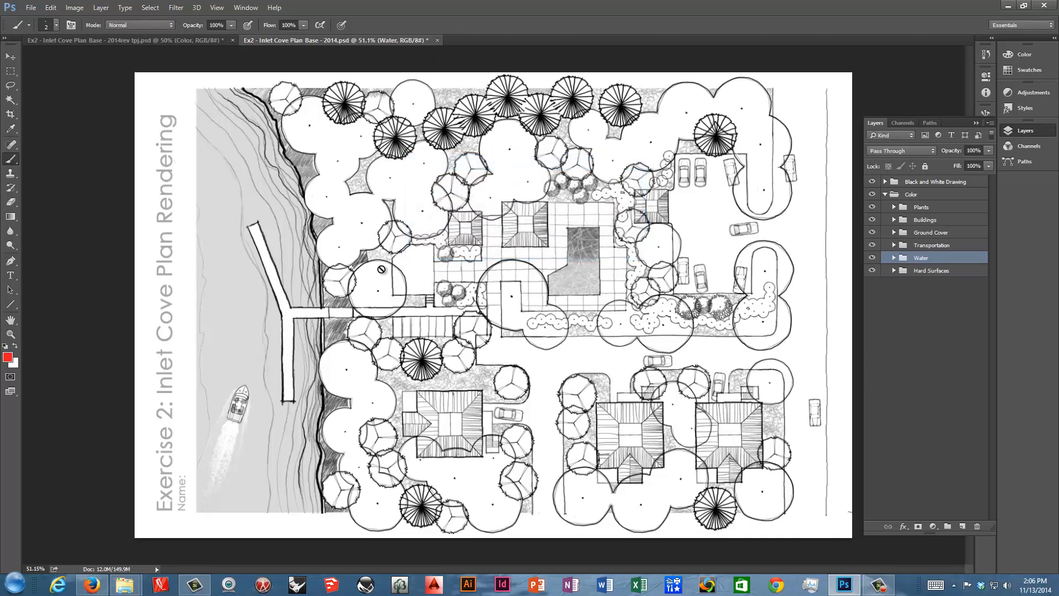
mouse_move(362, 278)
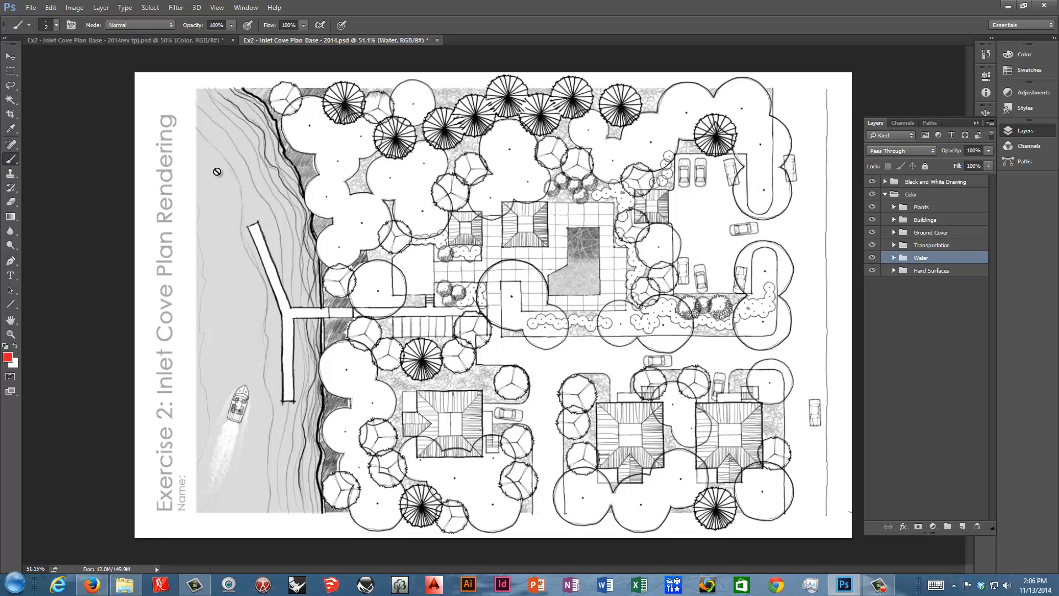
mouse_move(260, 230)
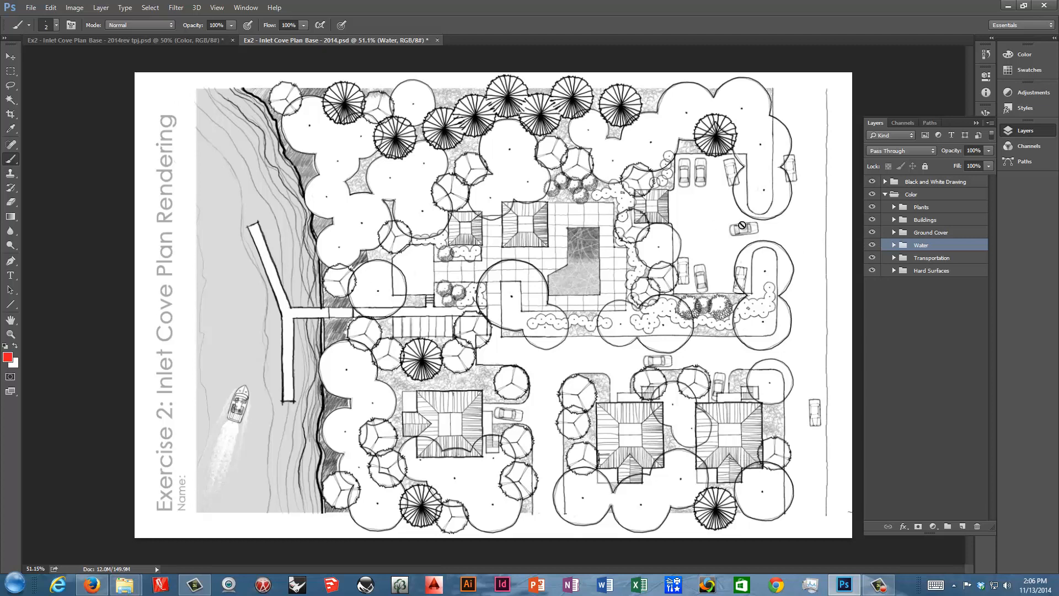
Step: Rename the Water layers to Kiawah River and Pool and collapse the group
left_click(892, 244)
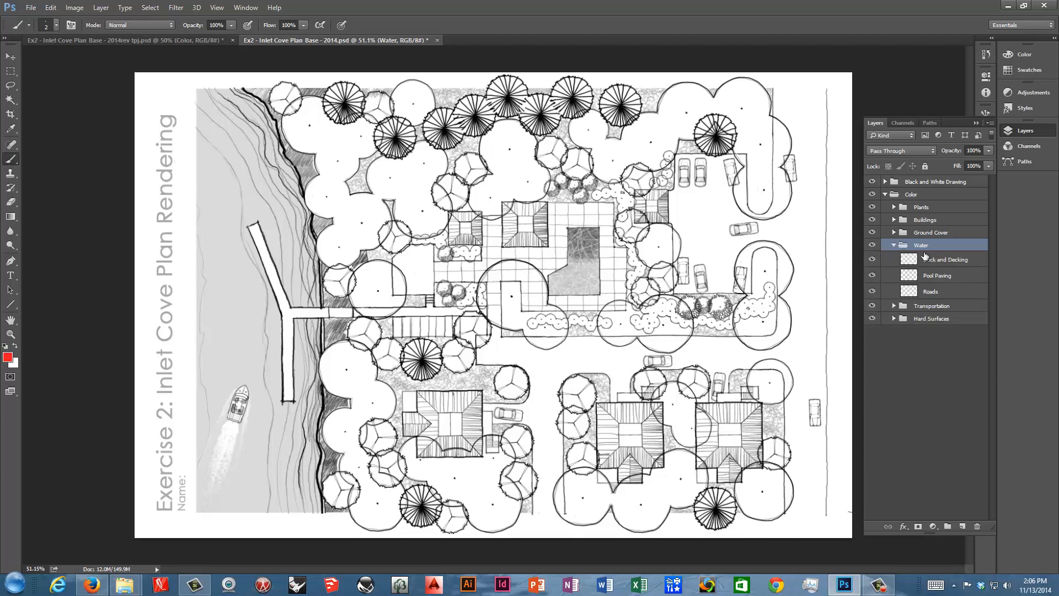
double_click(945, 258)
type("Kaweah River")
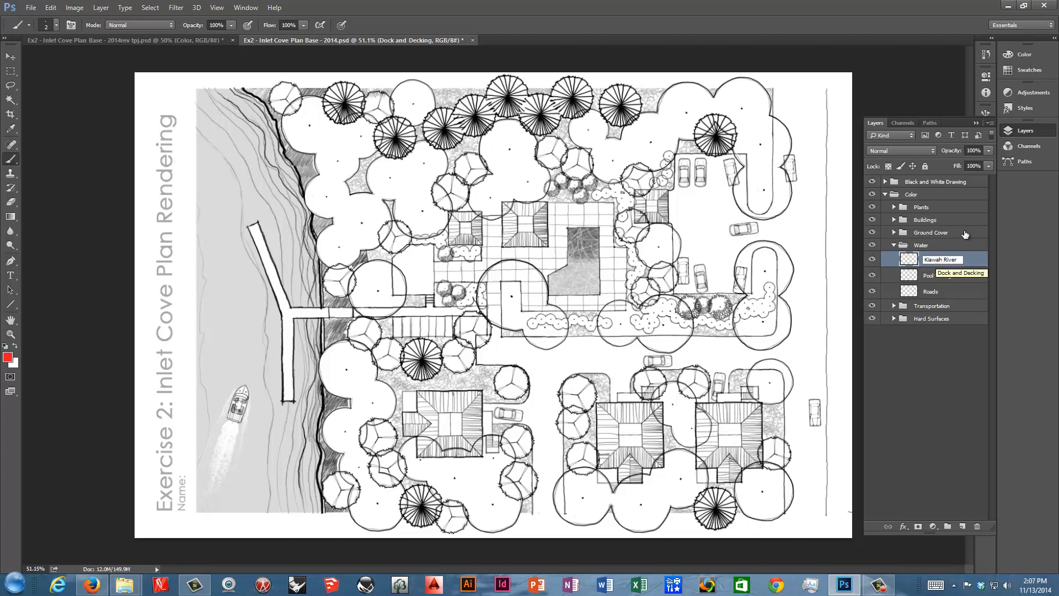
double_click(938, 275)
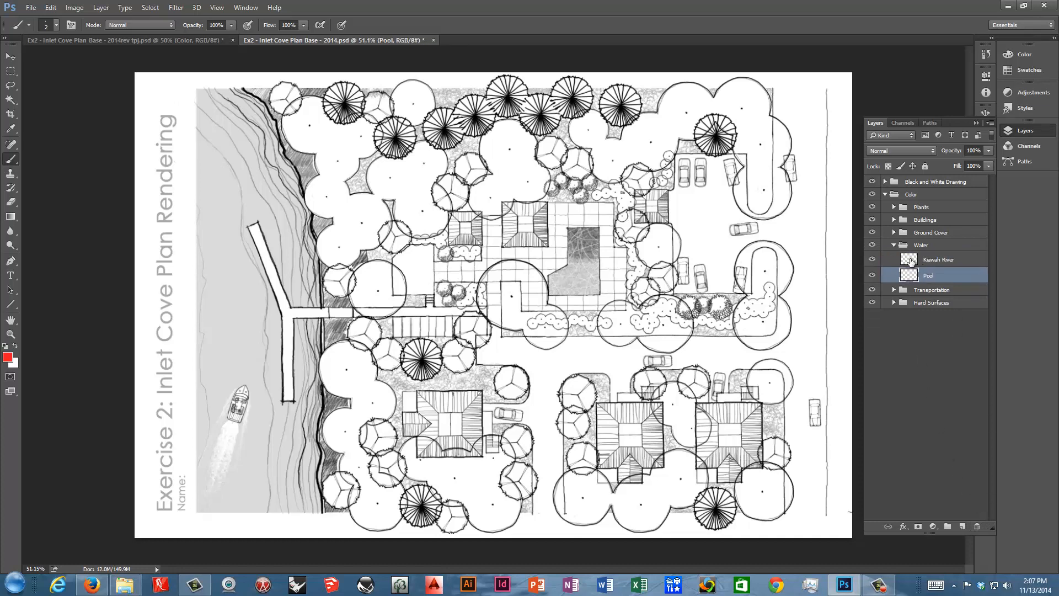
left_click(893, 245)
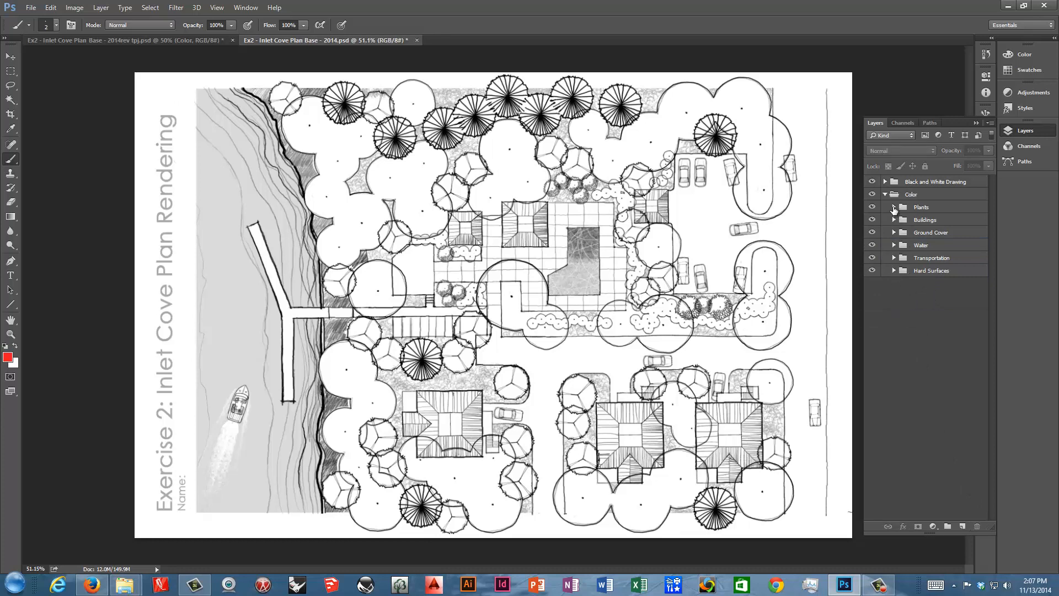
left_click(885, 181)
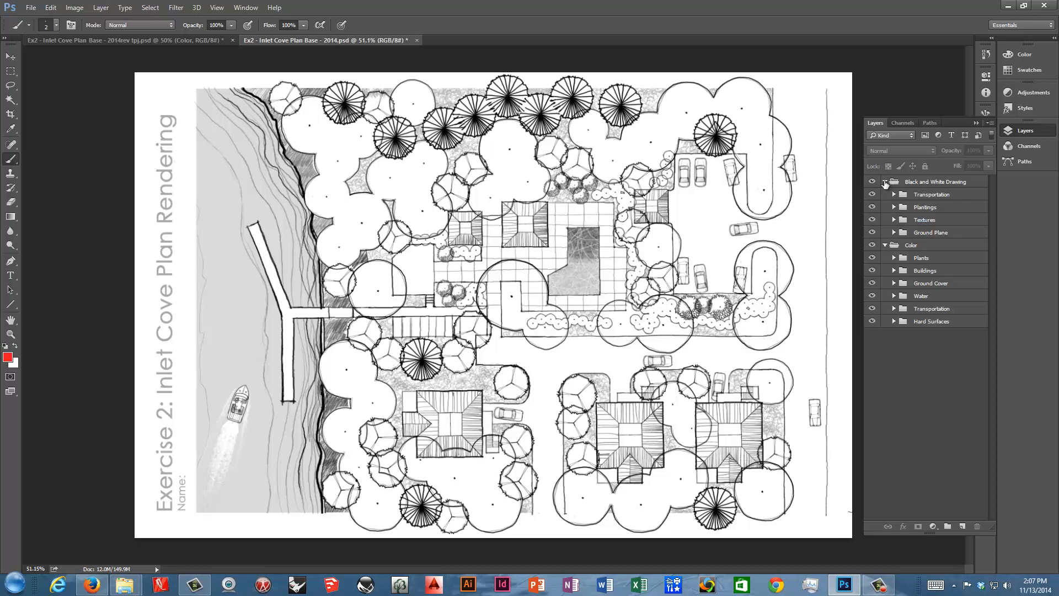
left_click(884, 180)
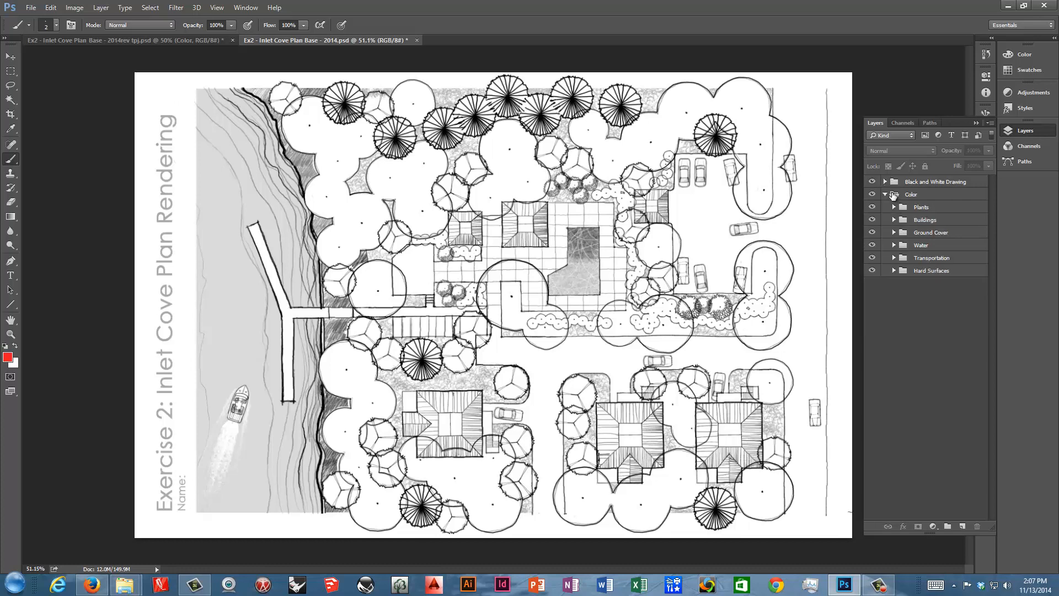
left_click(892, 270)
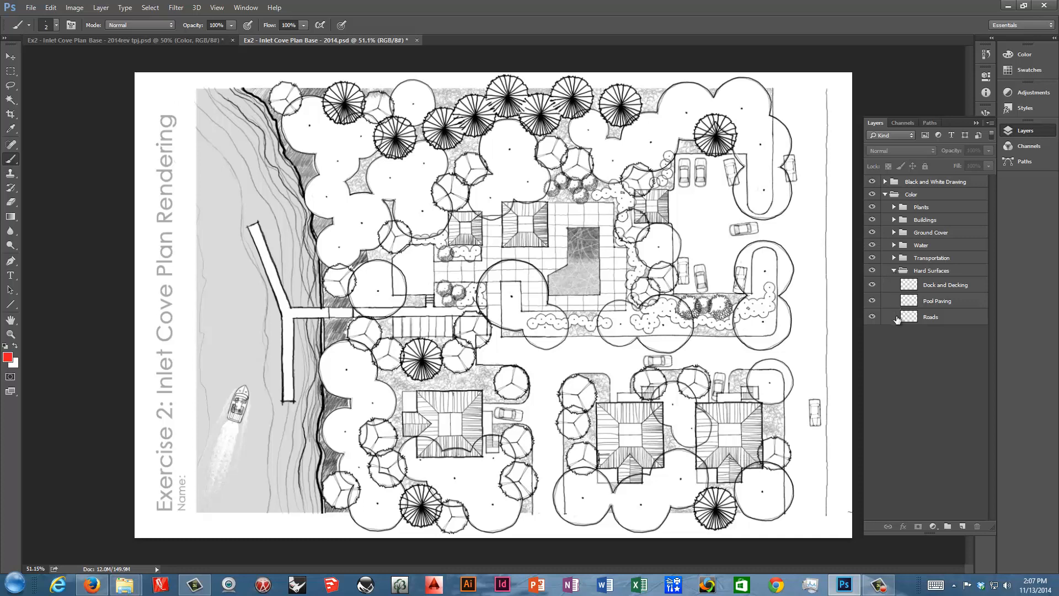
left_click(884, 194)
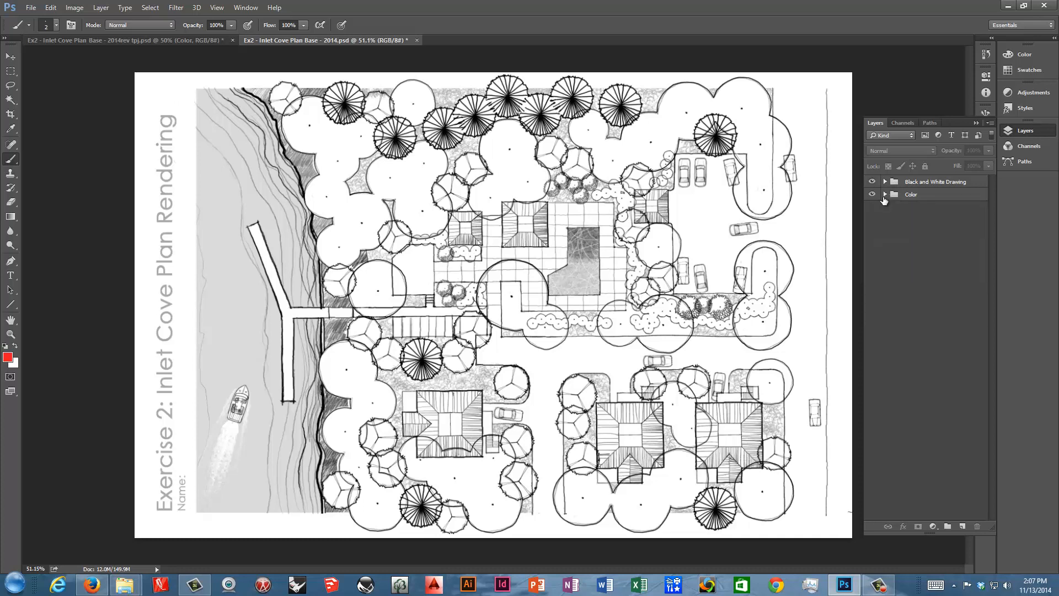
mouse_move(884, 198)
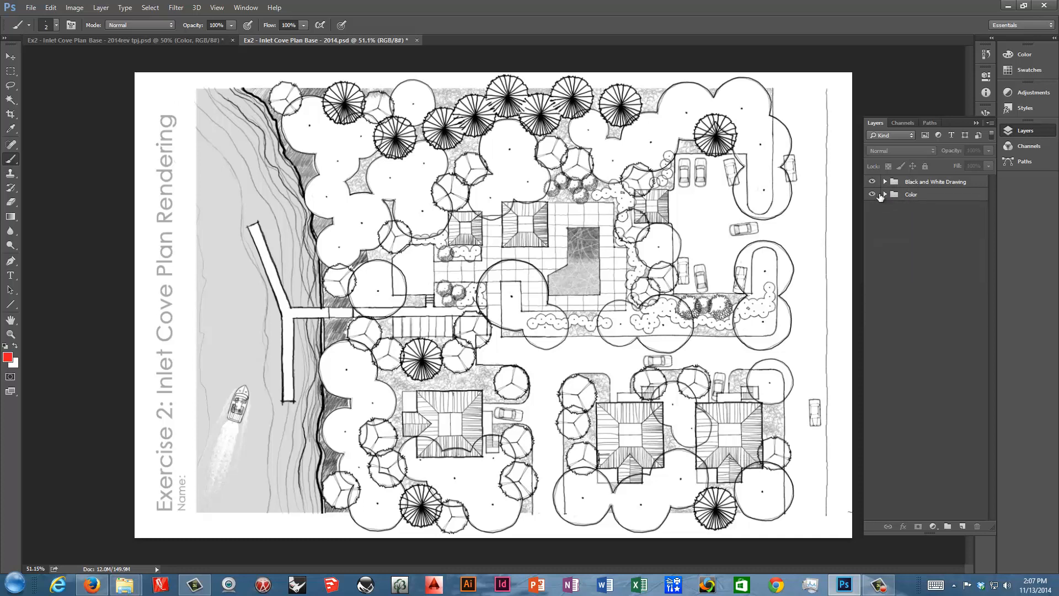
left_click(884, 194)
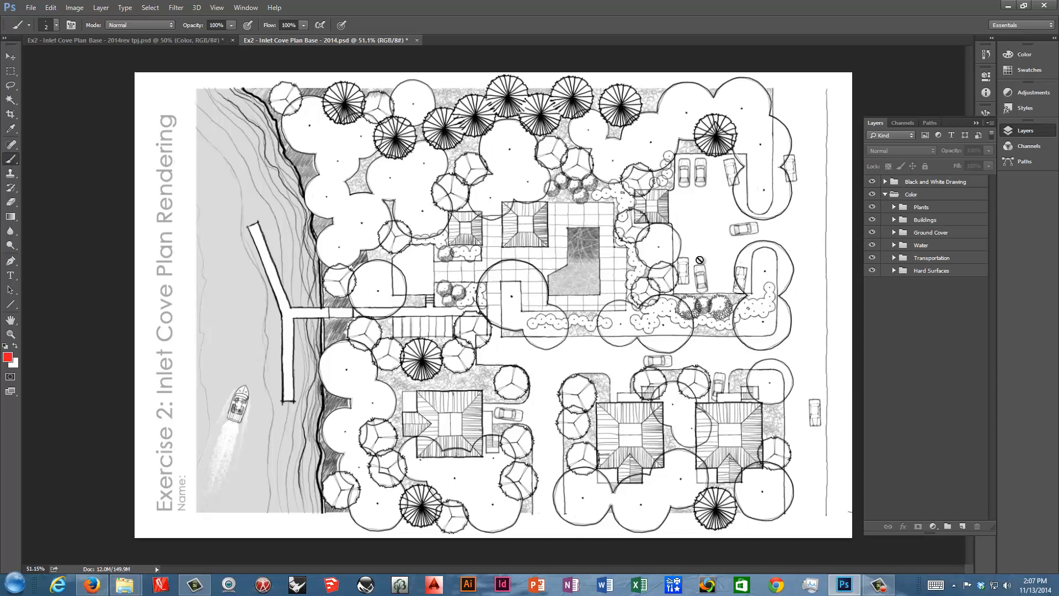
mouse_move(907, 226)
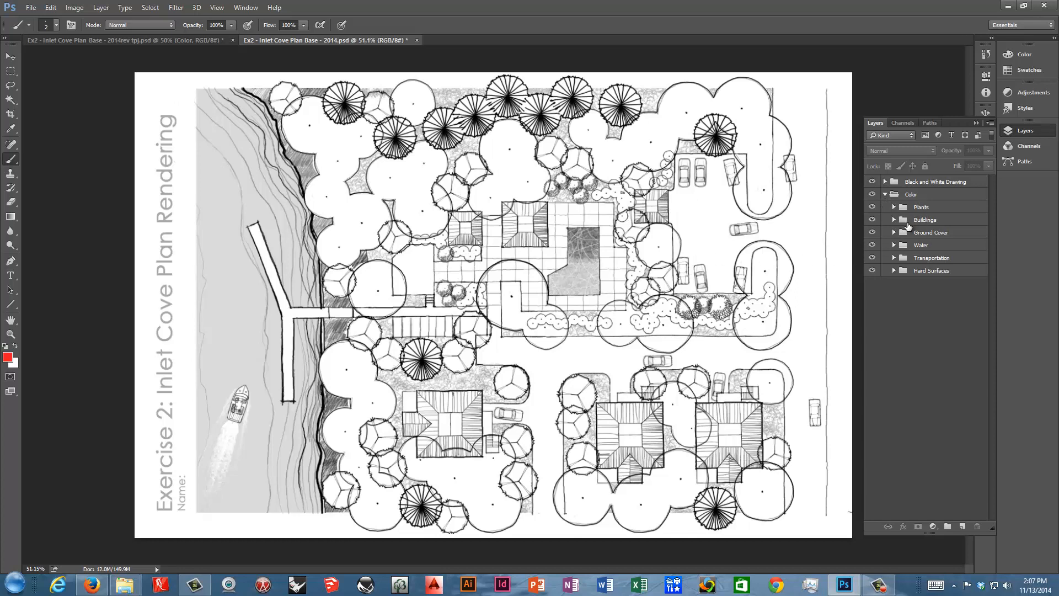
mouse_move(886, 242)
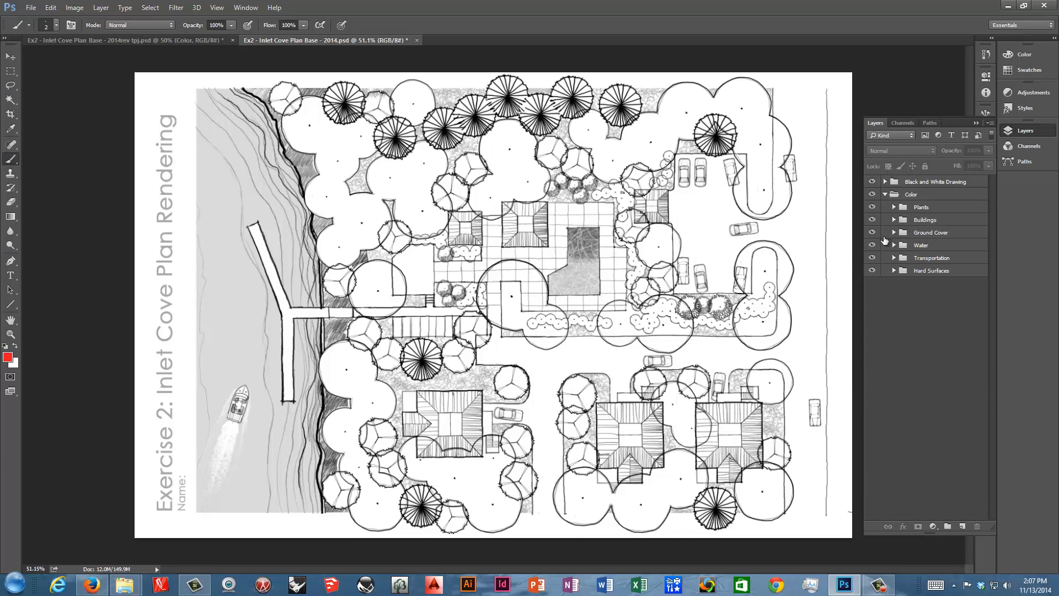